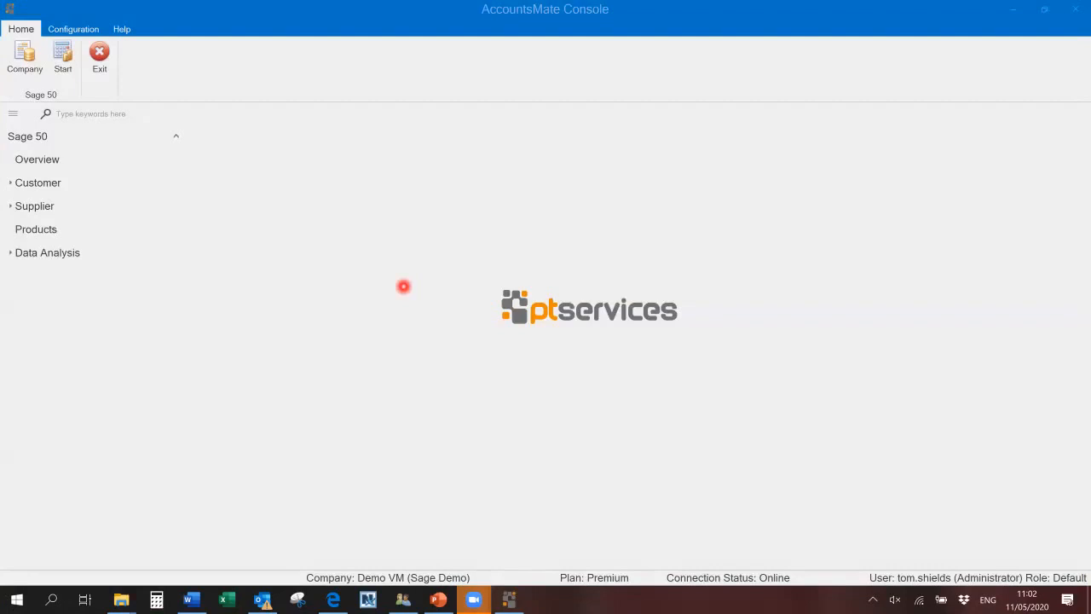
mouse_move(150, 56)
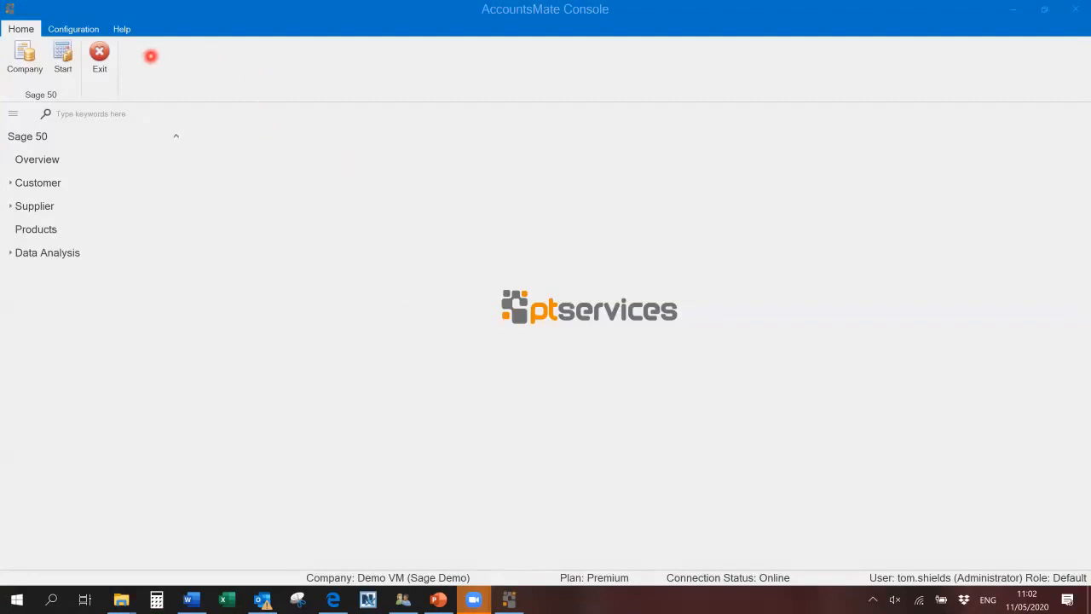
mouse_move(24, 58)
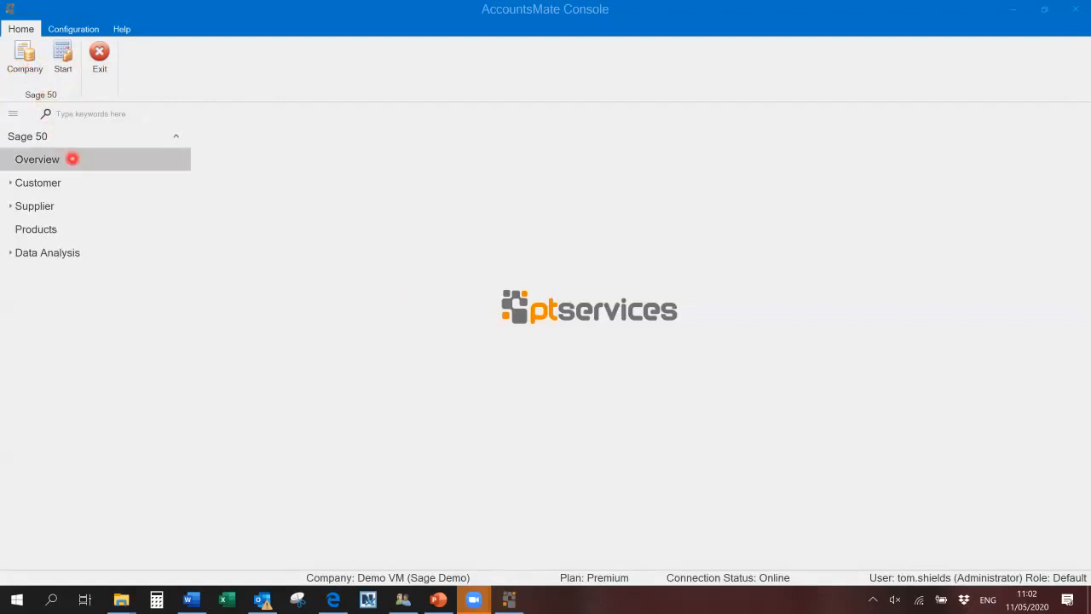
mouse_move(37, 161)
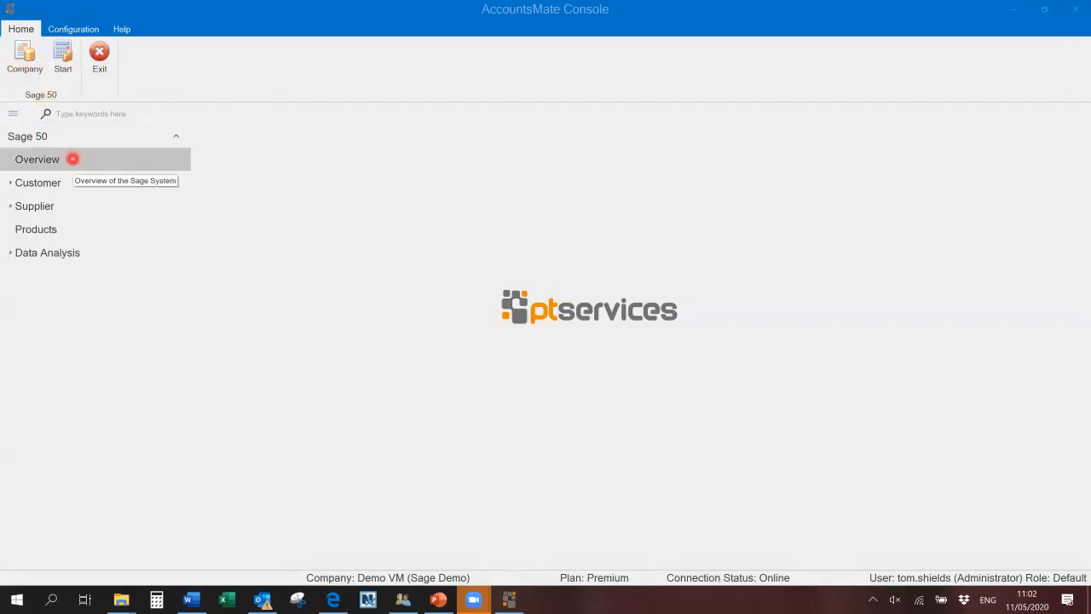
mouse_move(54, 170)
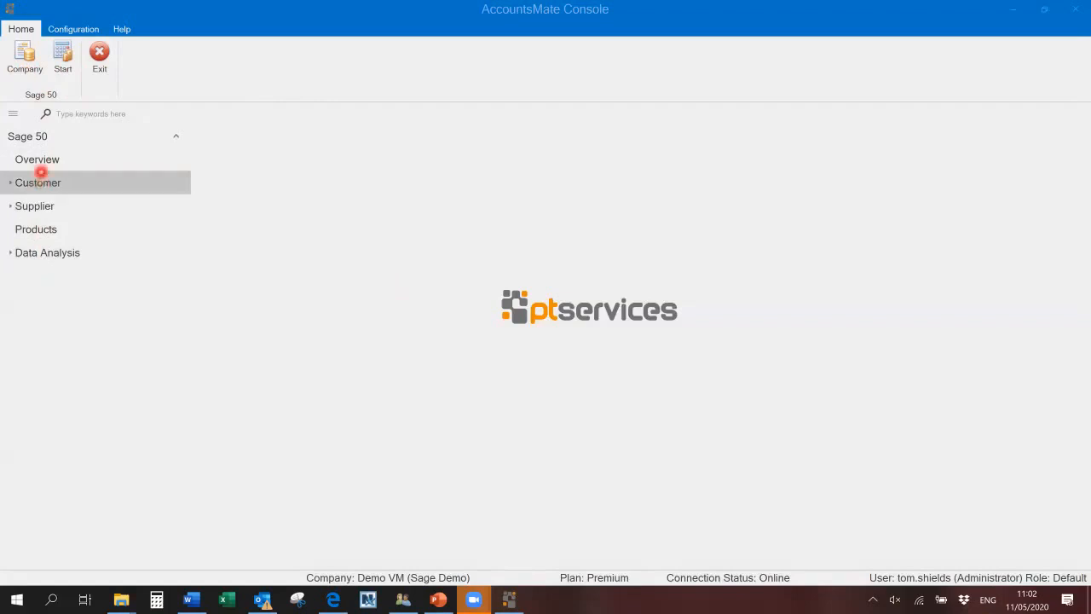
mouse_move(38, 160)
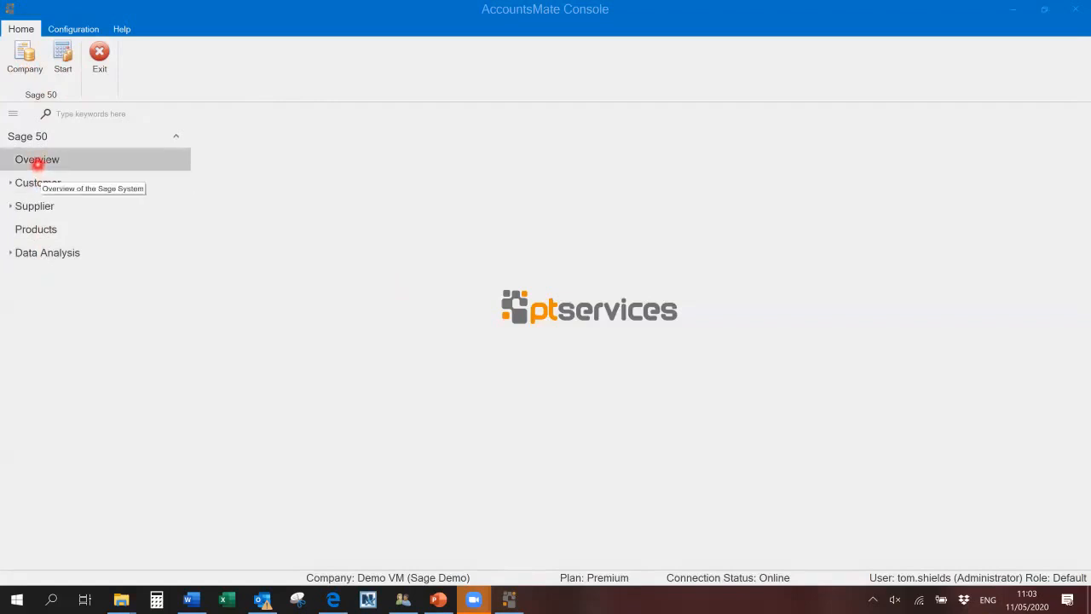
- Browse the Sage overview and the debtor lists for 60 and 90 days overdue
left_click(38, 160)
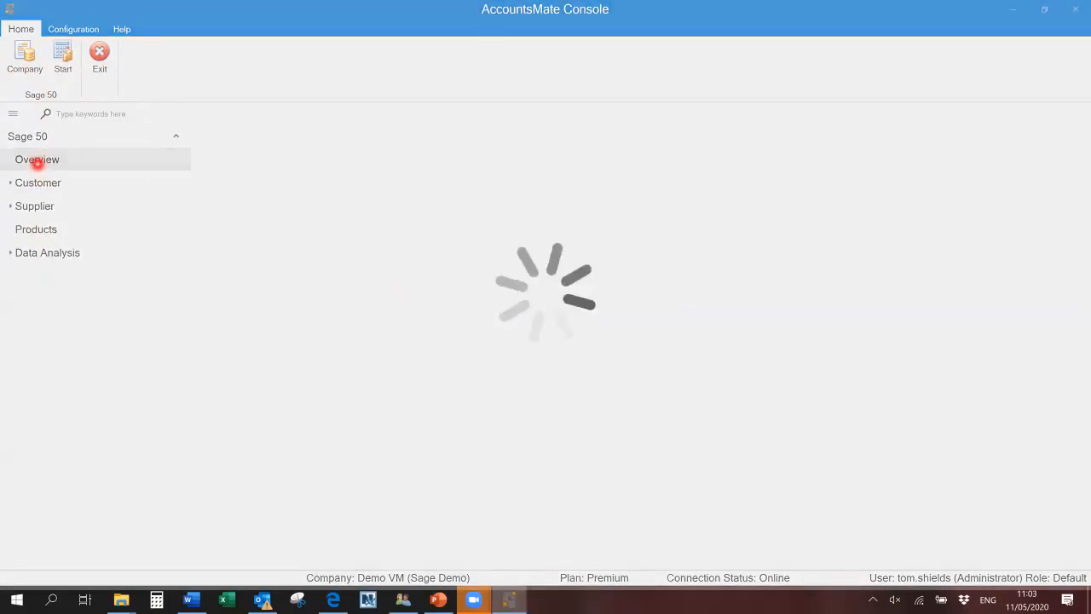
left_click(37, 161)
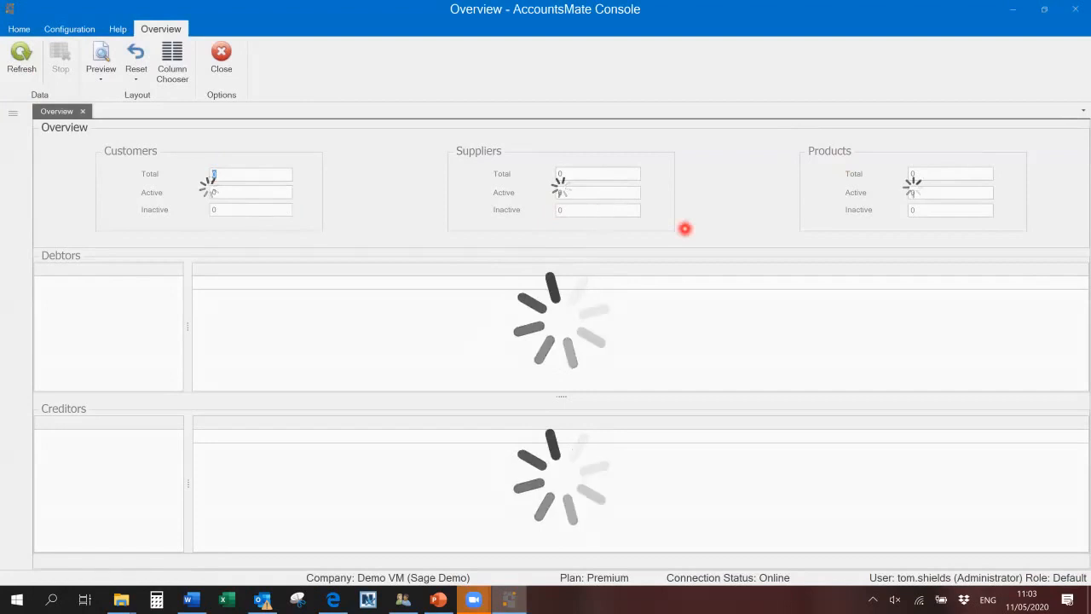
mouse_move(816, 228)
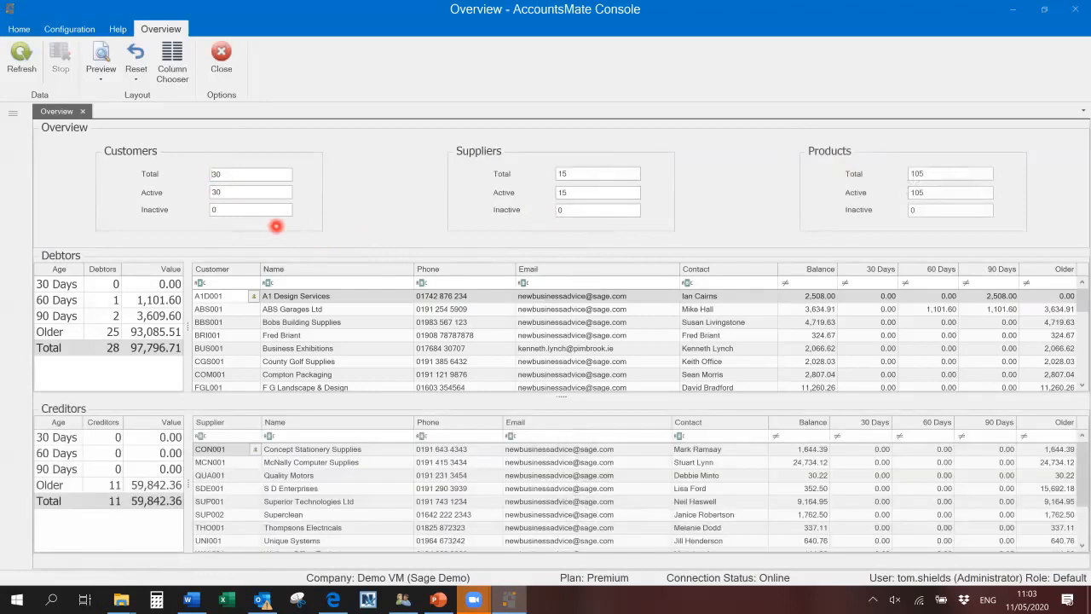
mouse_move(87, 249)
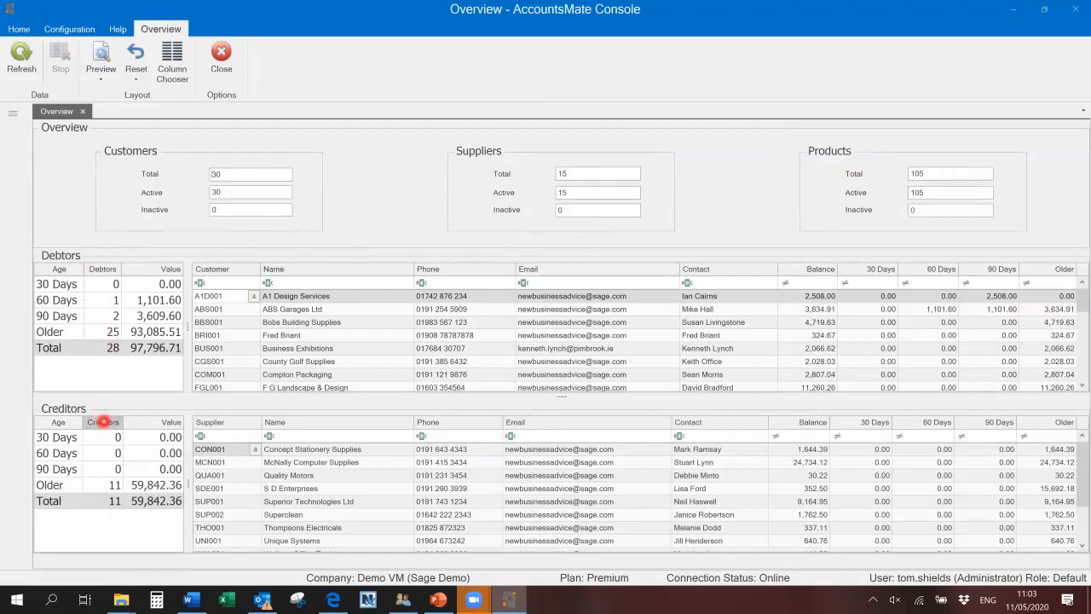
mouse_move(77, 338)
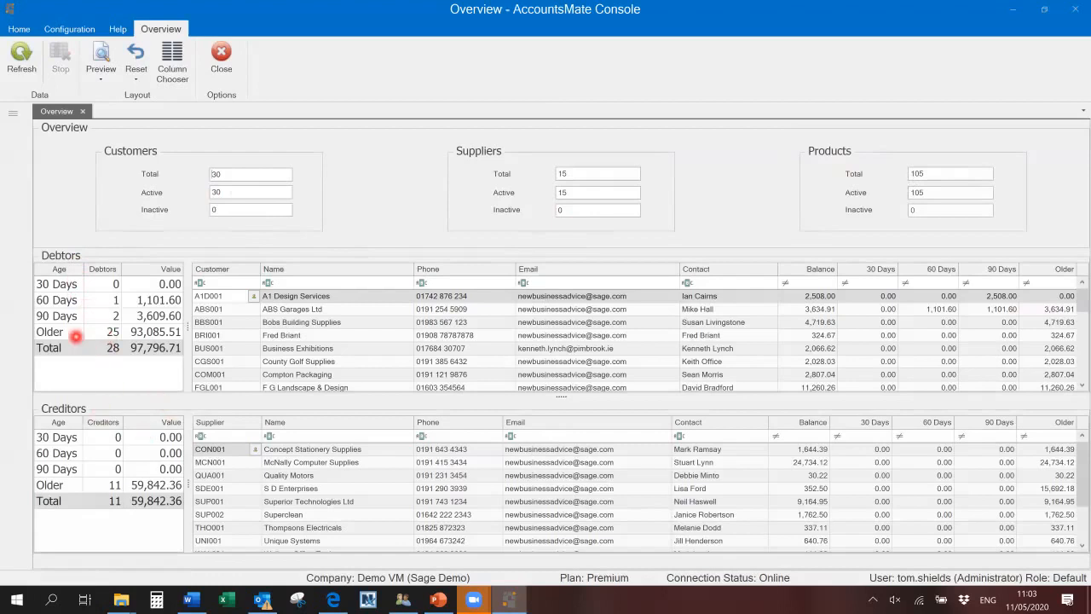
left_click(56, 300)
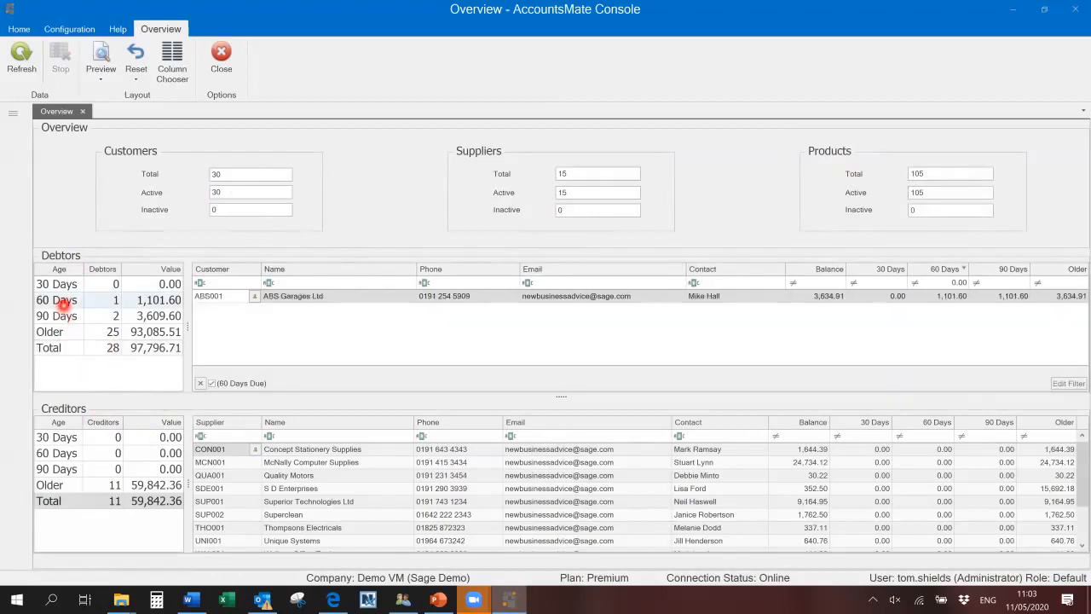
left_click(57, 316)
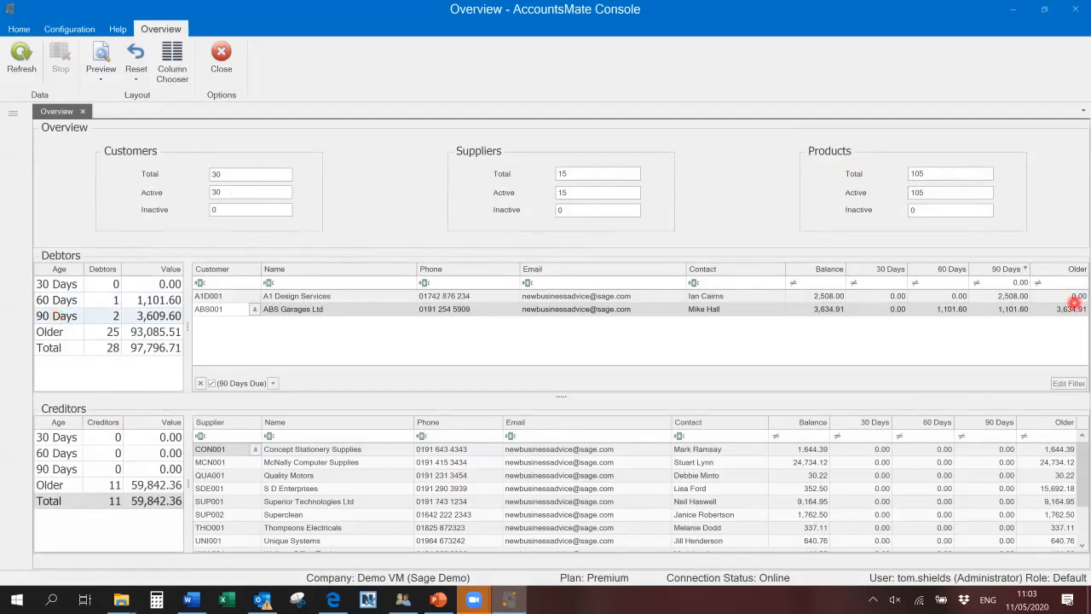
left_click(85, 110)
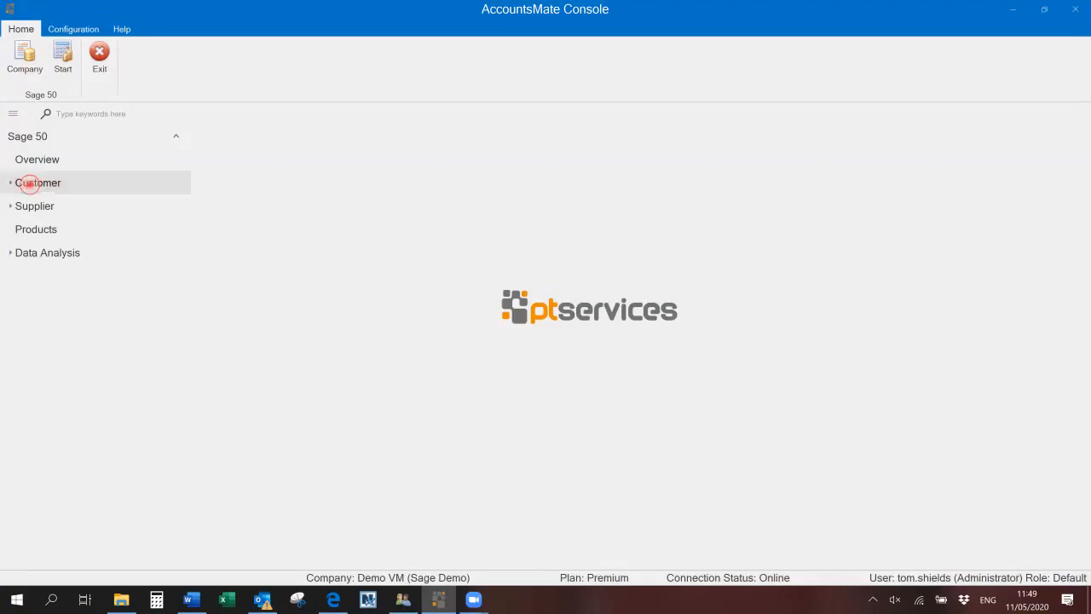
- Show A1 Design Services in the customer list with its details and address expanded
left_click(37, 182)
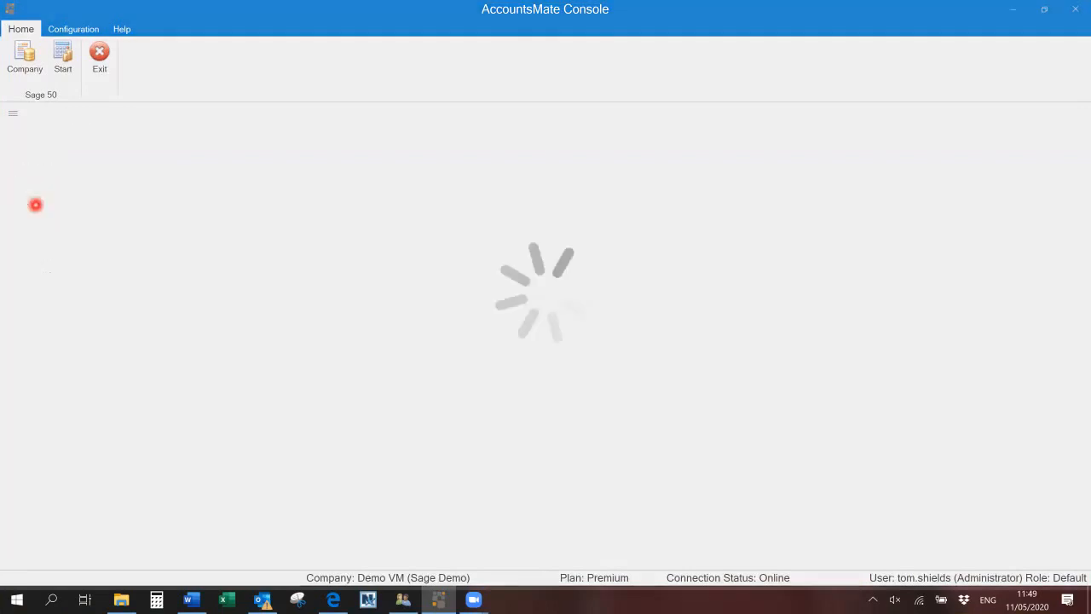
left_click(62, 58)
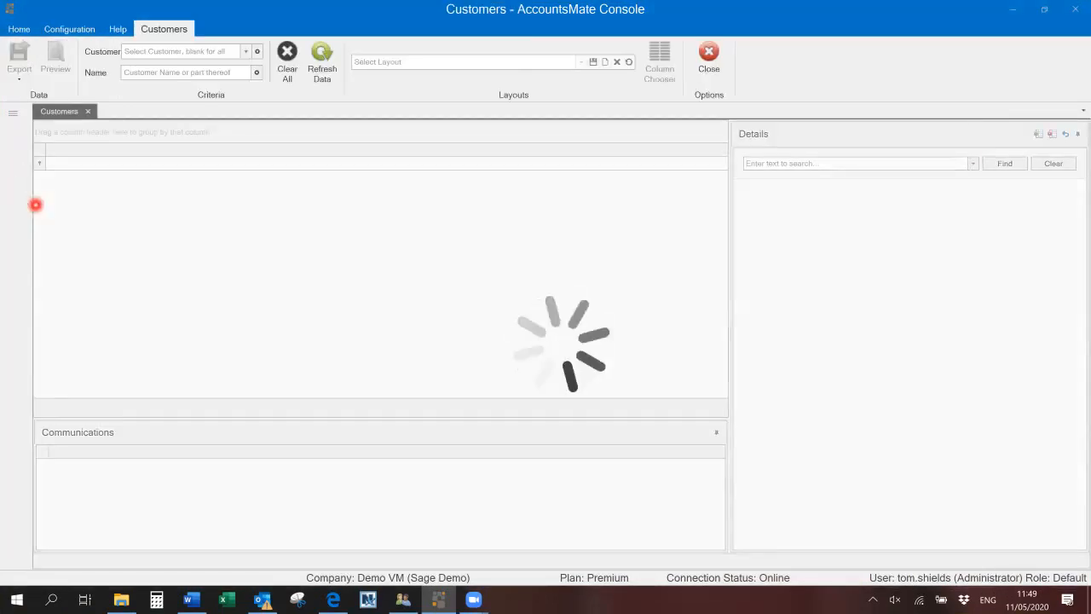
left_click(322, 54)
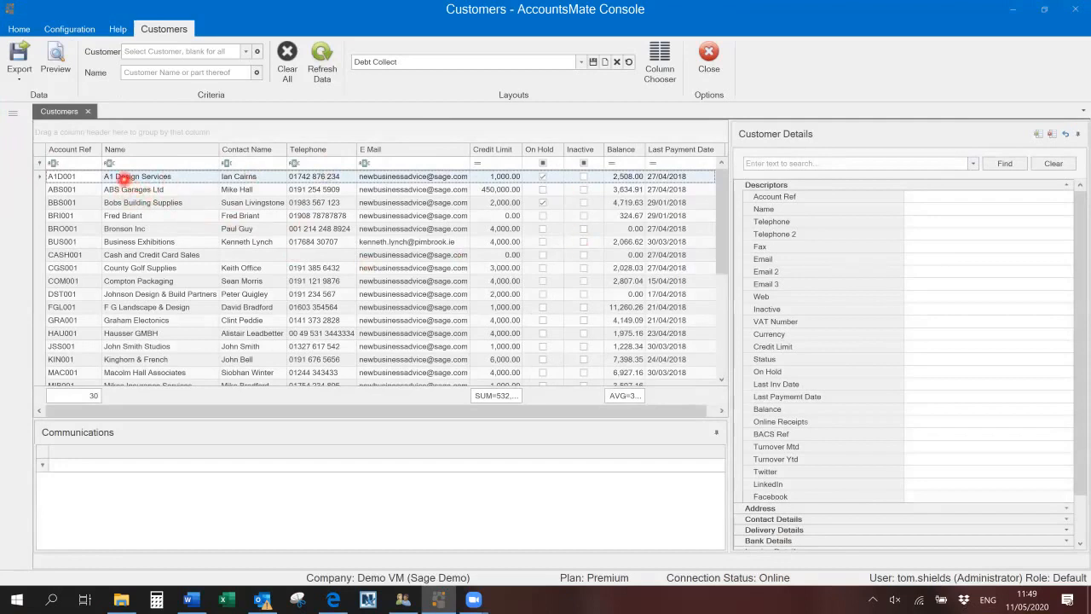
left_click(136, 176)
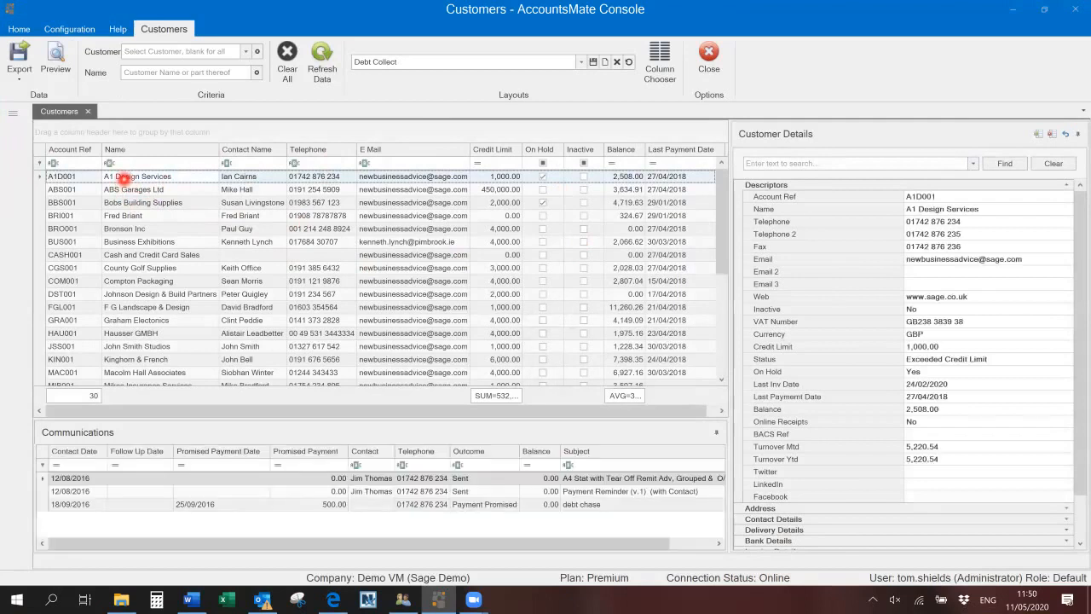
mouse_move(903, 212)
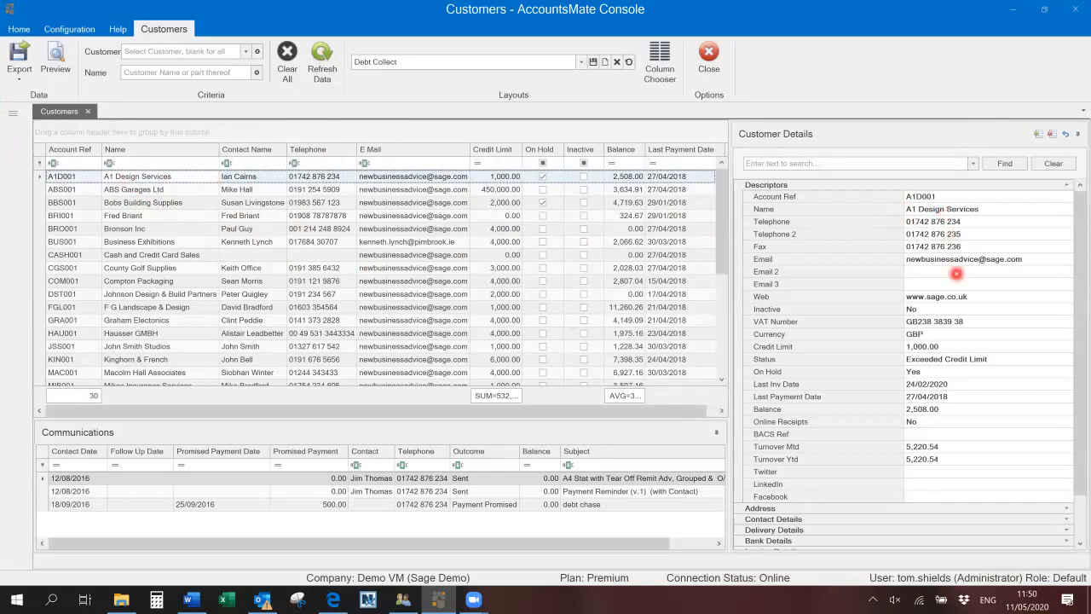
mouse_move(972, 345)
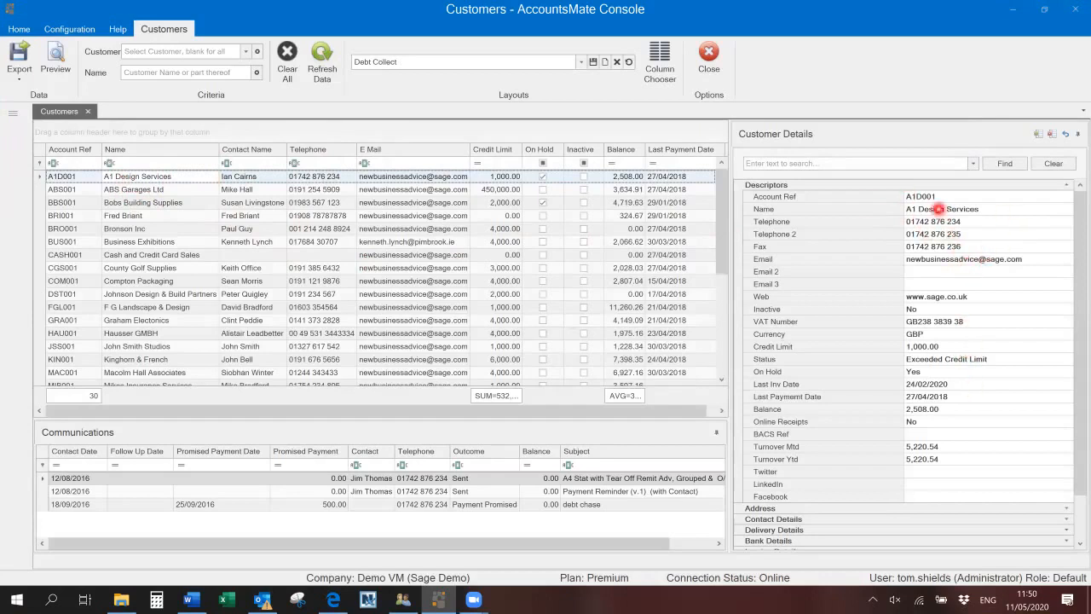
left_click(1054, 164)
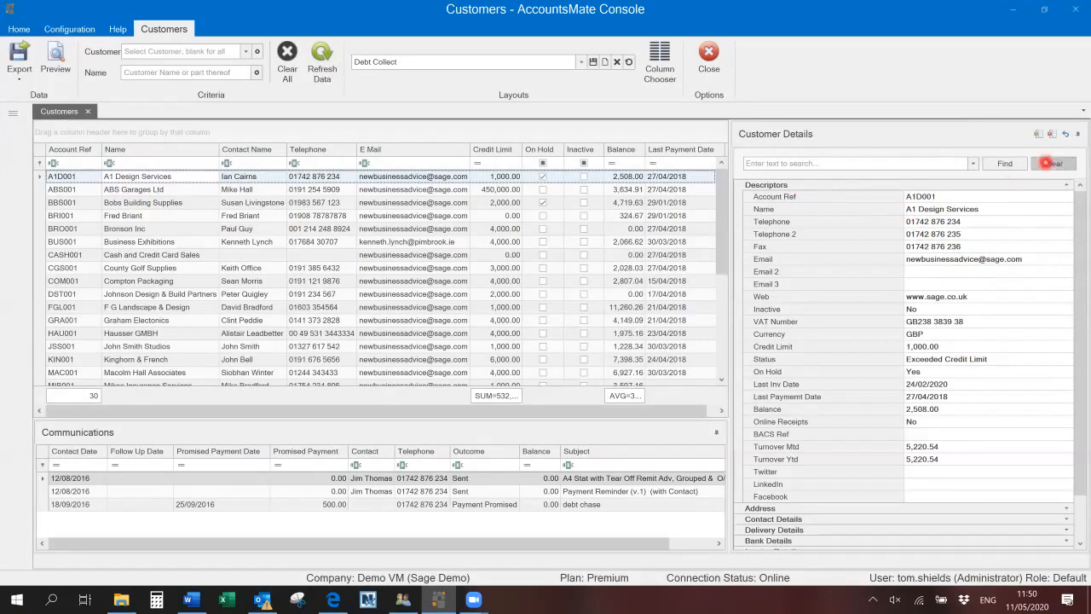
left_click(1054, 164)
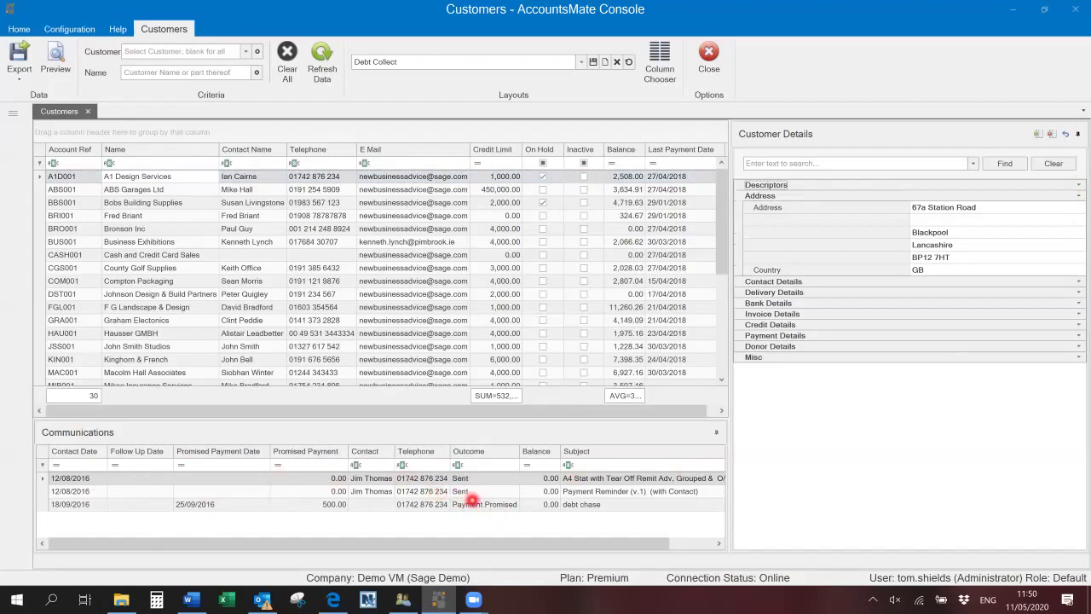
mouse_move(491, 514)
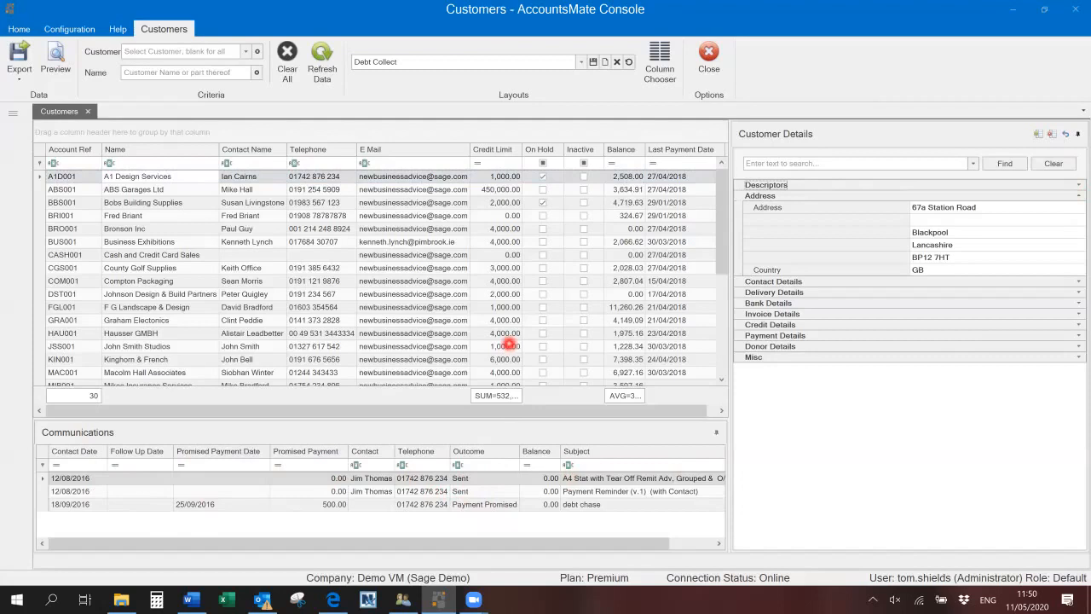
mouse_move(654, 164)
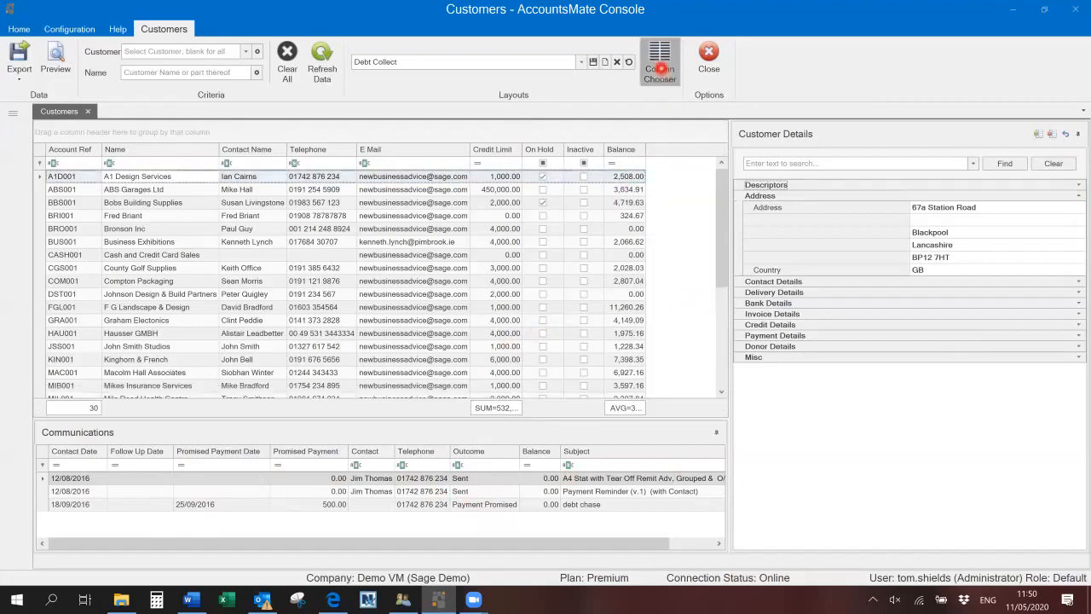
- Swap Last Payment Date for Analysis 1 via Column Chooser and sort customers by Analysis 1
left_click(660, 62)
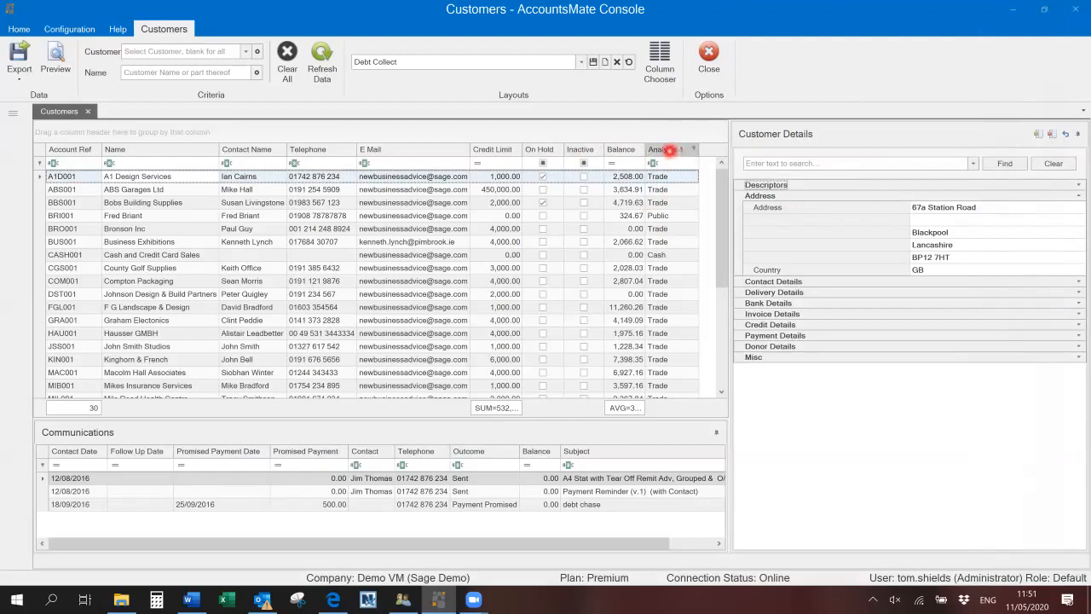
left_click(669, 150)
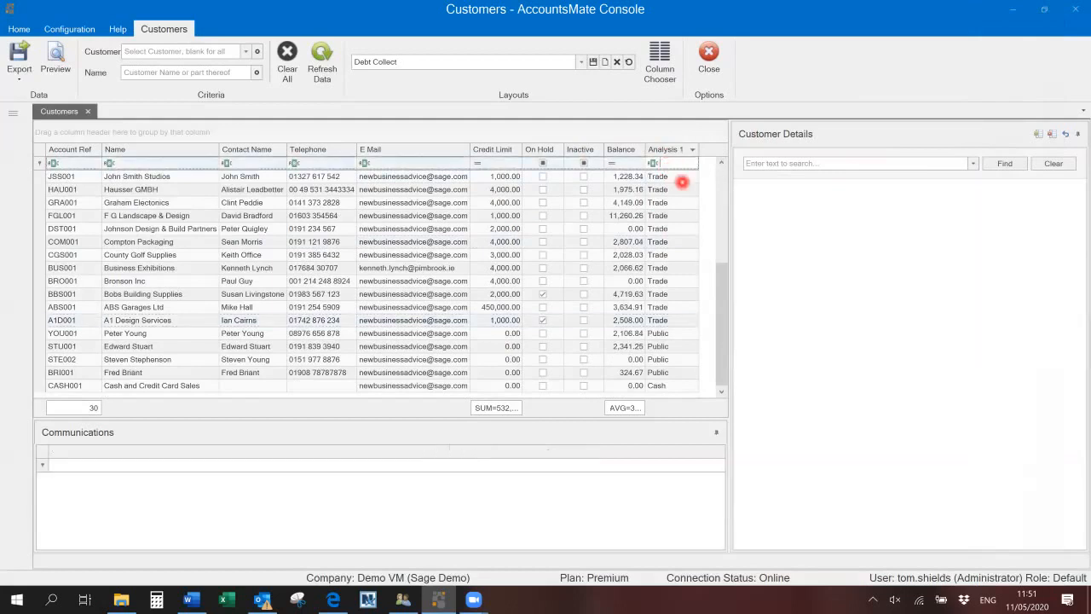
type("cas")
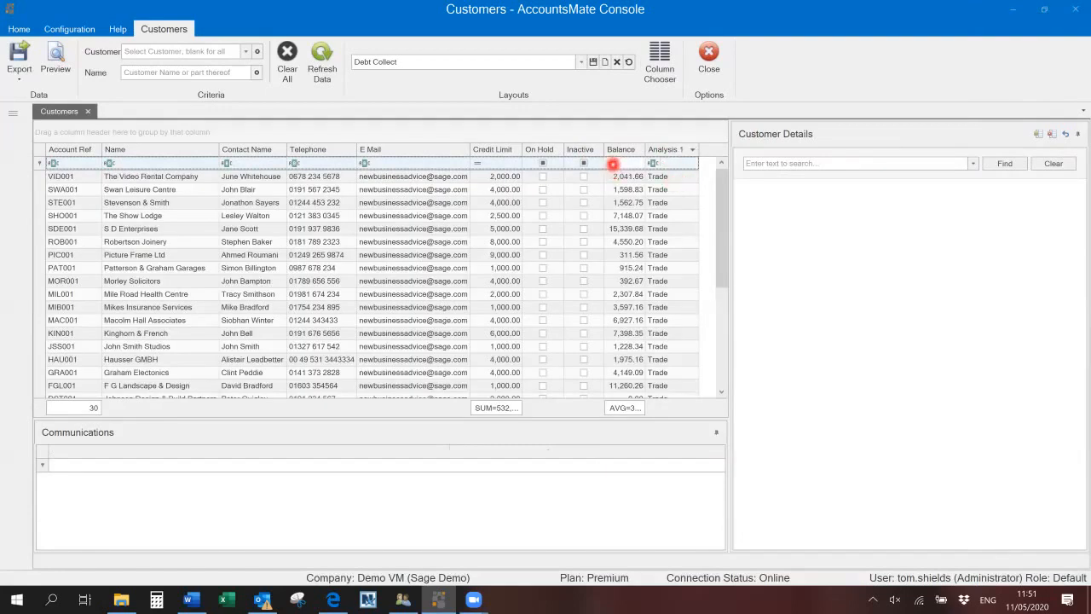
left_click(612, 163)
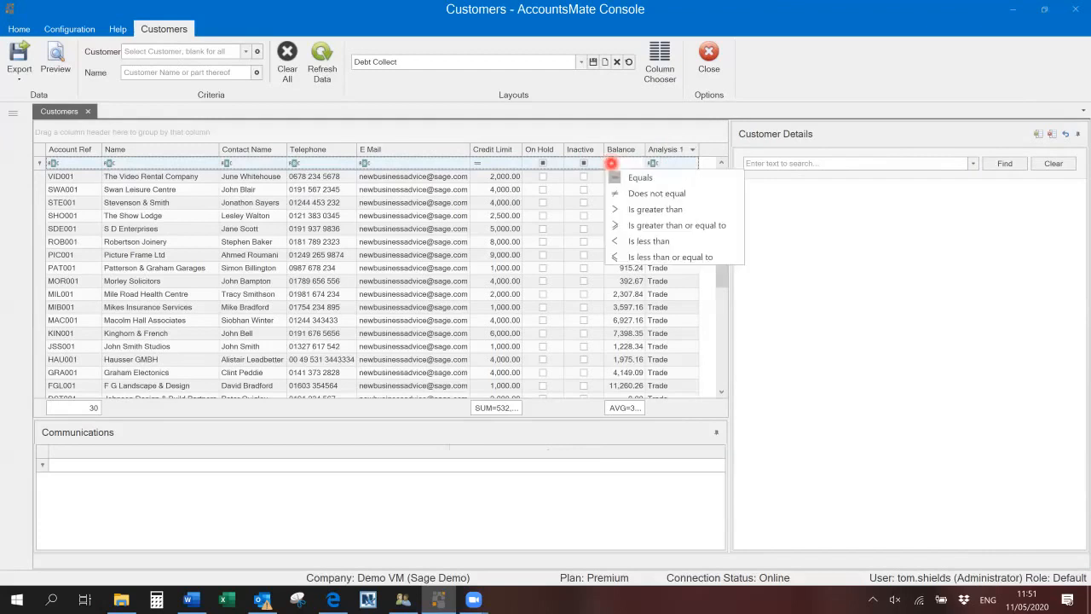
mouse_move(655, 208)
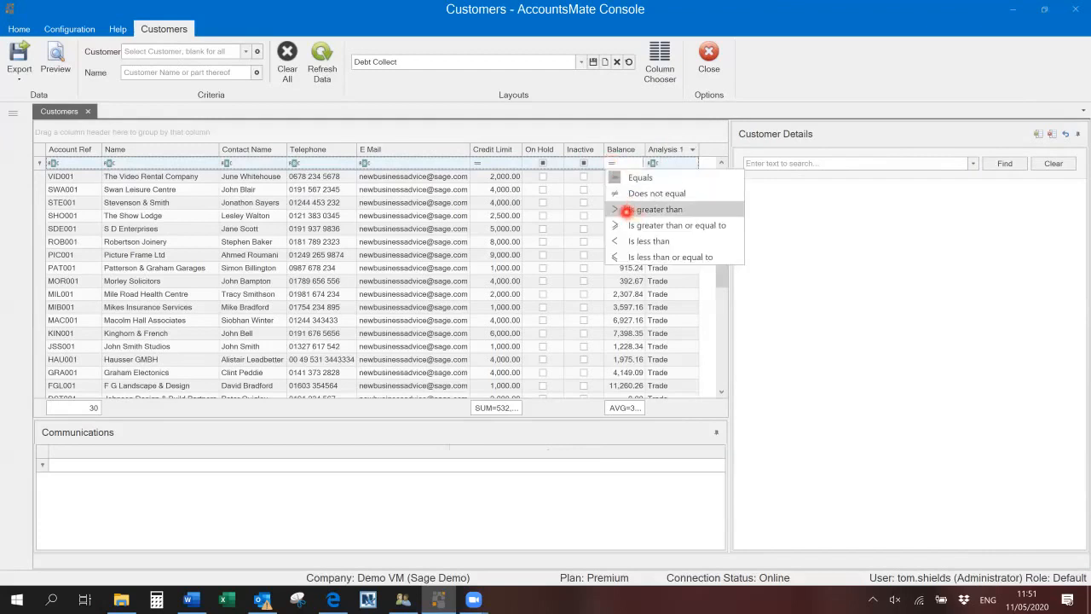
left_click(655, 208)
type("5000")
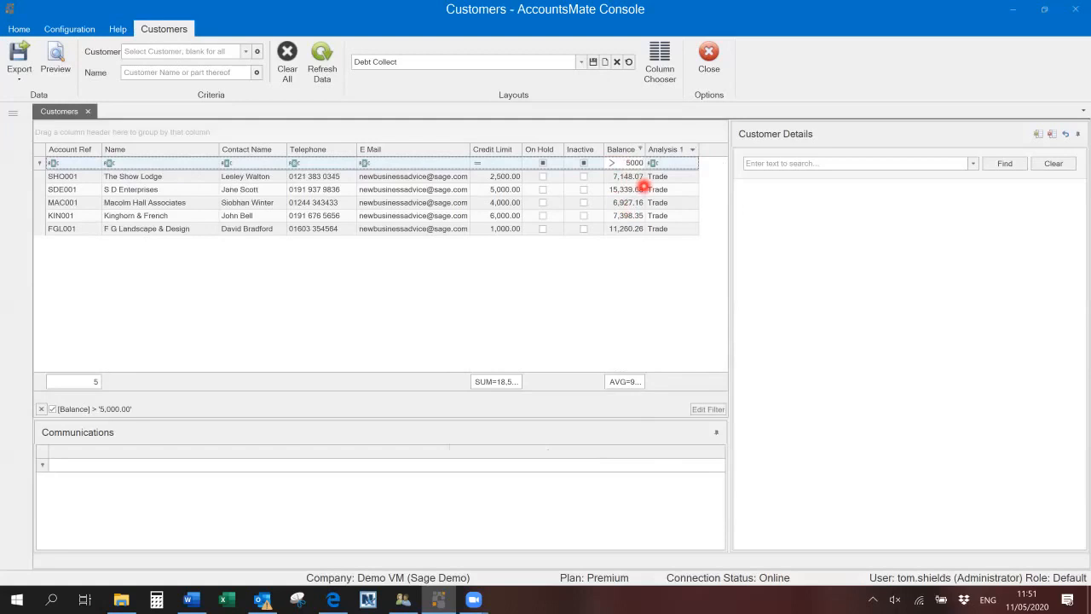
left_click(51, 409)
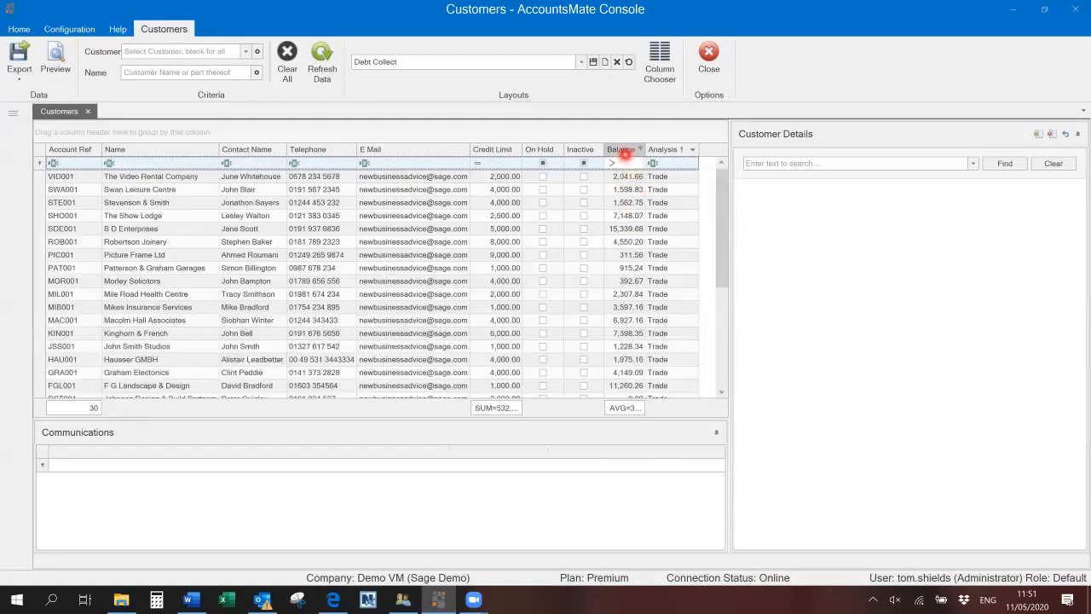
- Move Balance after Analysis 1 and make the Credit Limit footer show the average
left_click_drag(622, 150, 673, 150)
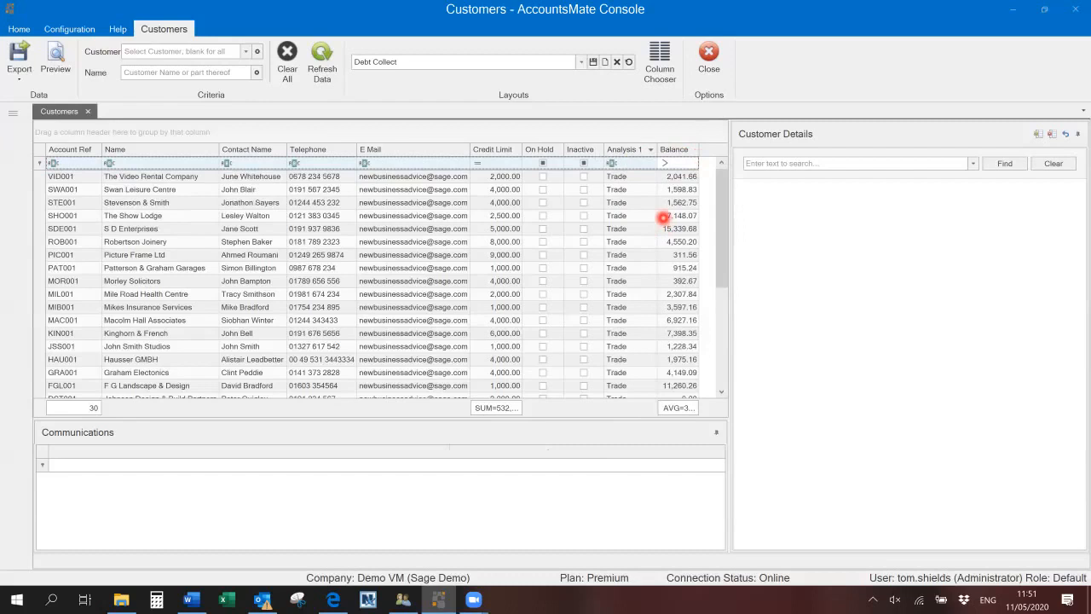
mouse_move(518, 267)
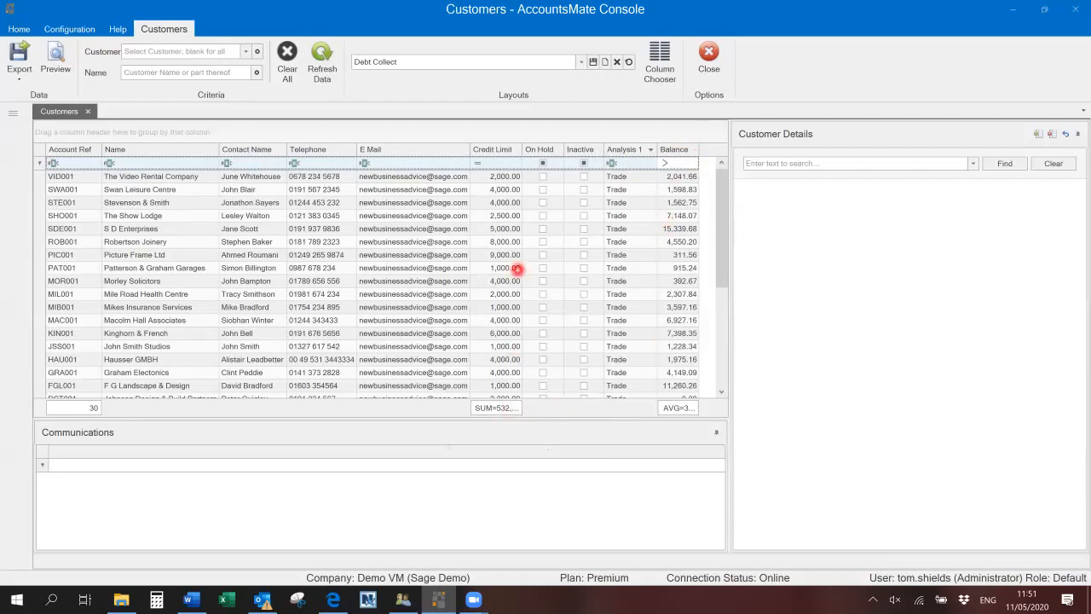
mouse_move(597, 405)
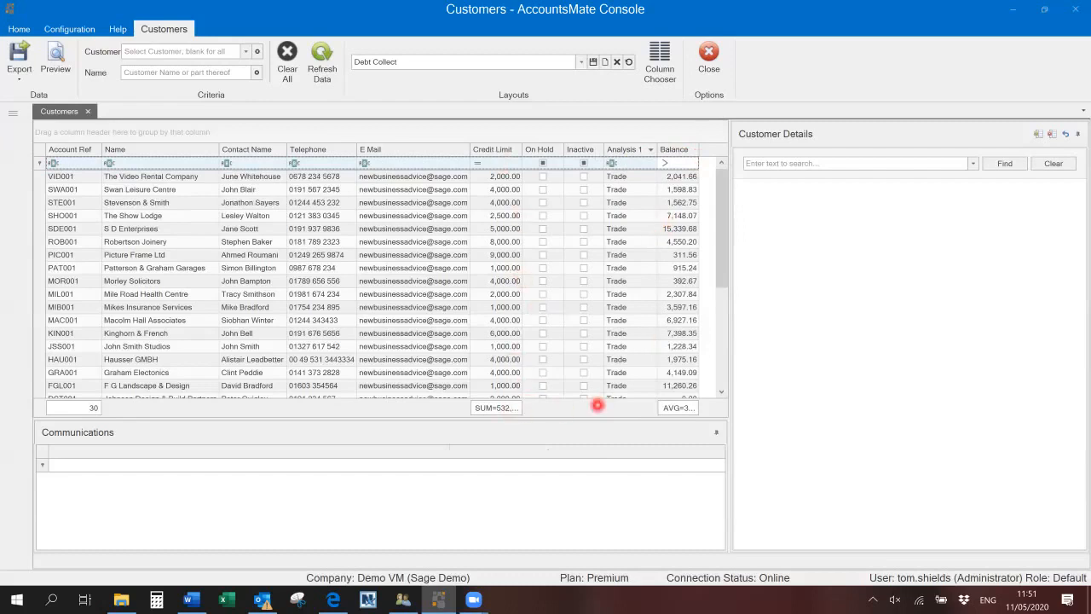
right_click(675, 162)
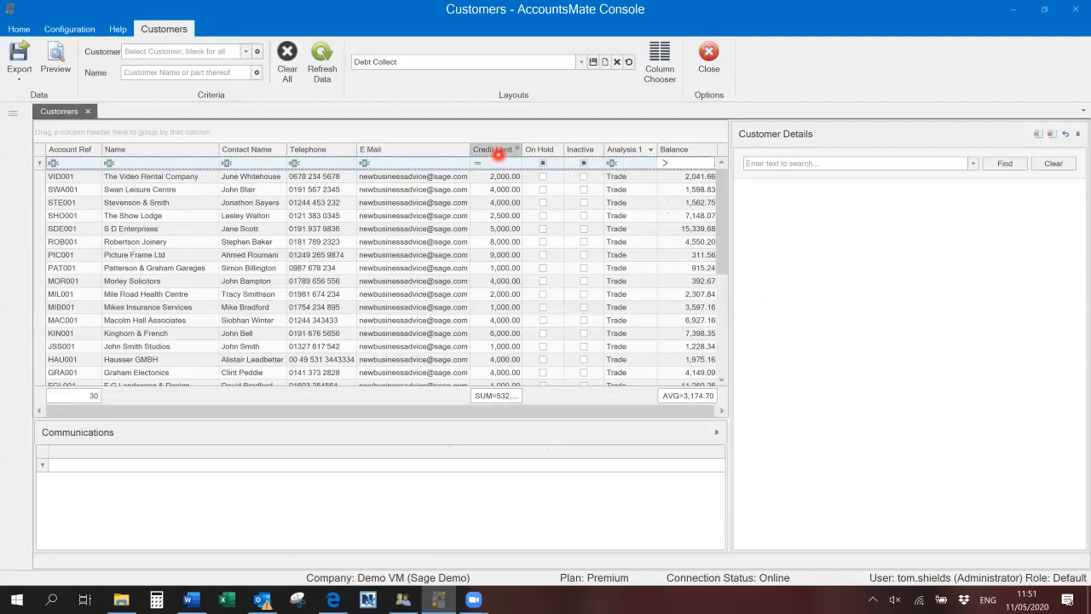
mouse_move(496, 396)
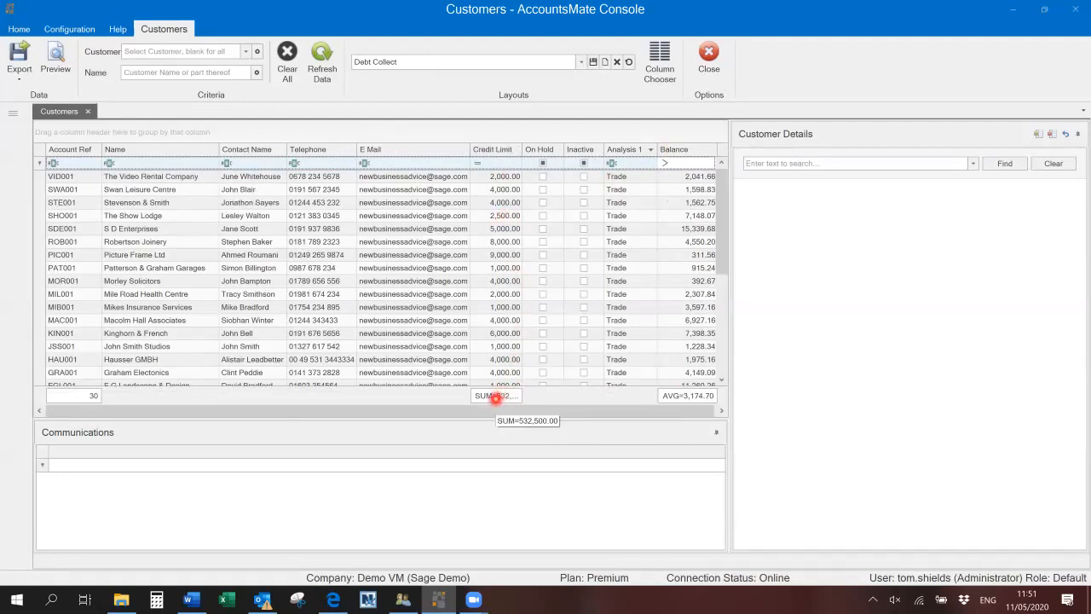
right_click(494, 396)
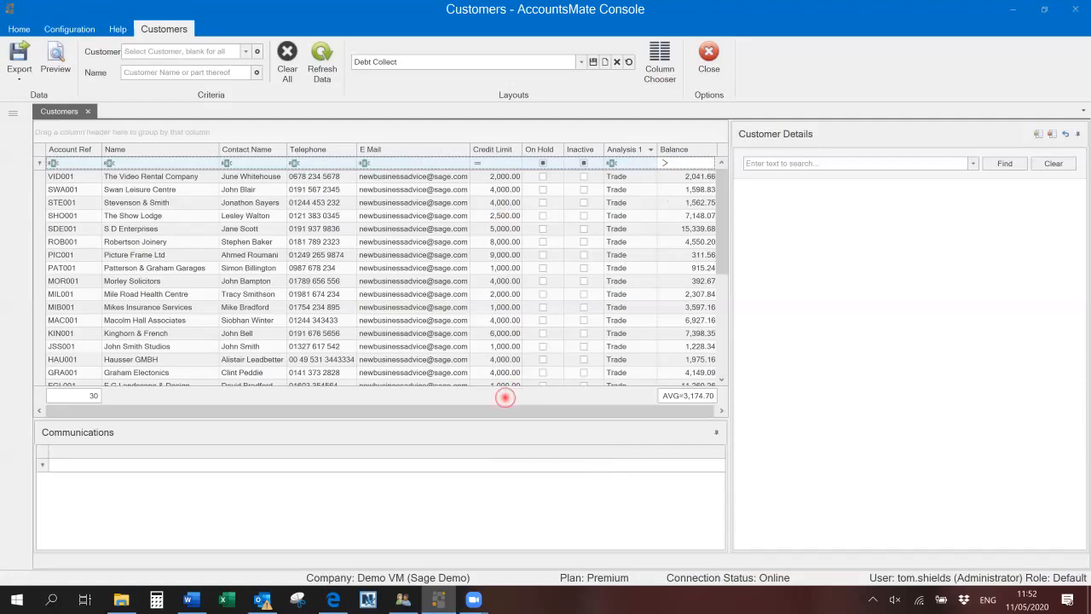
left_click(505, 395)
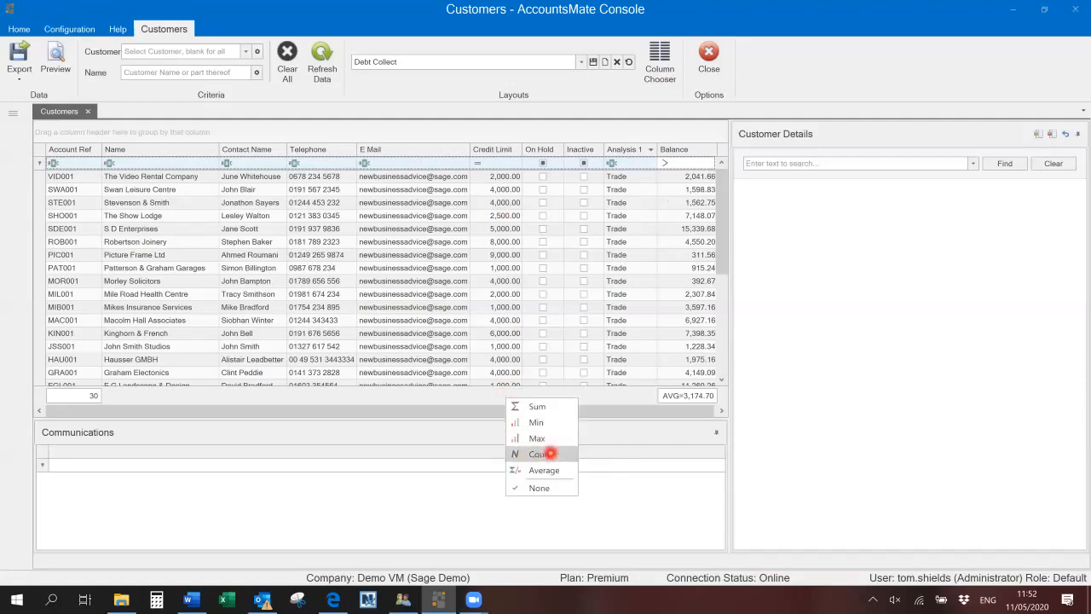
left_click(543, 470)
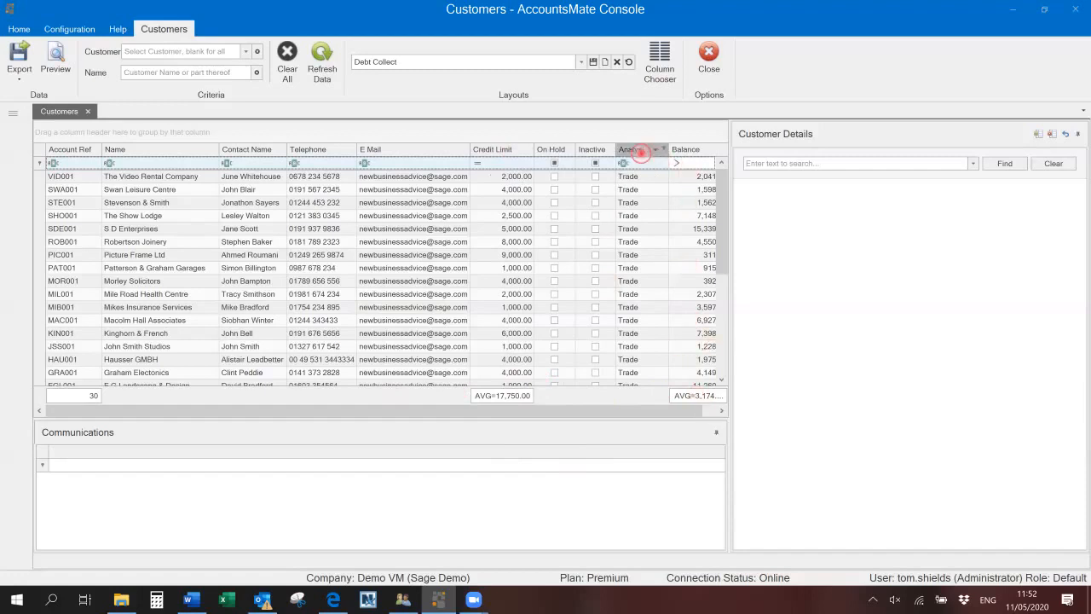
left_click_drag(638, 150, 396, 133)
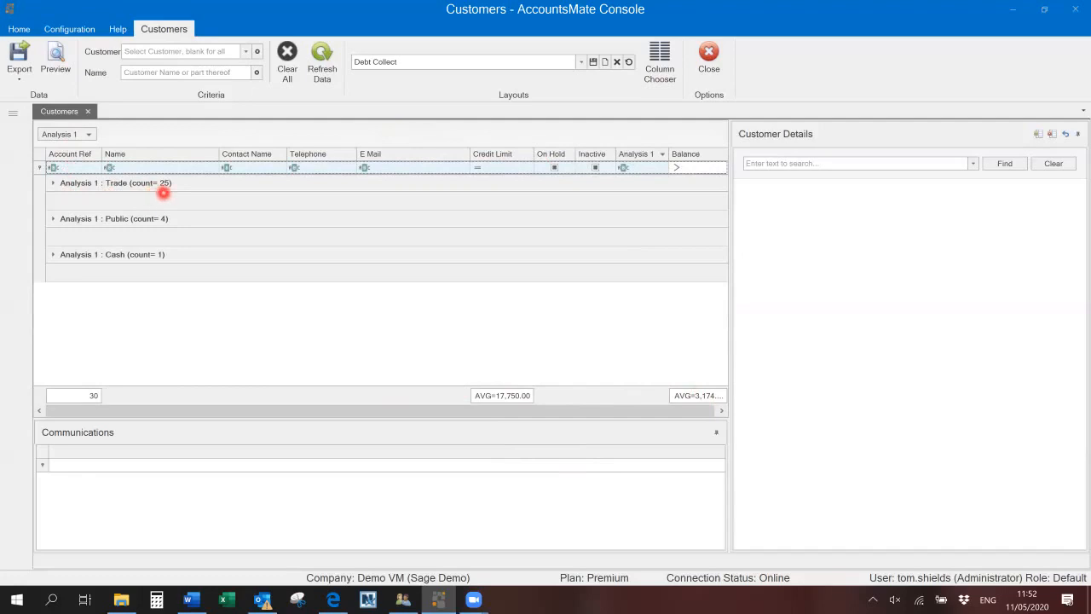
mouse_move(153, 238)
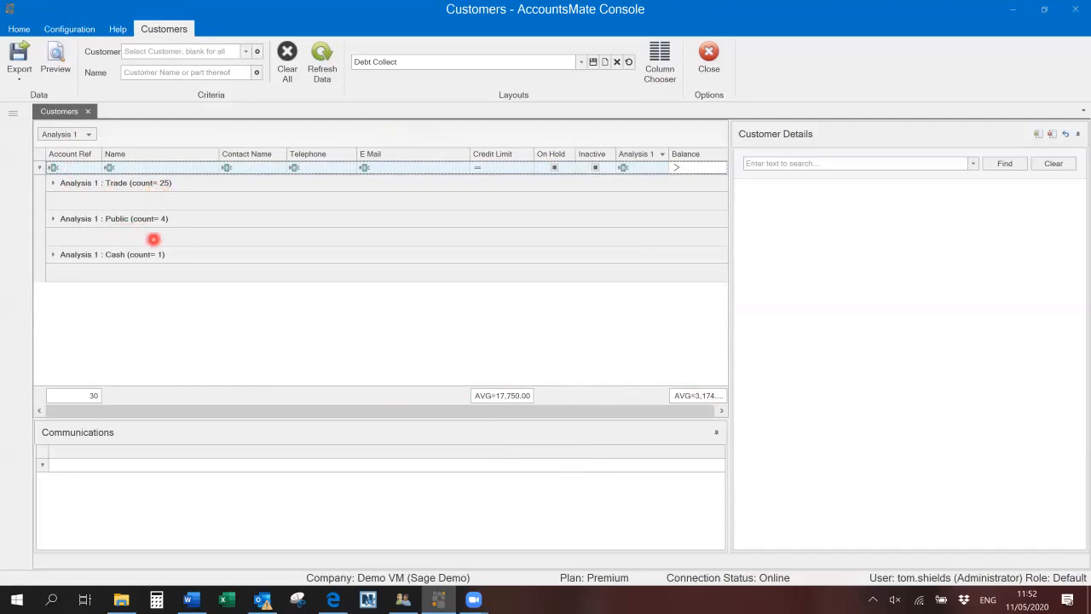
left_click(53, 218)
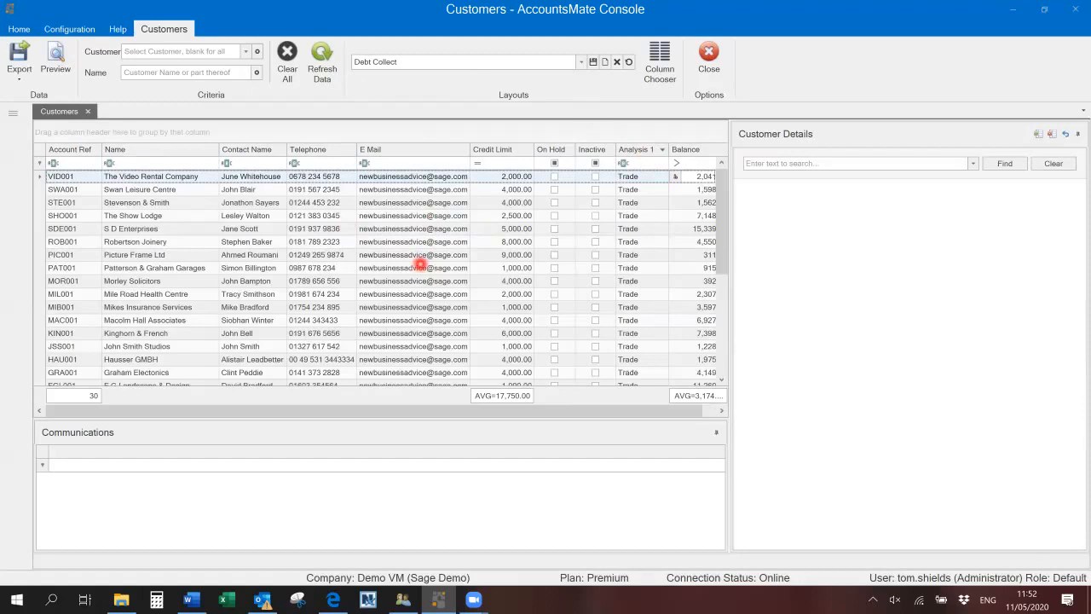
mouse_move(191, 176)
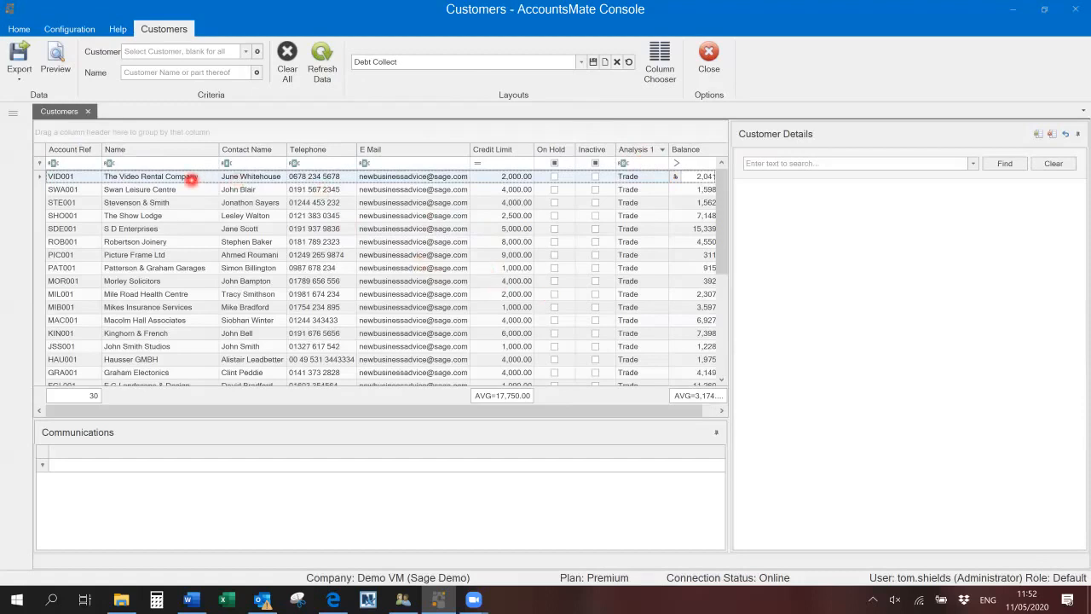
mouse_move(552, 109)
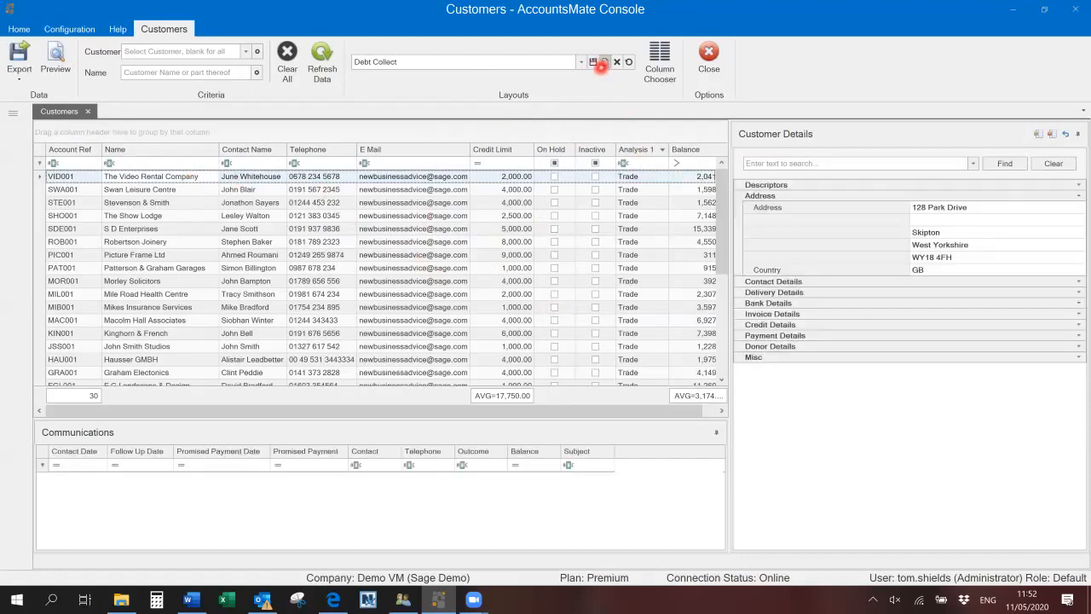
- Save the current customer grid arrangement as a layout named Test1
left_click(618, 61)
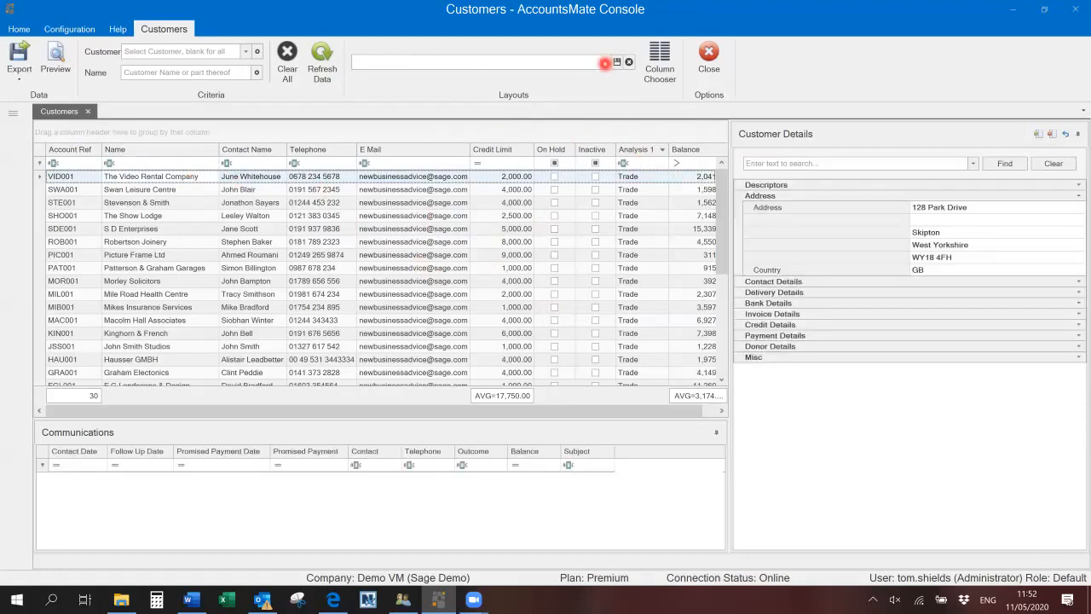
type("Te")
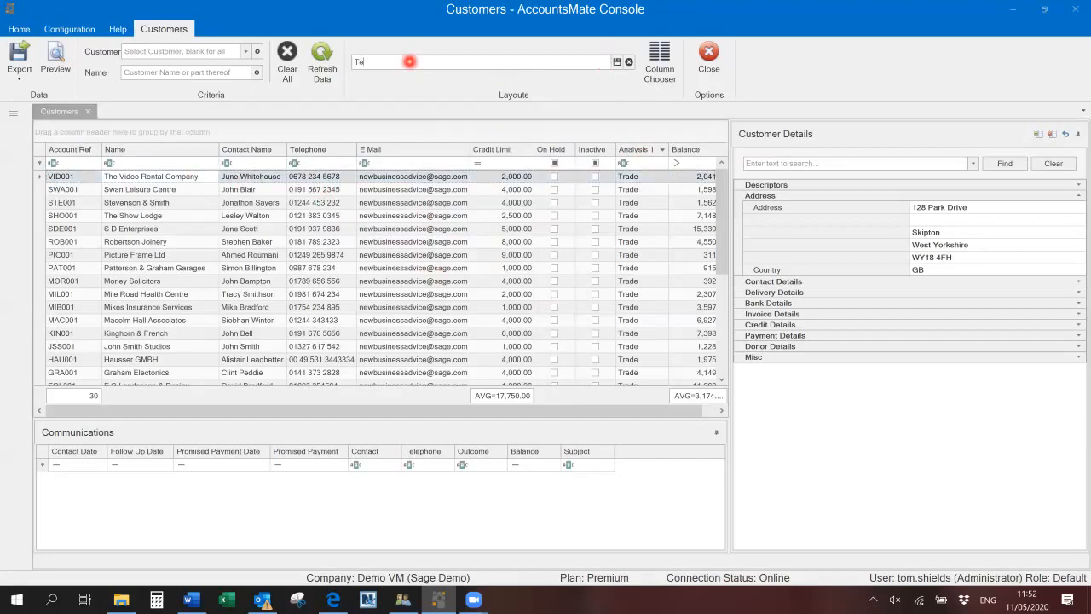
type("st1")
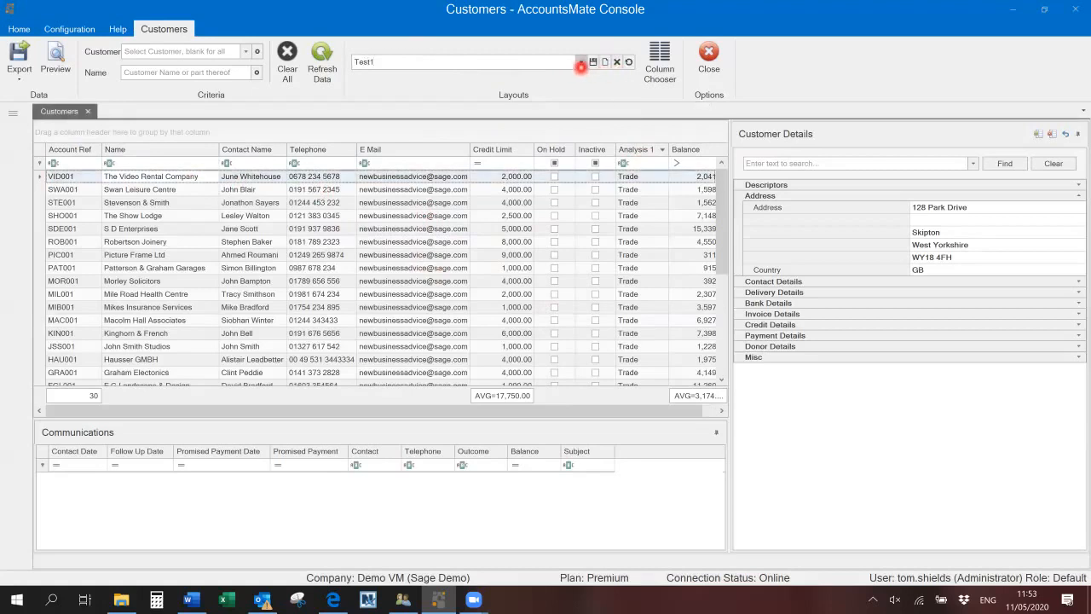
left_click(582, 62)
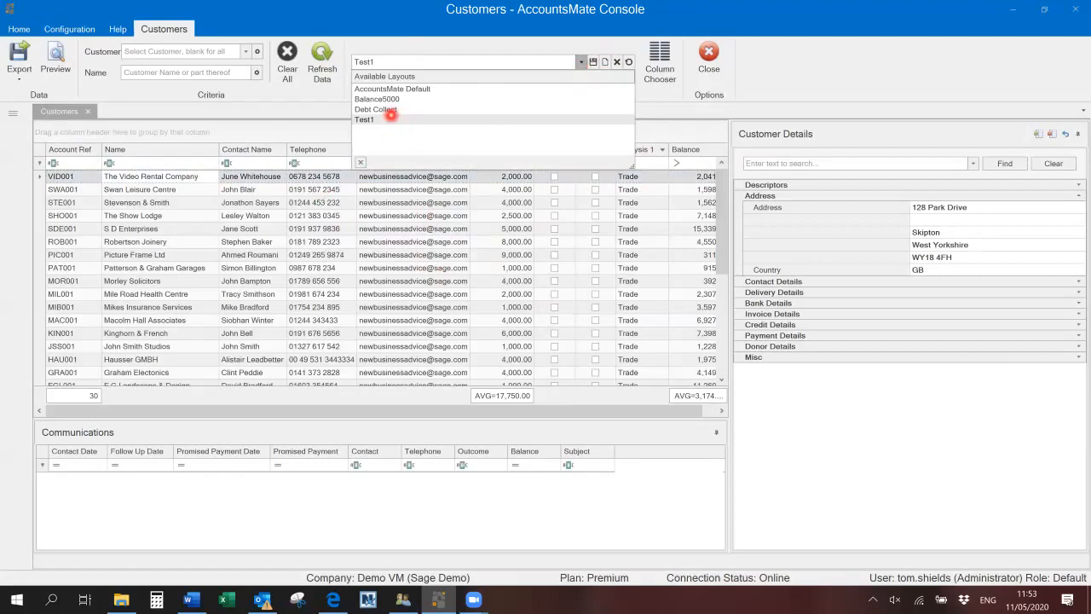
mouse_move(392, 88)
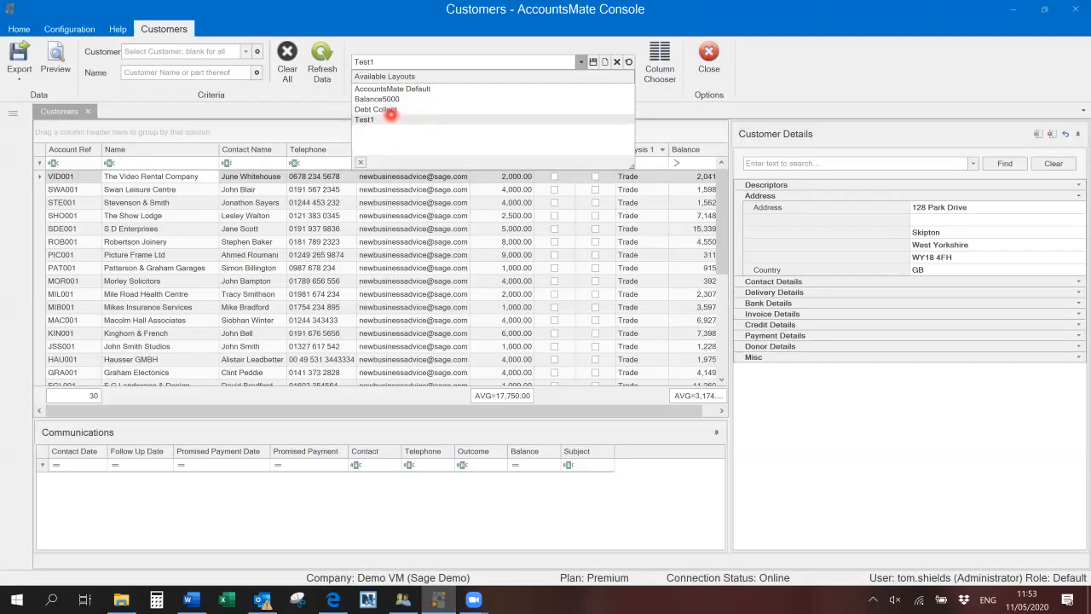
mouse_move(375, 109)
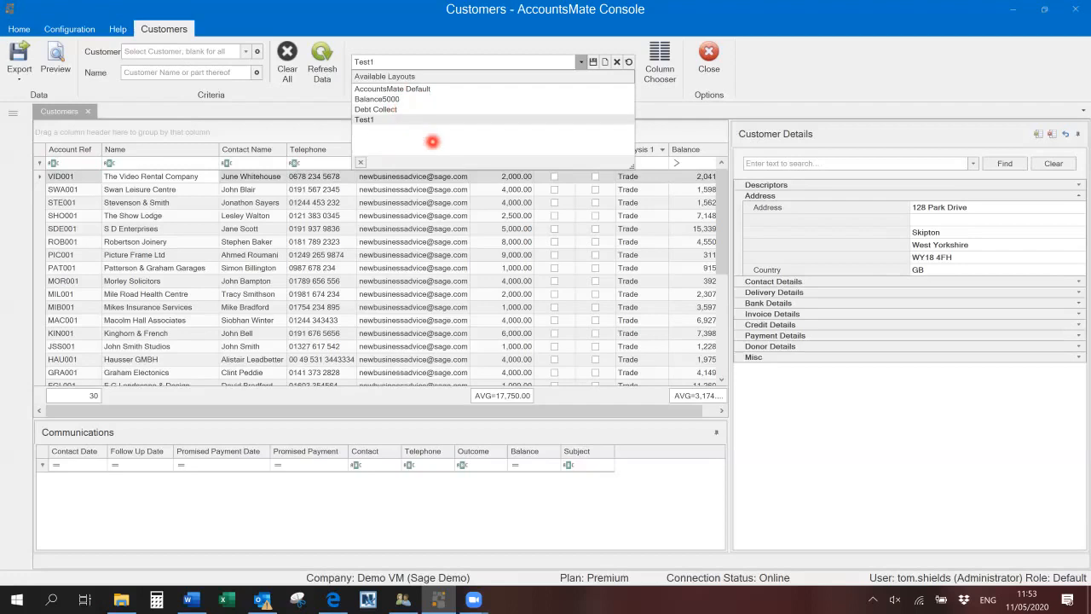
mouse_move(791, 101)
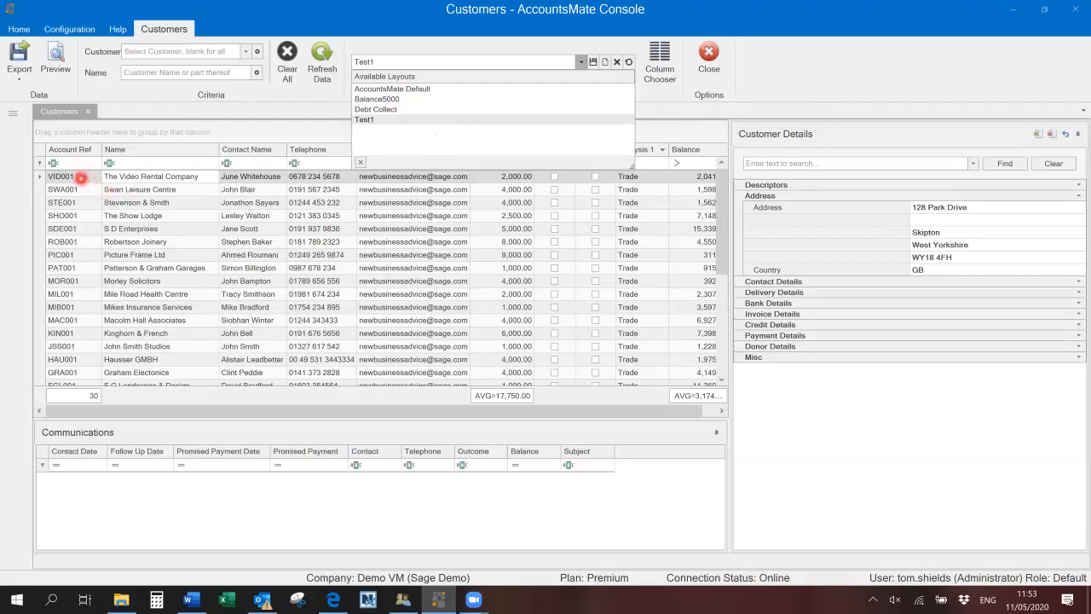
- Start an email to The Video Rental Company, then close and discard the draft
left_click(365, 119)
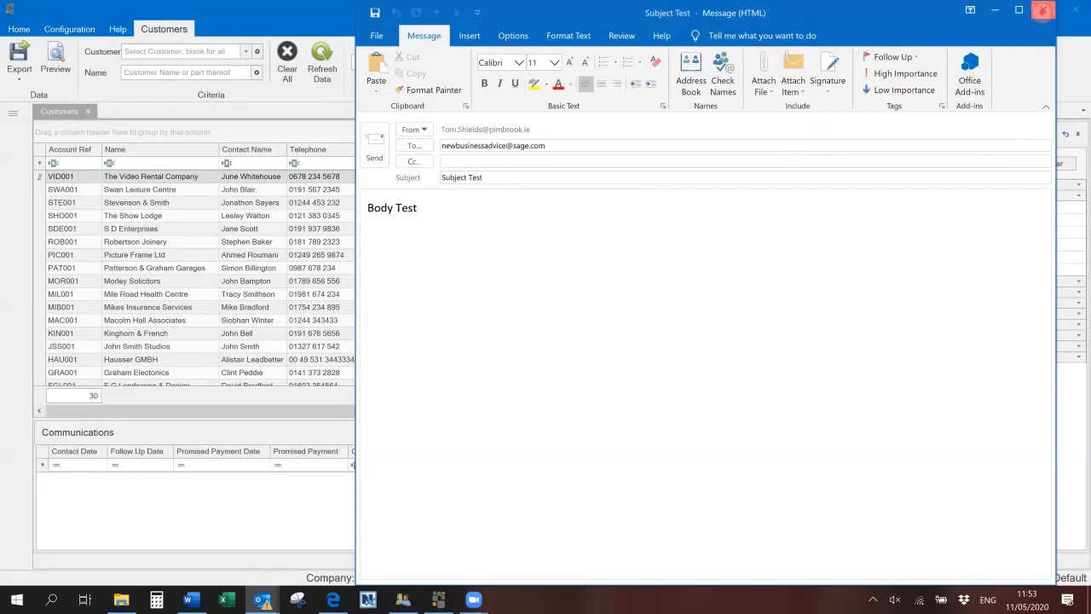
left_click(1044, 10)
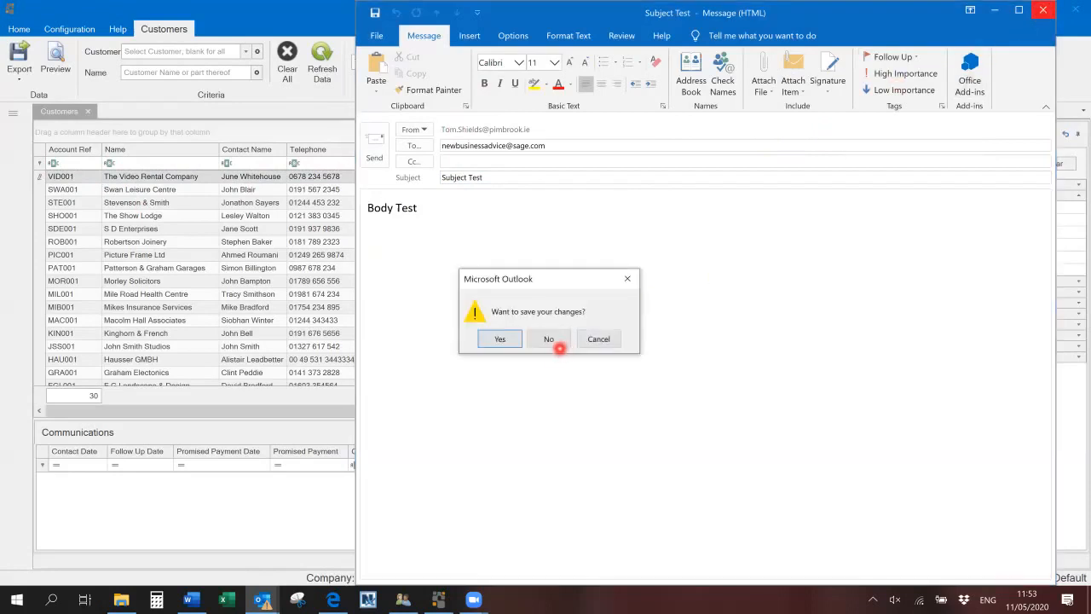
left_click(549, 337)
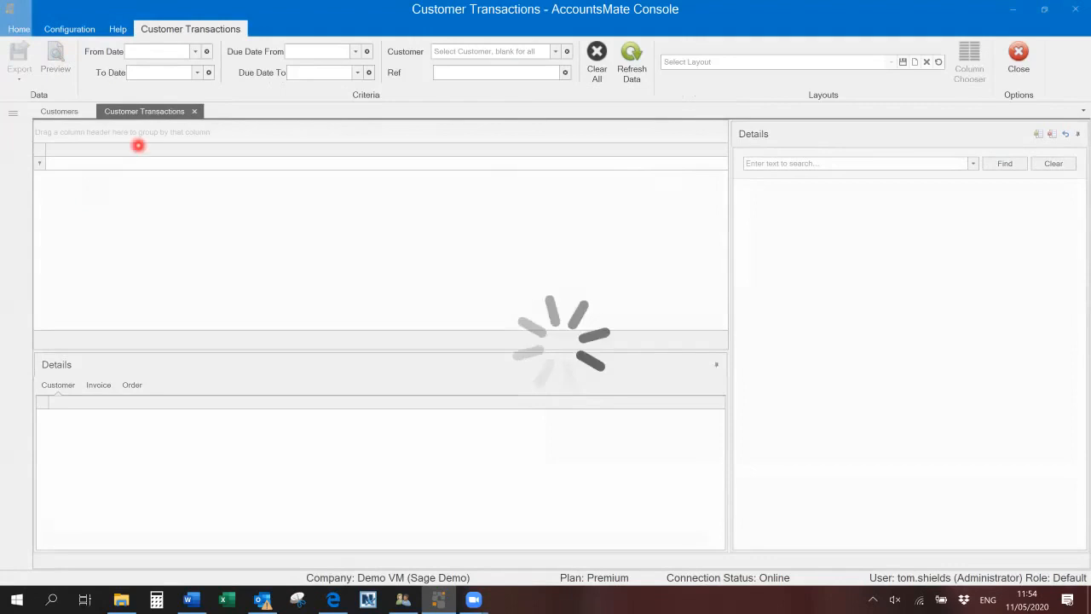
- Load customer VID001's transactions and look through the invoice details and lines
left_click(491, 51)
type("VID001")
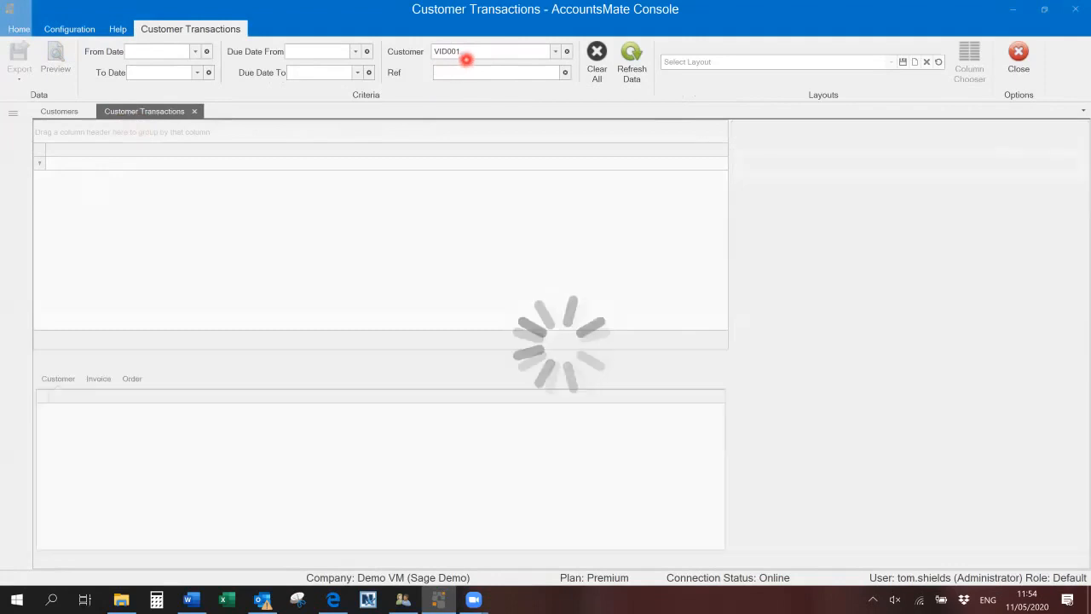
left_click(631, 55)
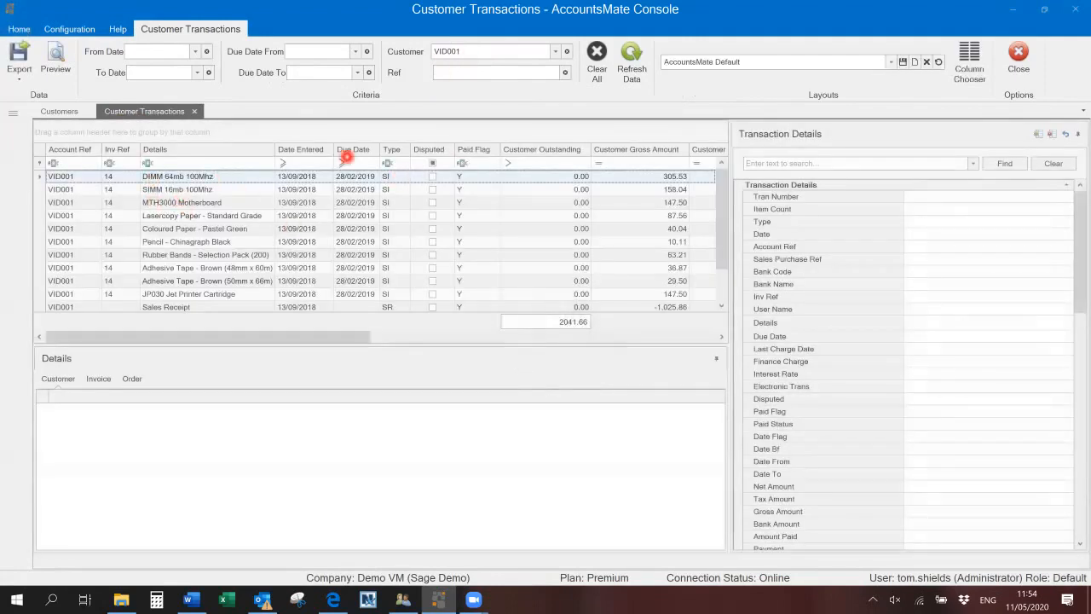
mouse_move(326, 241)
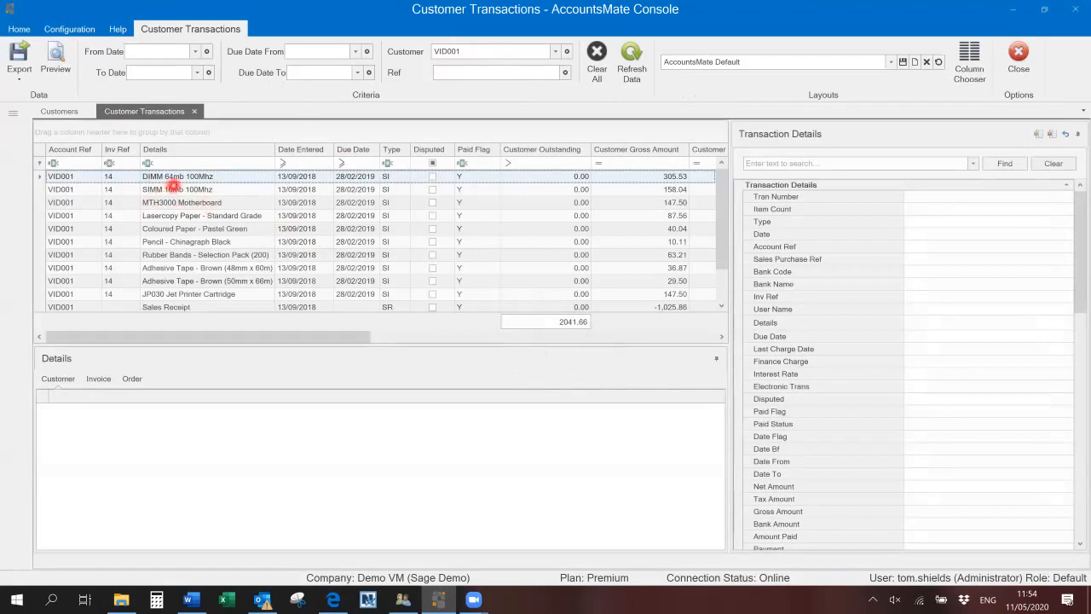
mouse_move(266, 181)
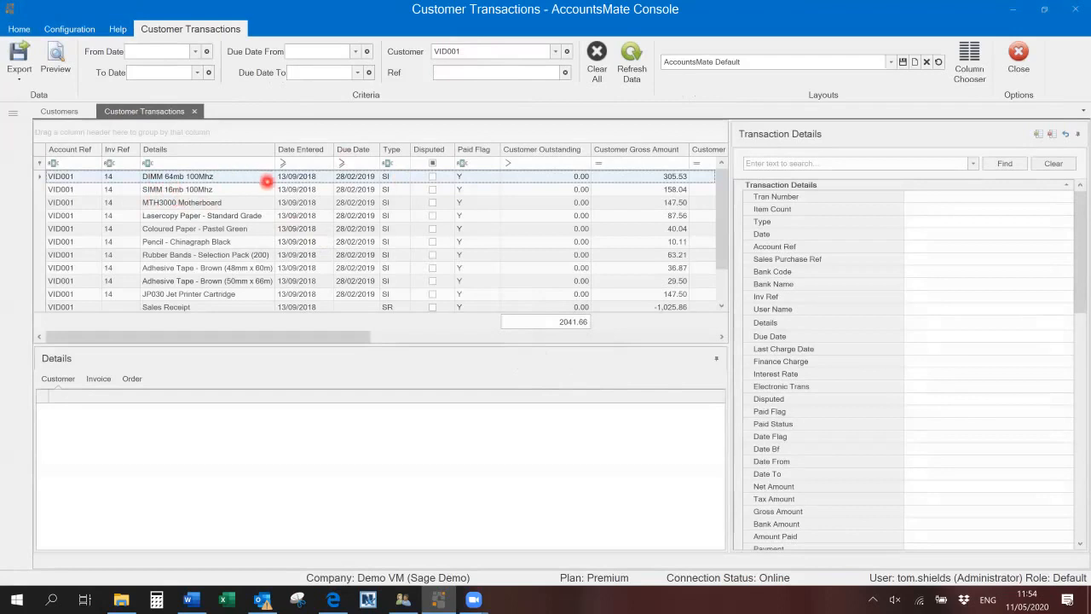
mouse_move(239, 254)
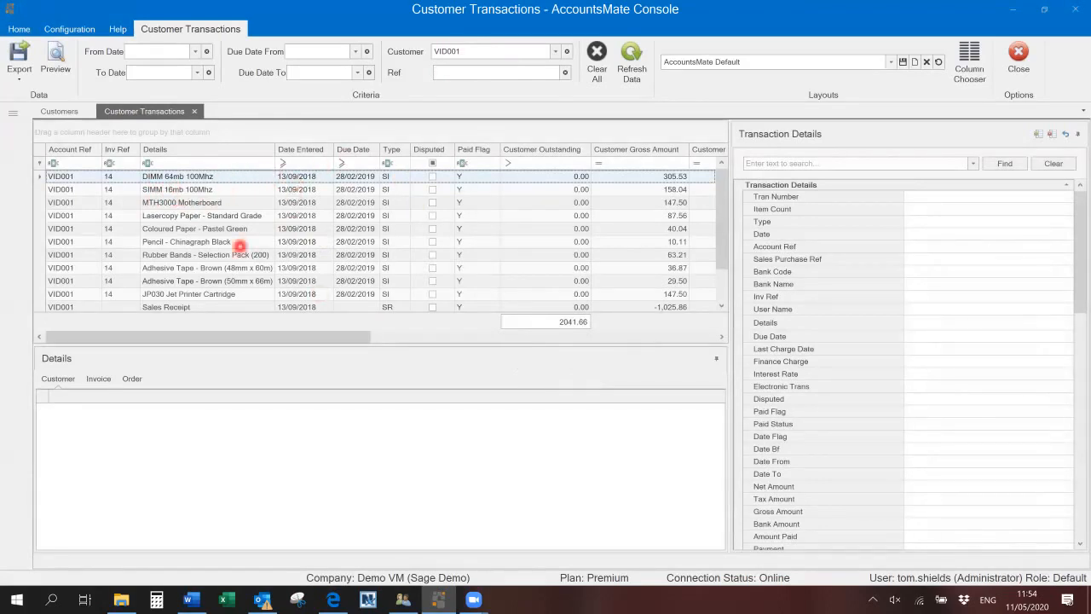
mouse_move(394, 236)
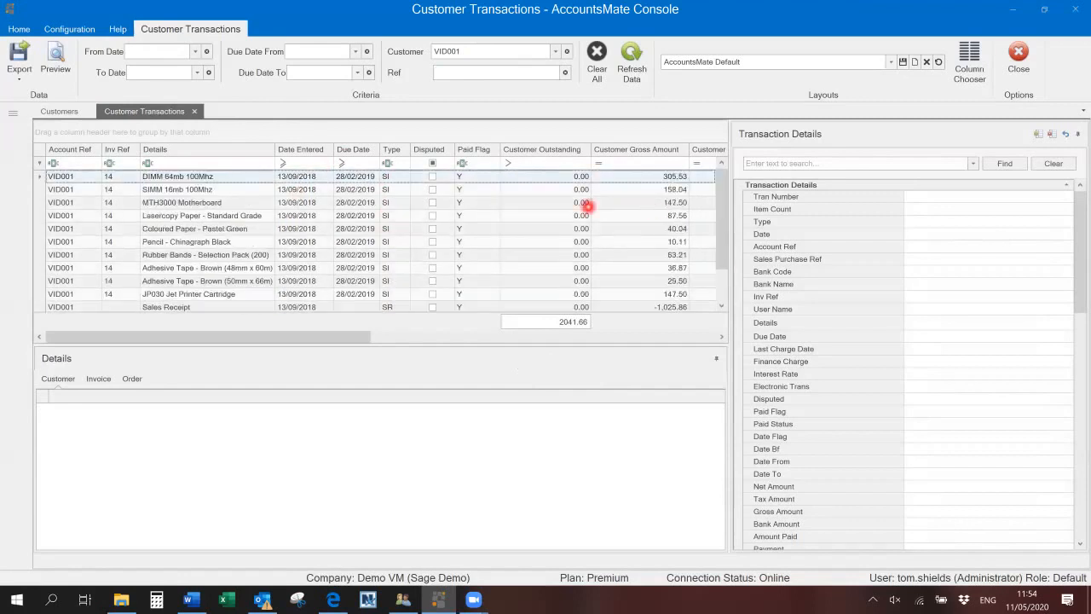
mouse_move(562, 259)
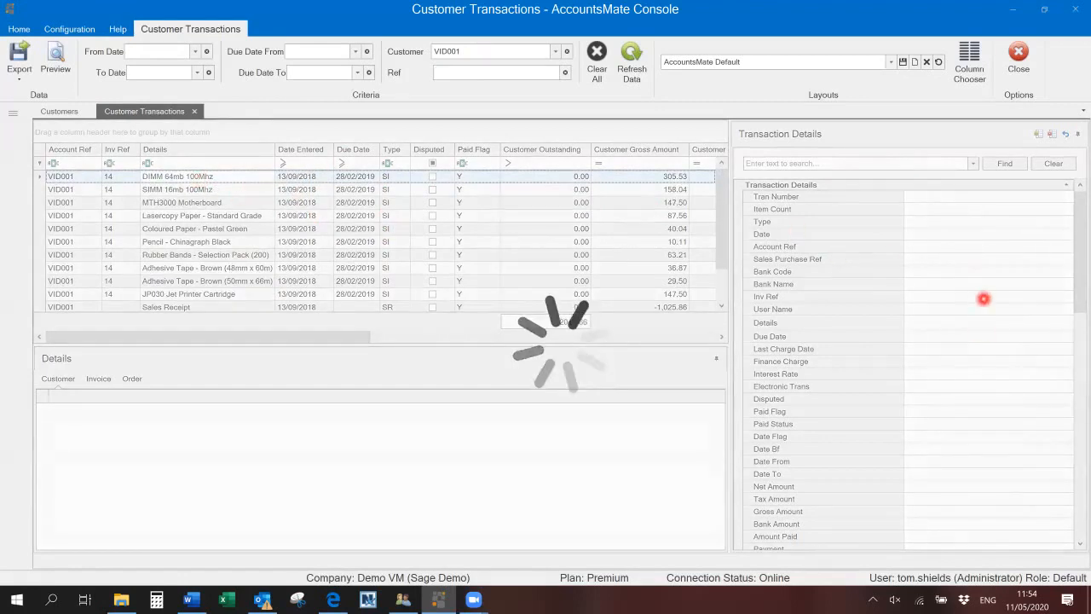
mouse_move(306, 366)
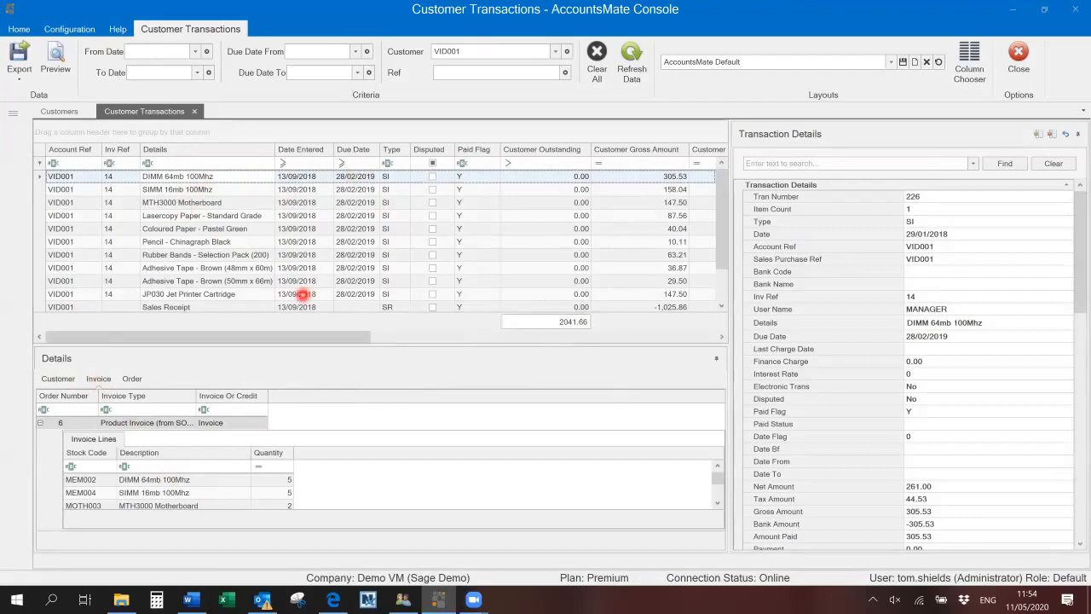
mouse_move(720, 503)
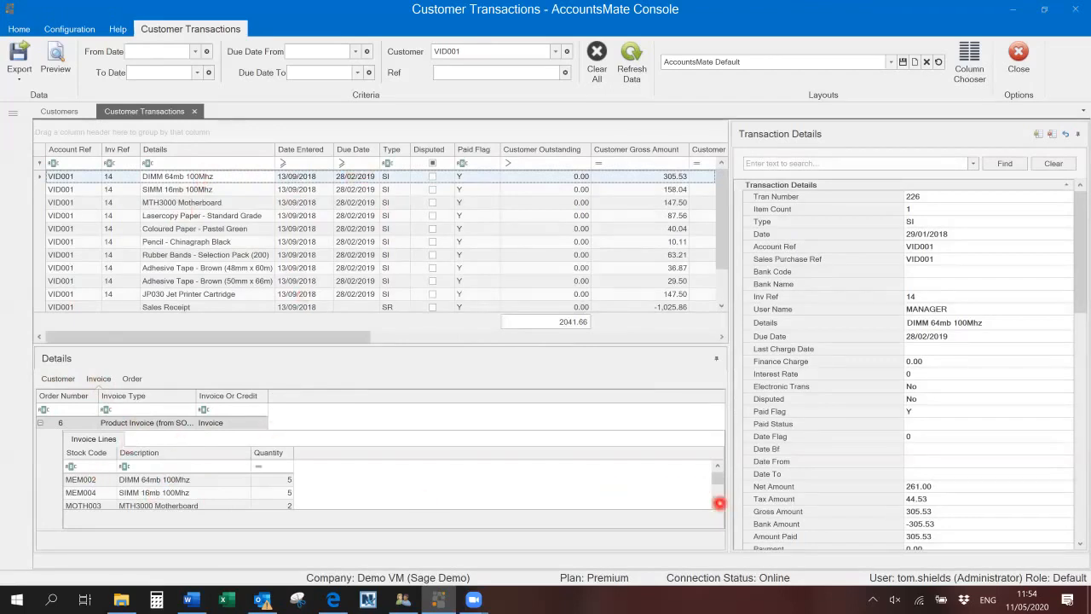
scroll("down", 3)
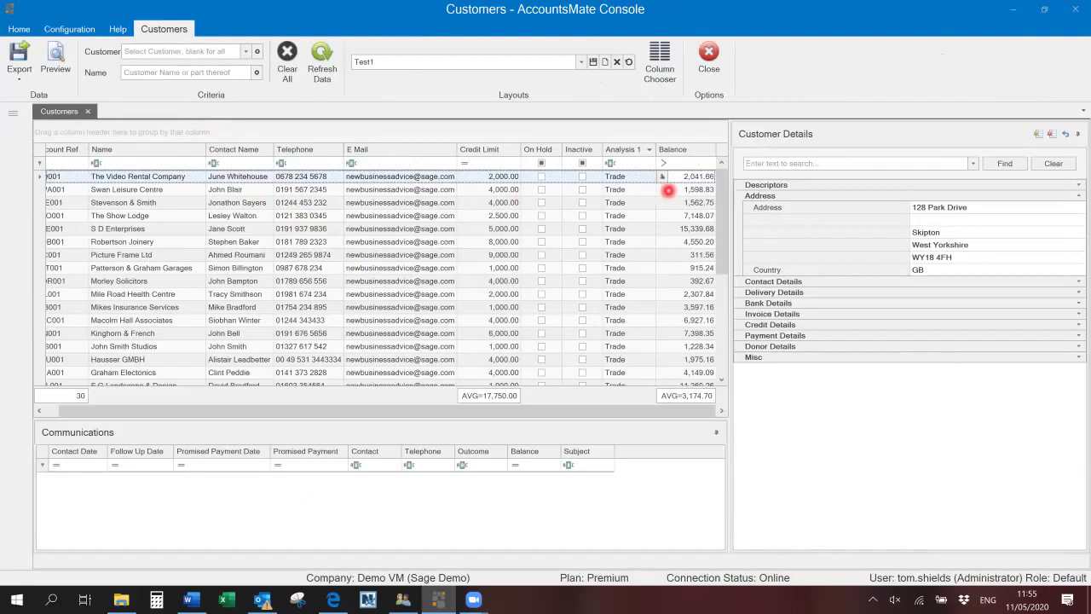
mouse_move(583, 280)
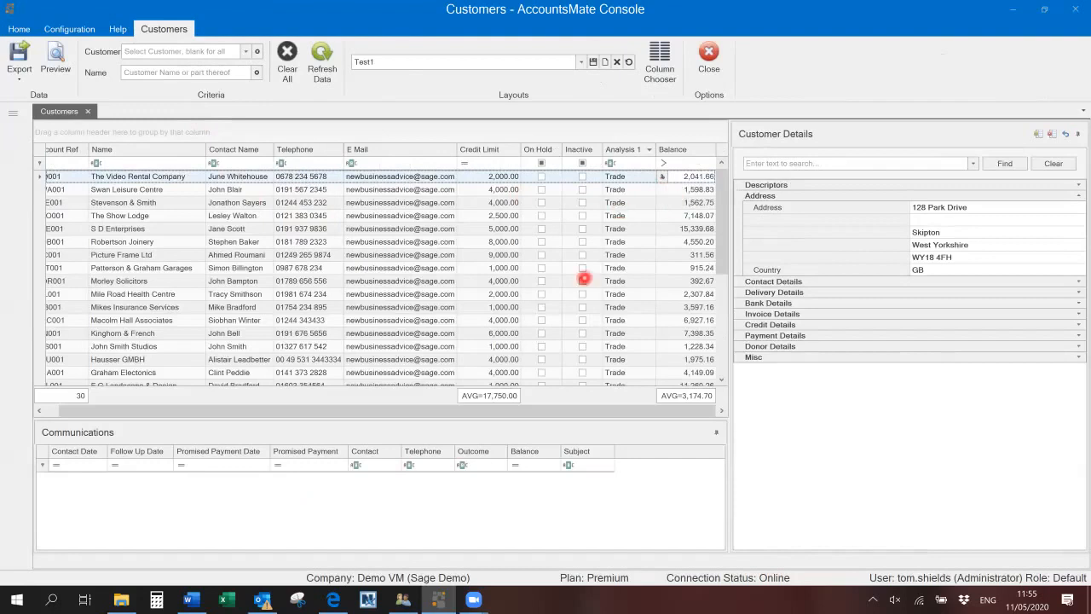
- Export the customer list as an XLS file that opens in Excel
left_click(19, 62)
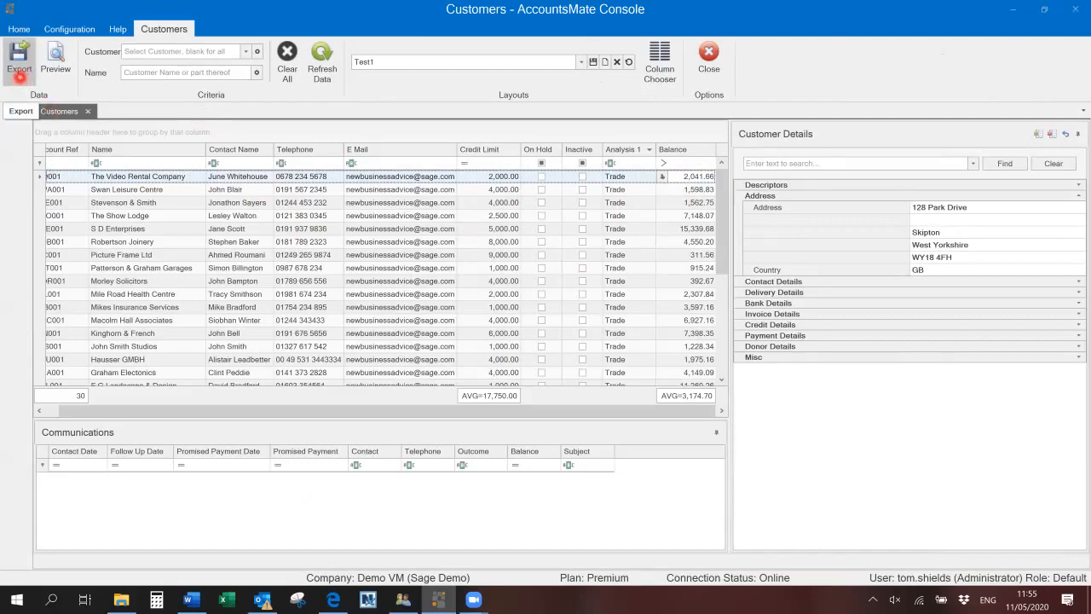
left_click(19, 61)
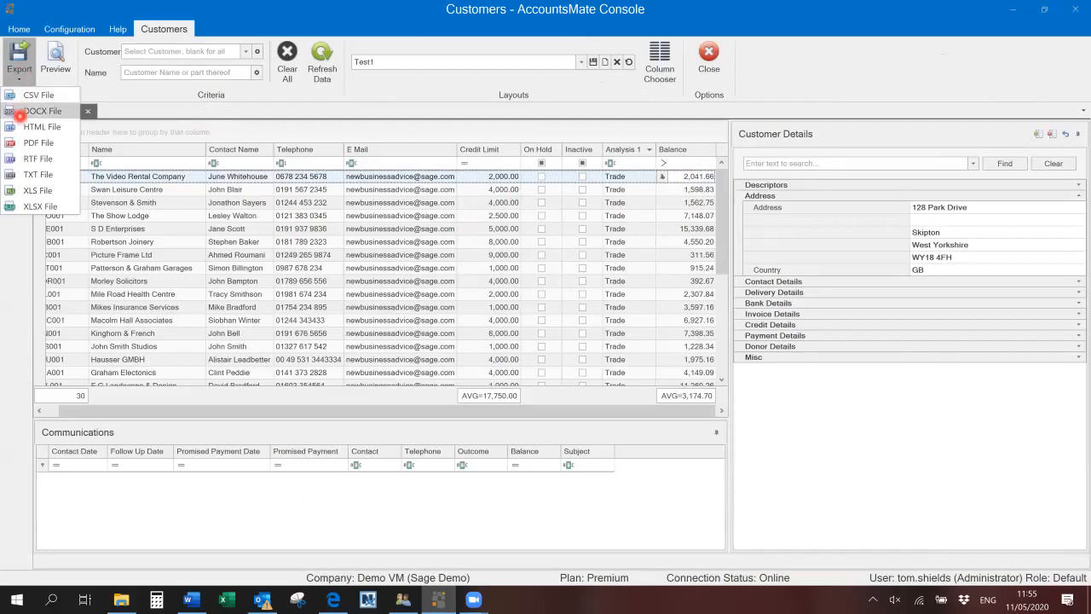
mouse_move(37, 143)
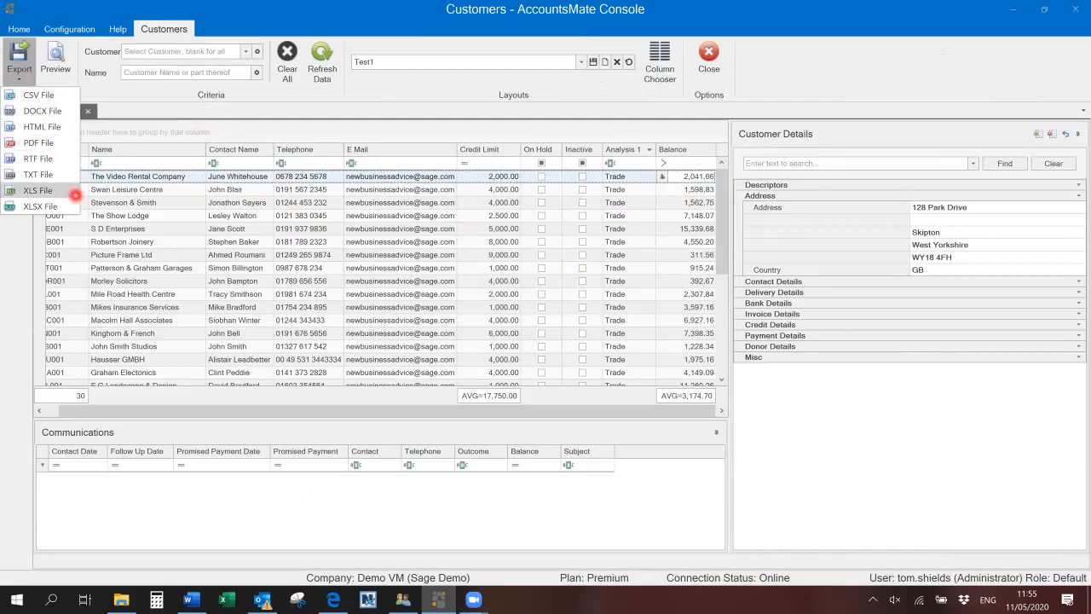
left_click(37, 191)
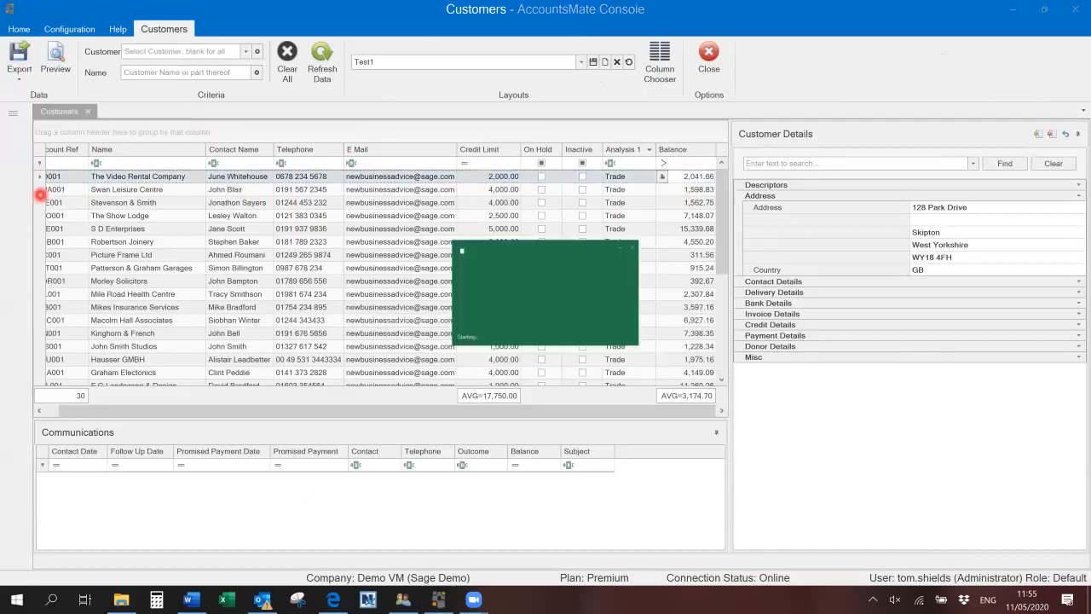
left_click(19, 62)
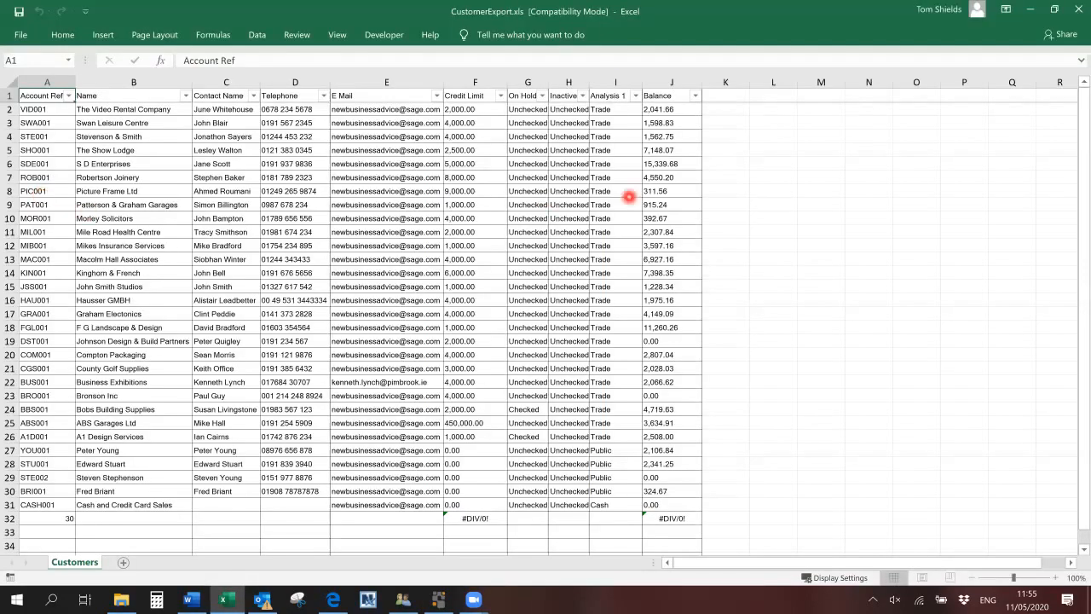
mouse_move(927, 150)
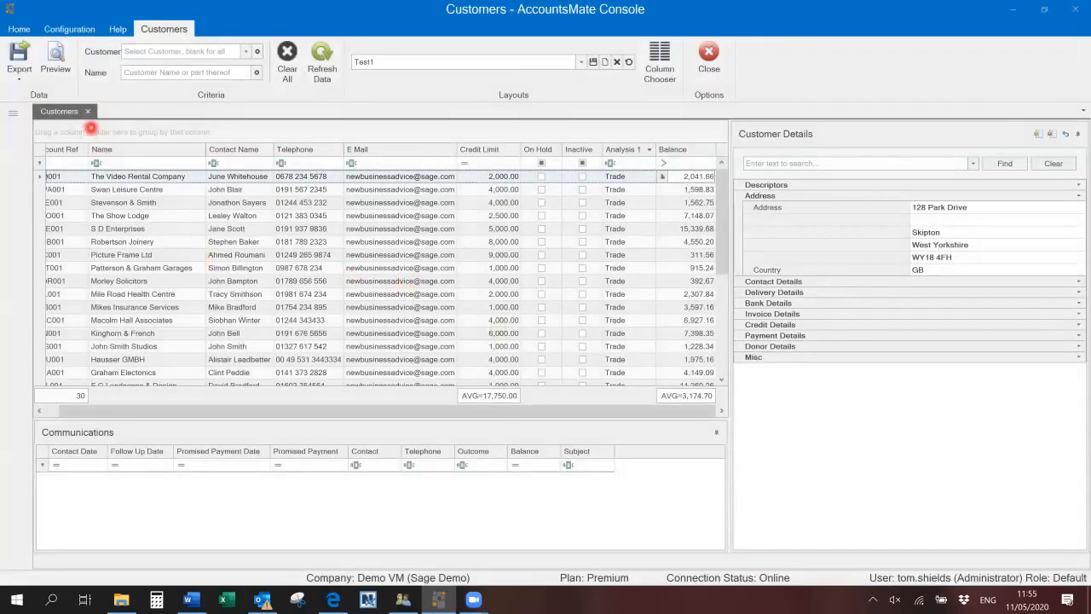
mouse_move(55, 61)
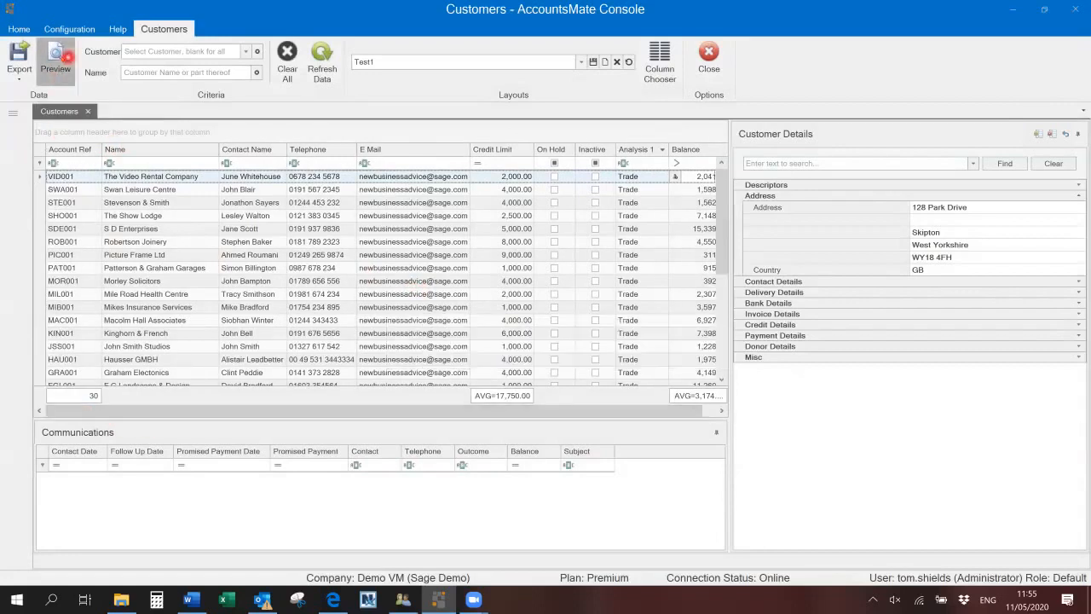
- Preview the customer list for printing, scaled to fit on one page
left_click(55, 61)
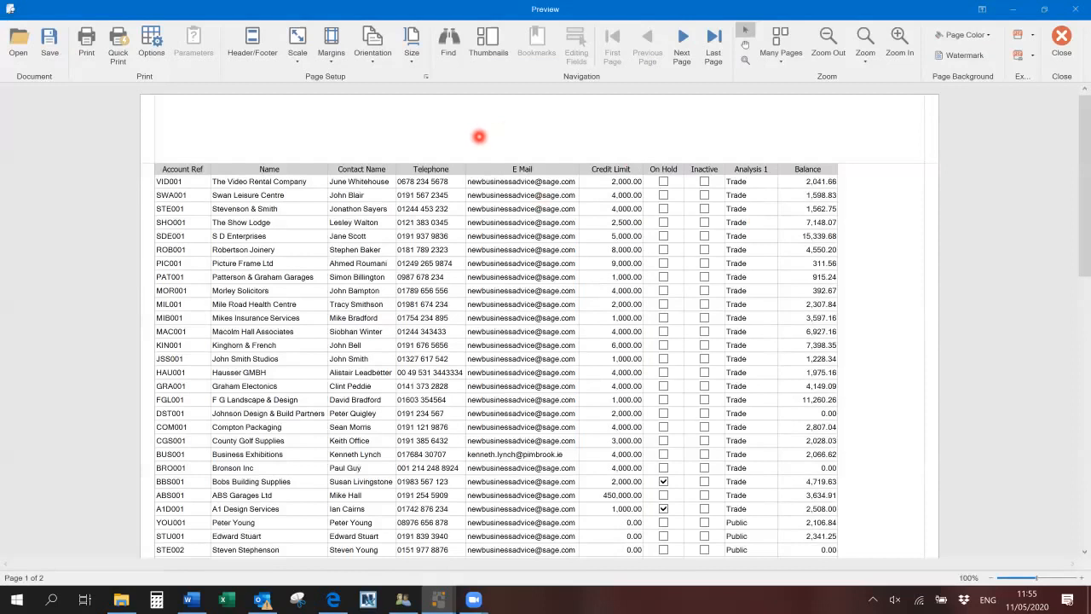
mouse_move(372, 112)
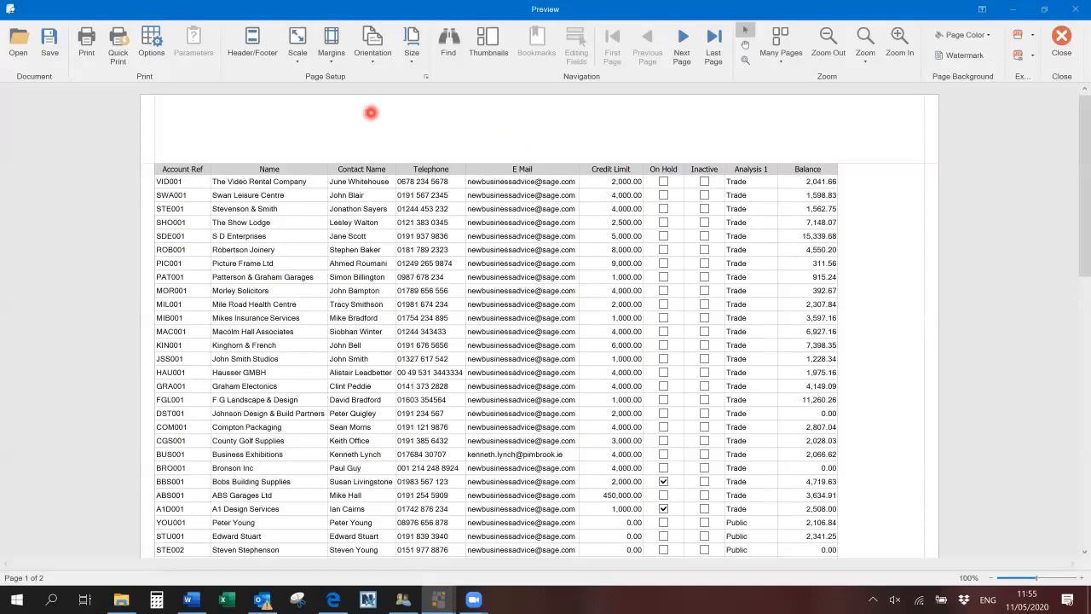
mouse_move(331, 43)
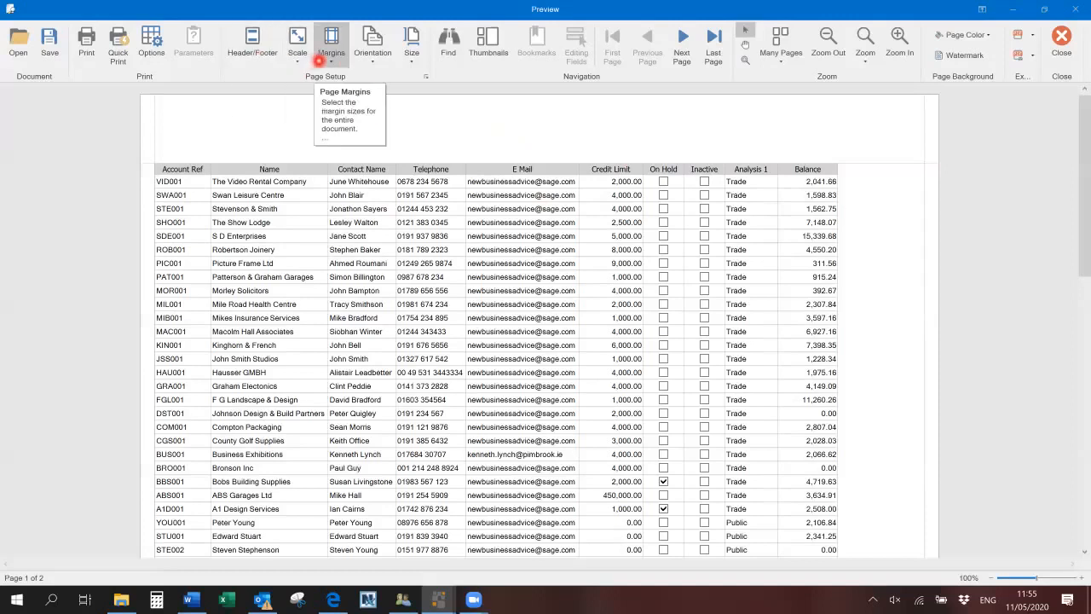
left_click(372, 44)
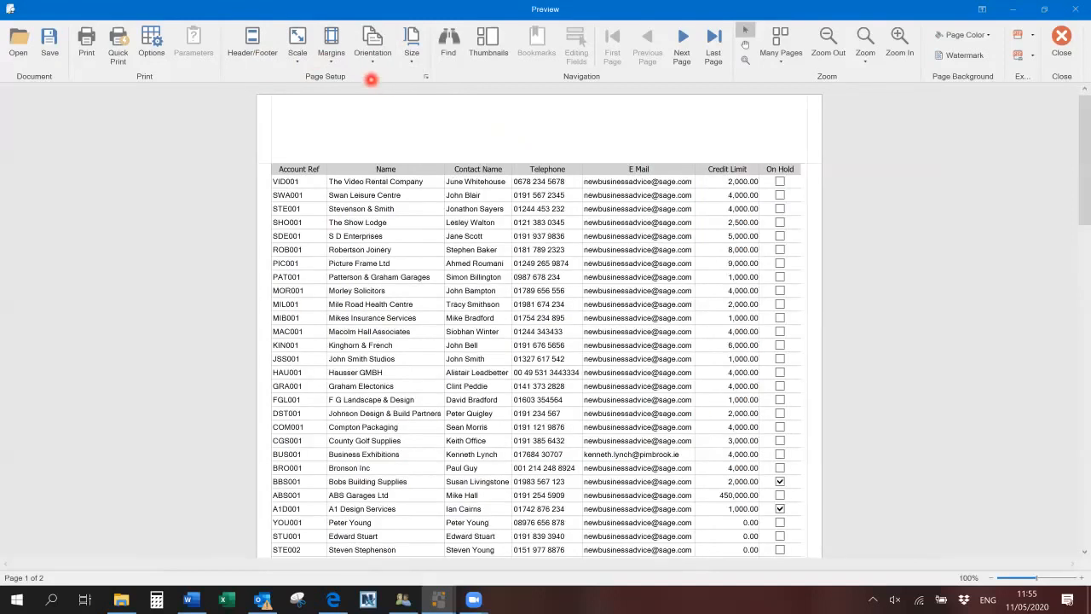
left_click(296, 42)
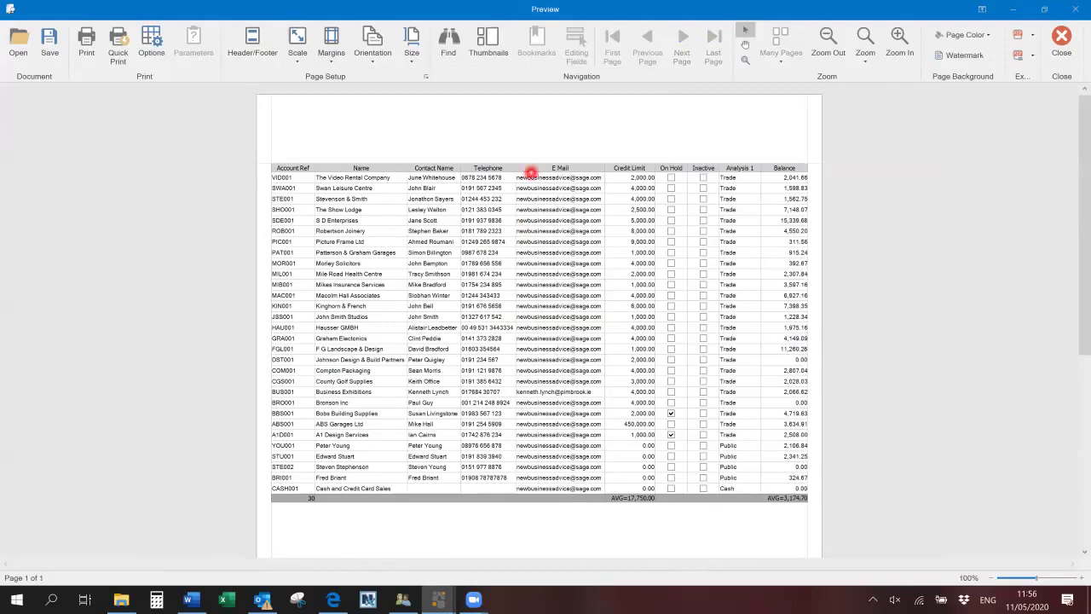
left_click(252, 41)
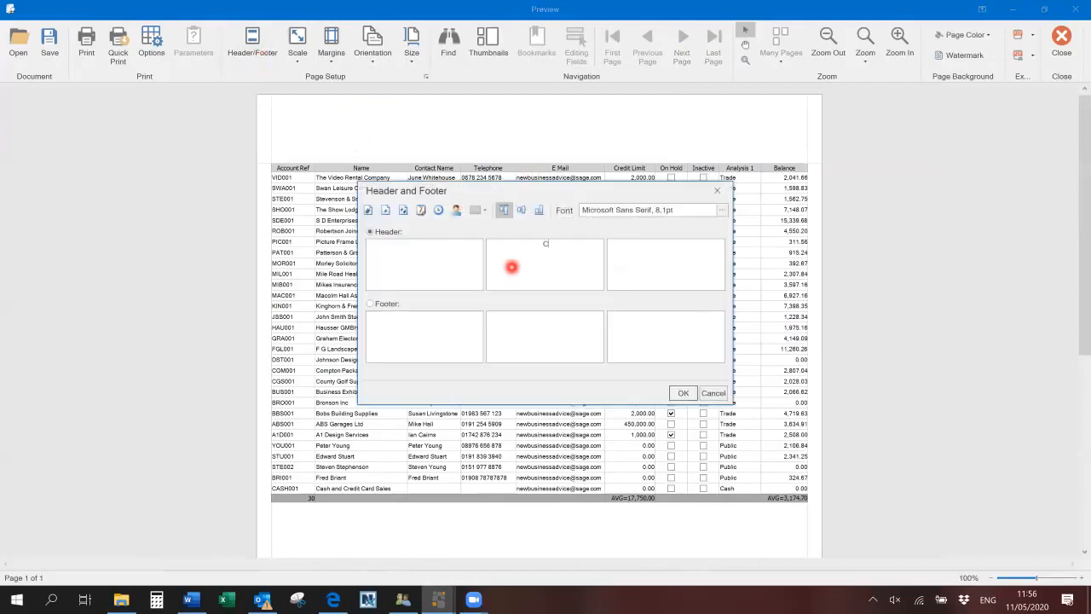
- Give the header a 'Customer List' title in a bold 18 pt font
type("Customer")
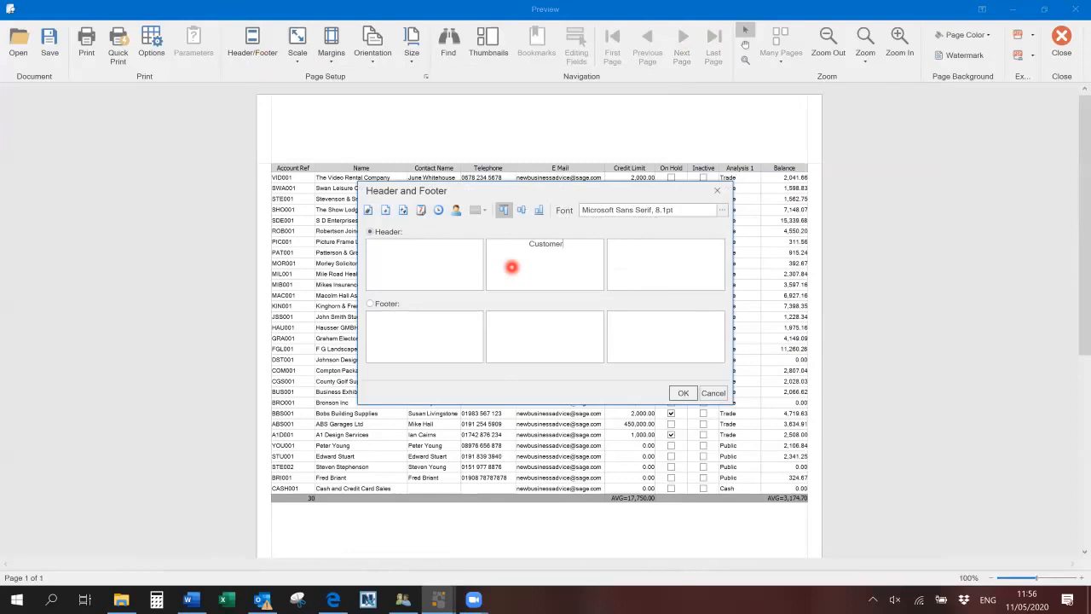
type("List")
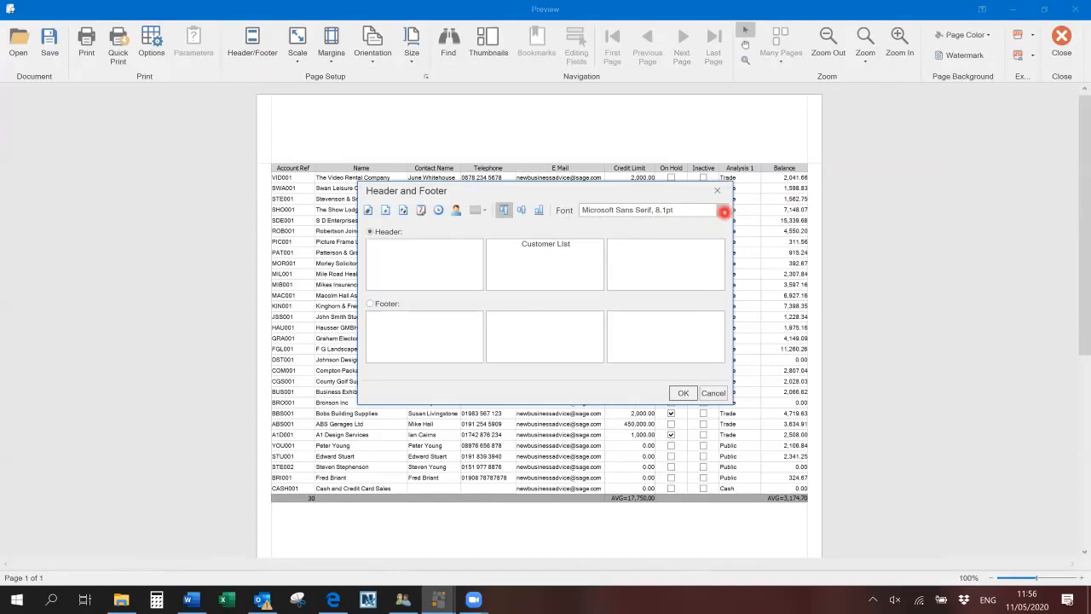
left_click(723, 212)
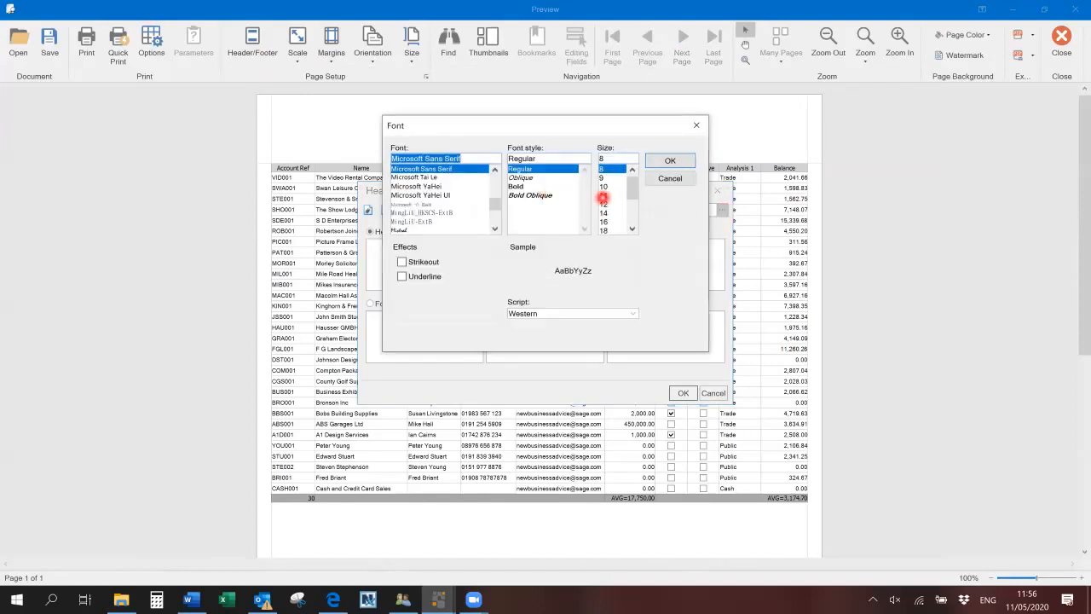
left_click(604, 231)
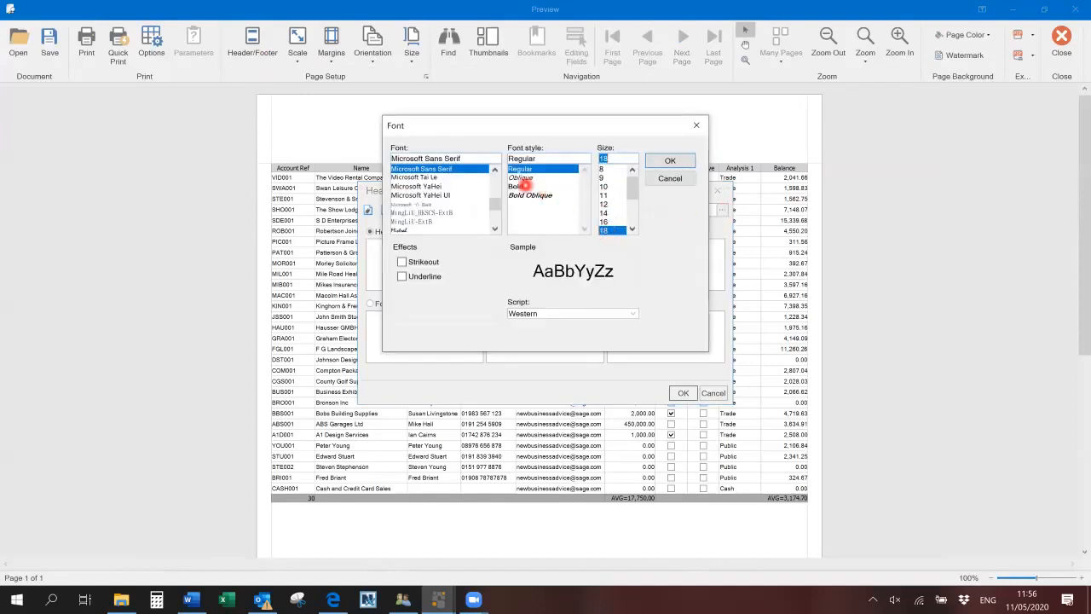
left_click(670, 161)
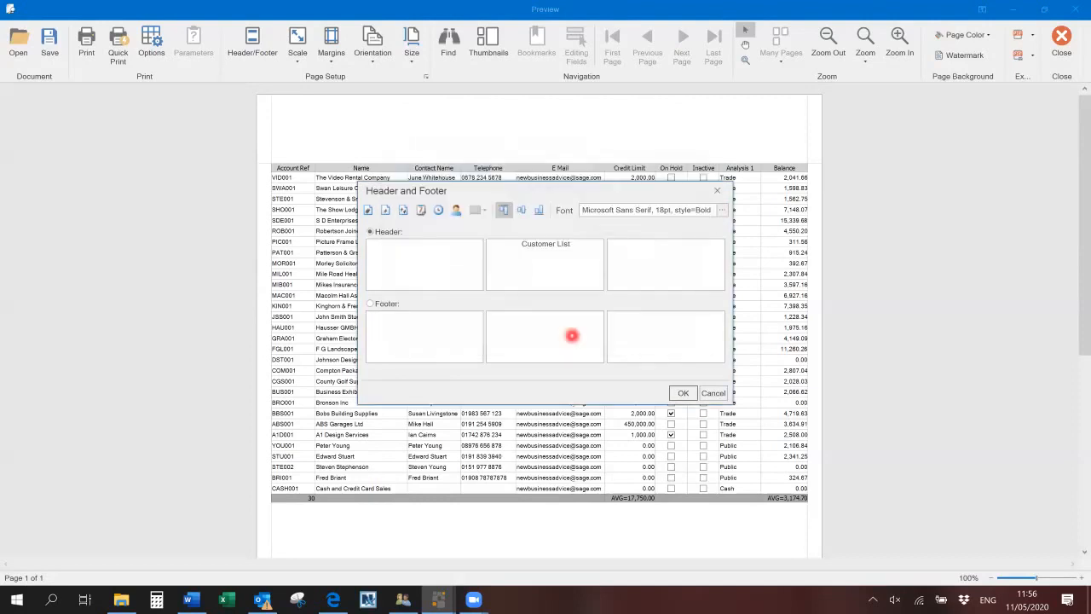
- Add a 'Page [Page #] of [Pages #]' footer and apply it to the preview
left_click(370, 304)
type("Page [Page #]")
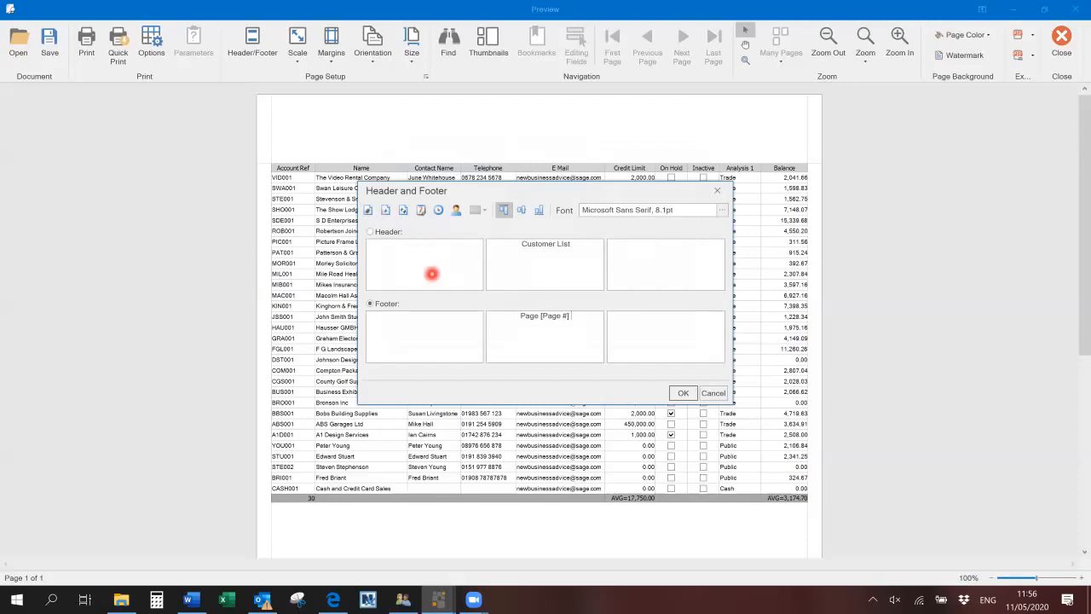
left_click(383, 209)
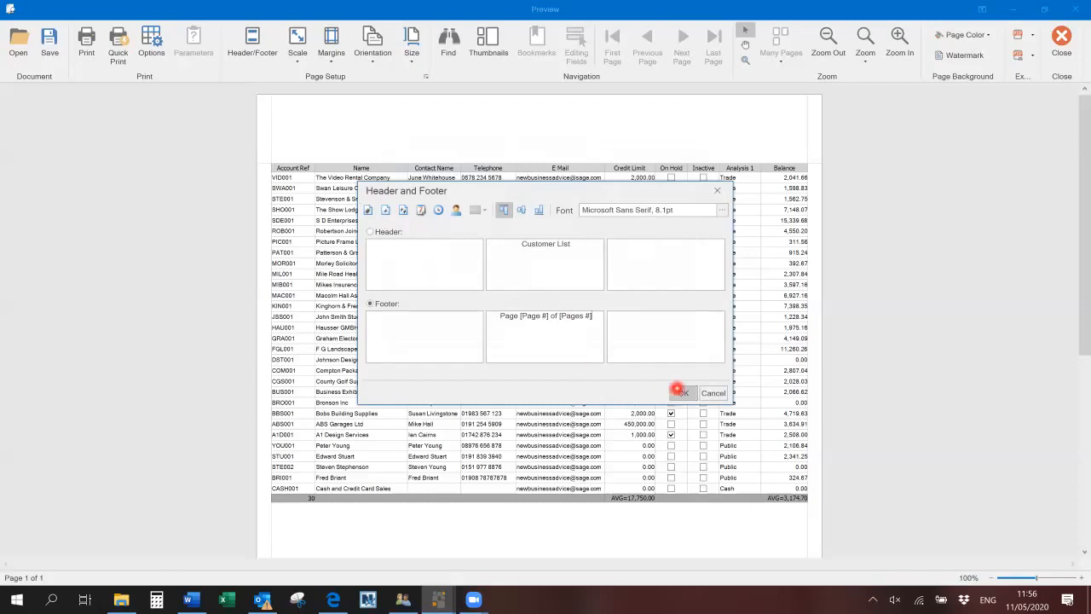
left_click(682, 392)
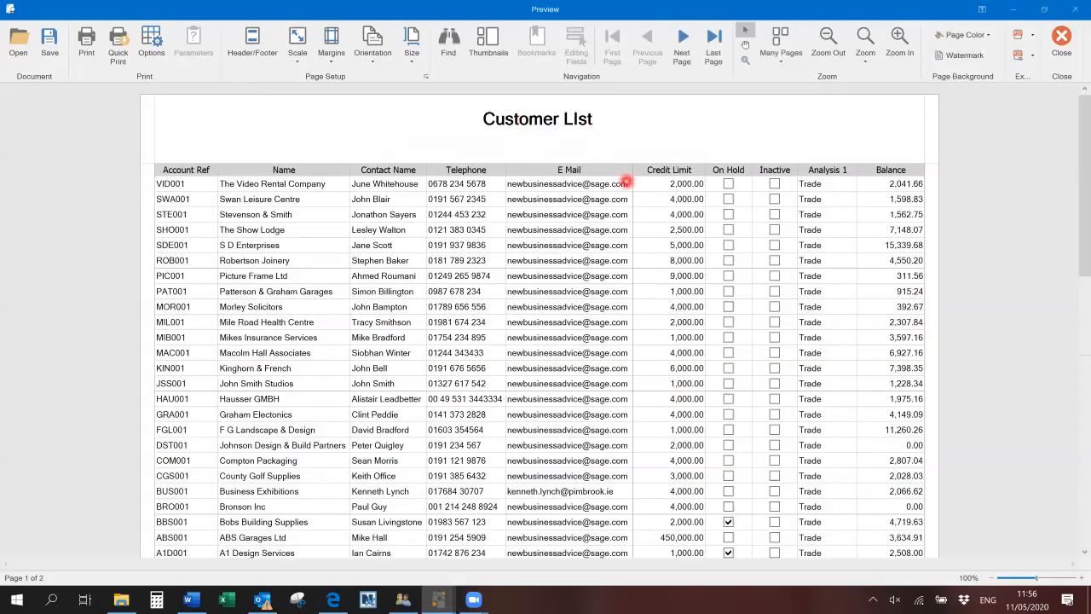
scroll("down", 3)
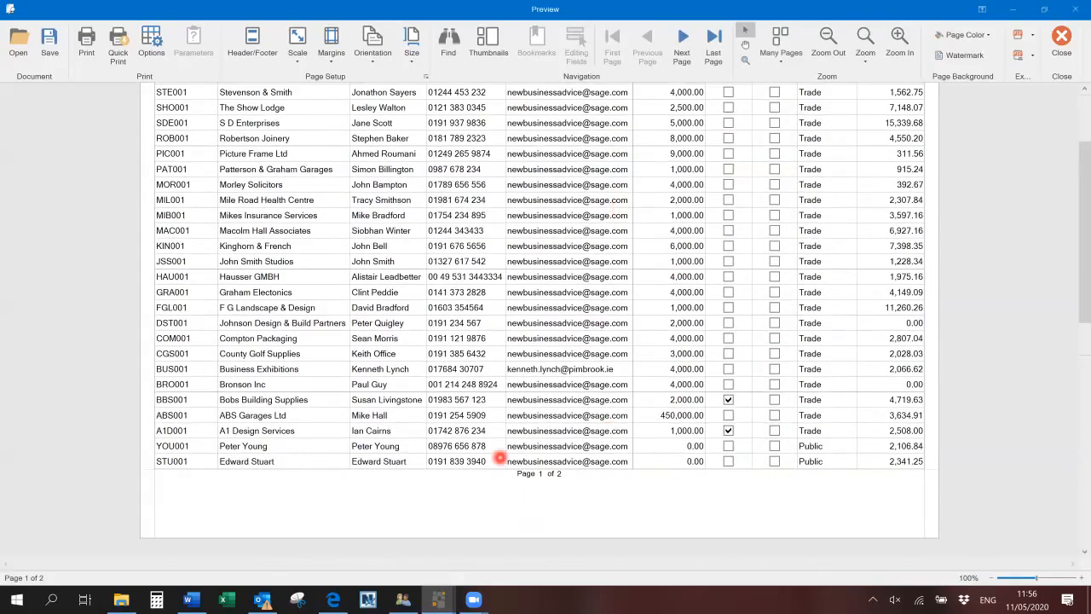
mouse_move(551, 508)
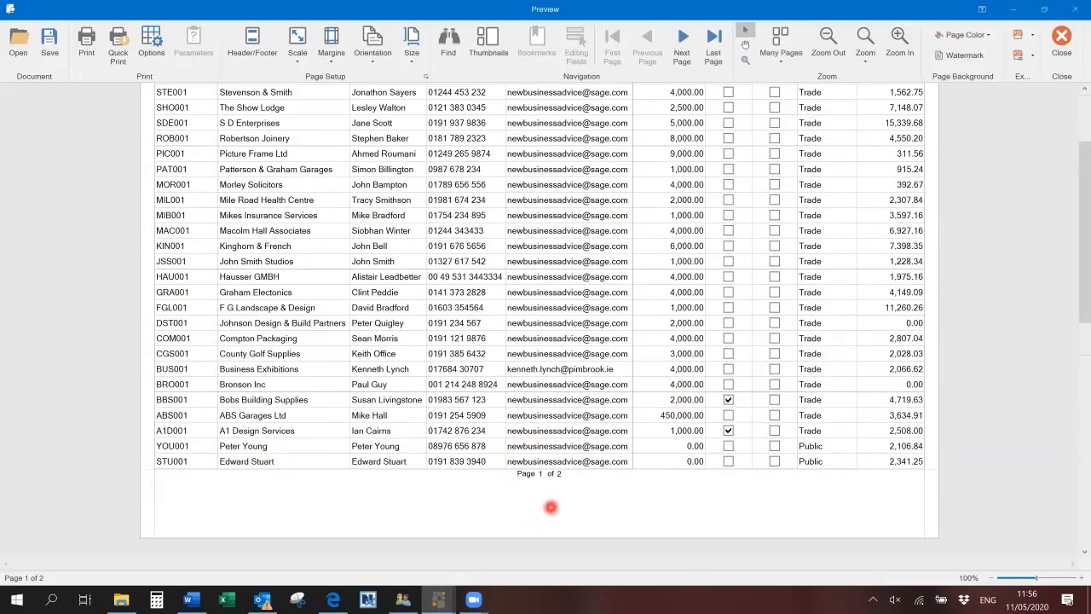
mouse_move(617, 362)
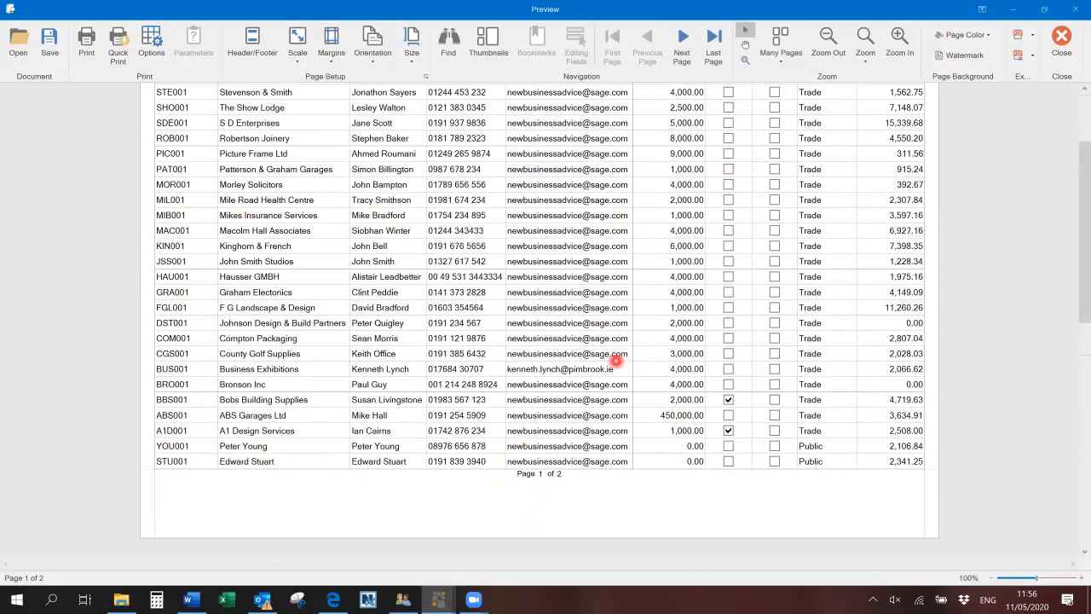
scroll("up", 3)
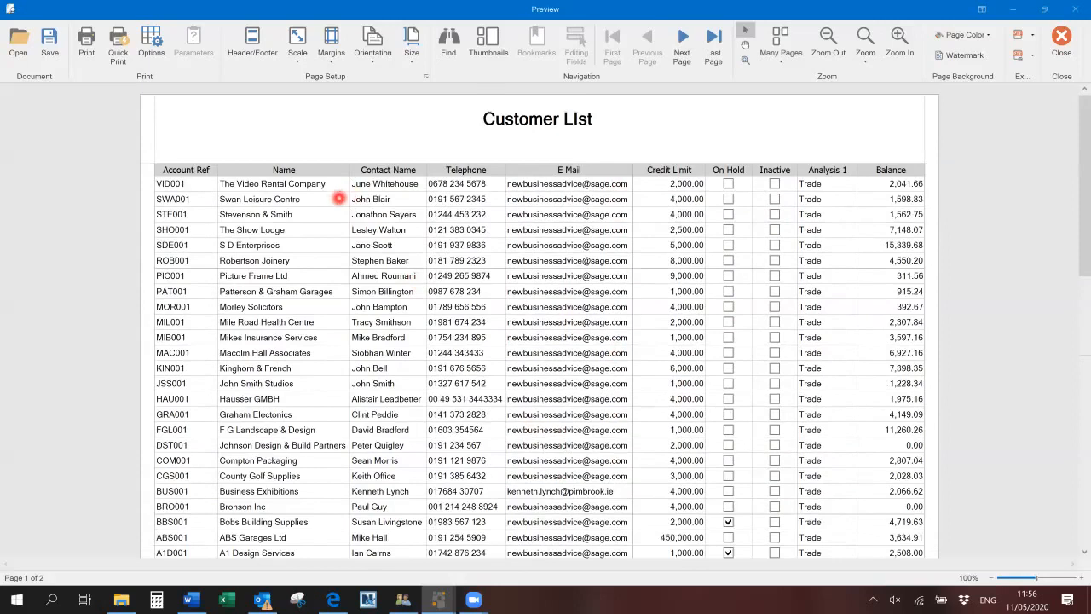
mouse_move(378, 154)
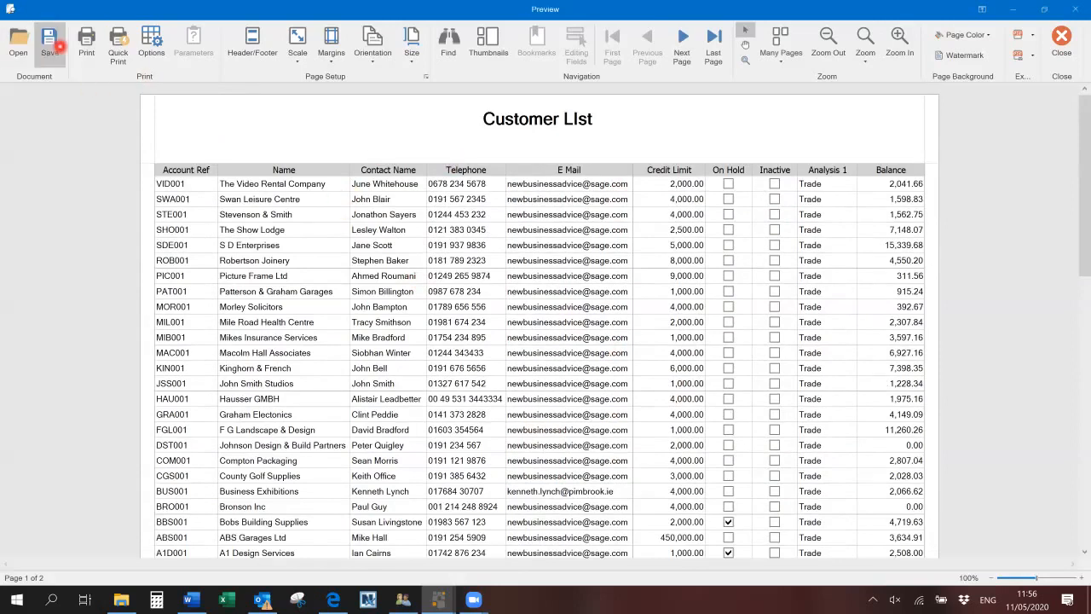
left_click(49, 43)
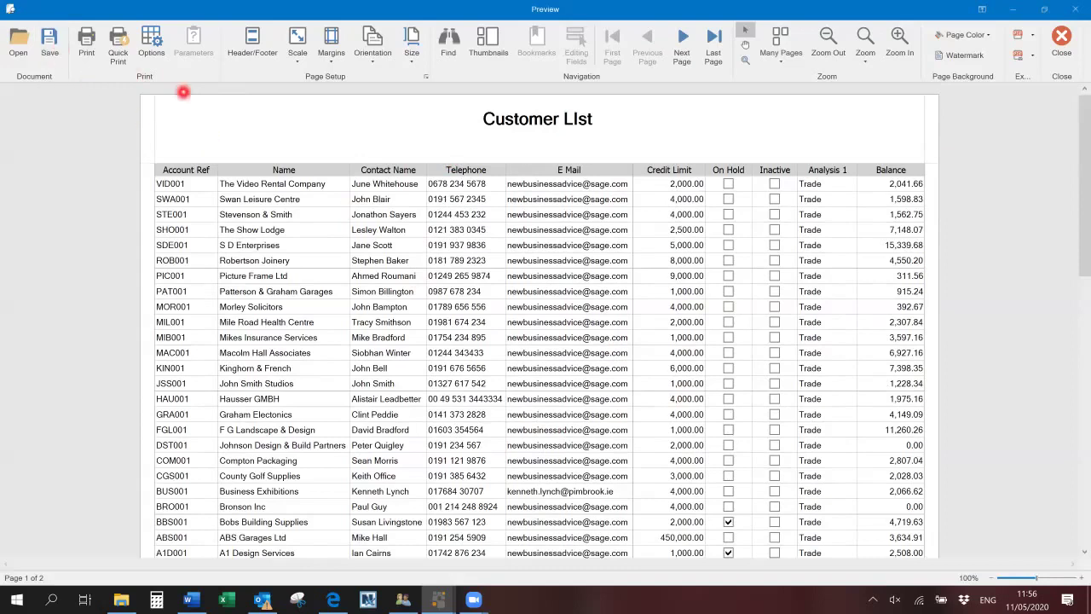
mouse_move(256, 77)
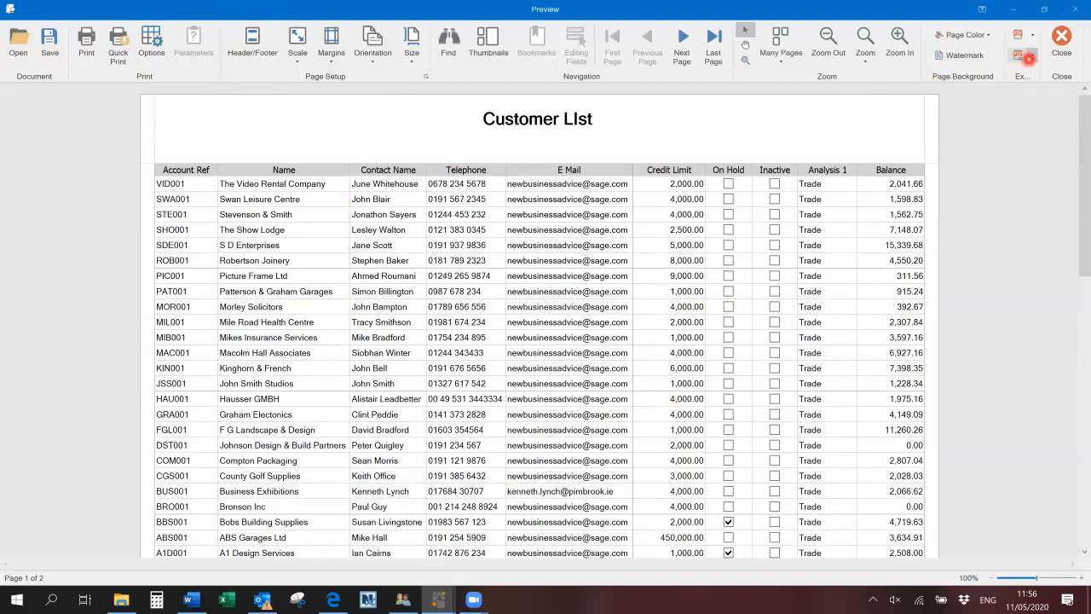
left_click(1023, 37)
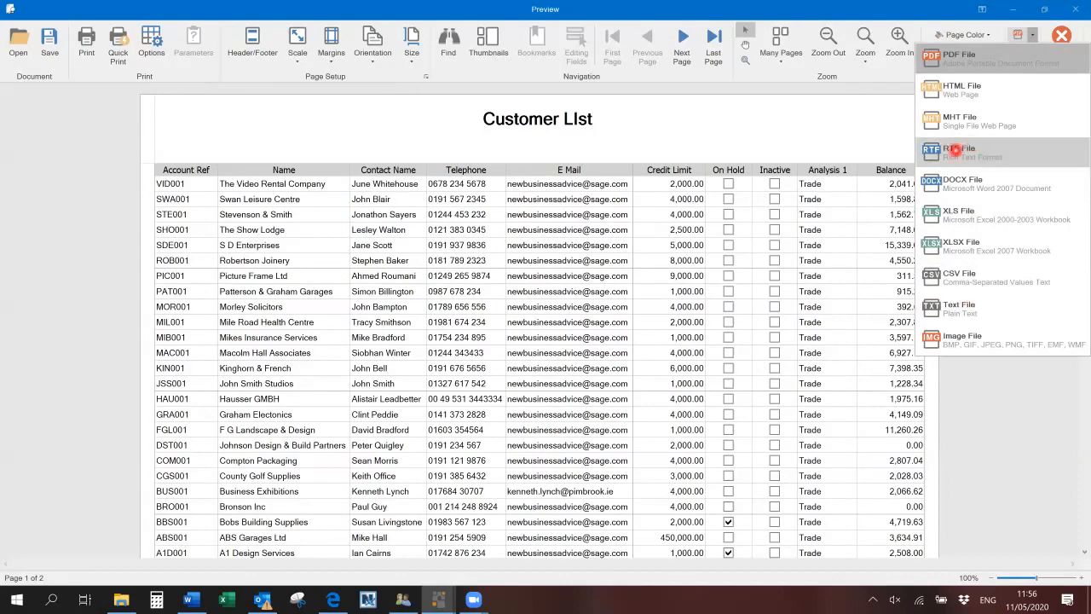
mouse_move(498, 140)
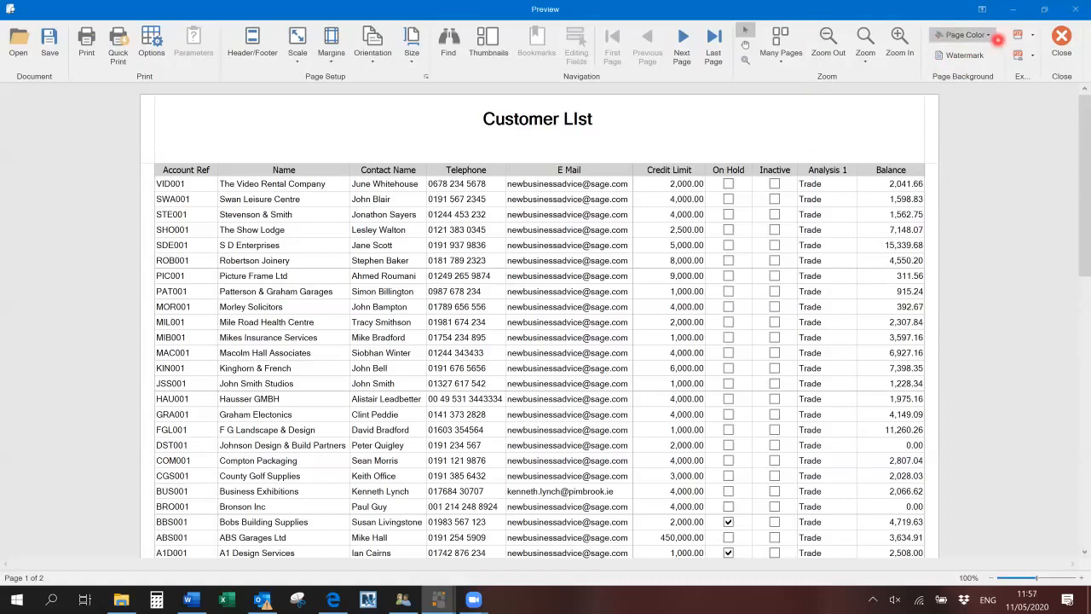
- Close the print preview and expand the Data Analysis reports listing Sales and Purchase
left_click(1061, 41)
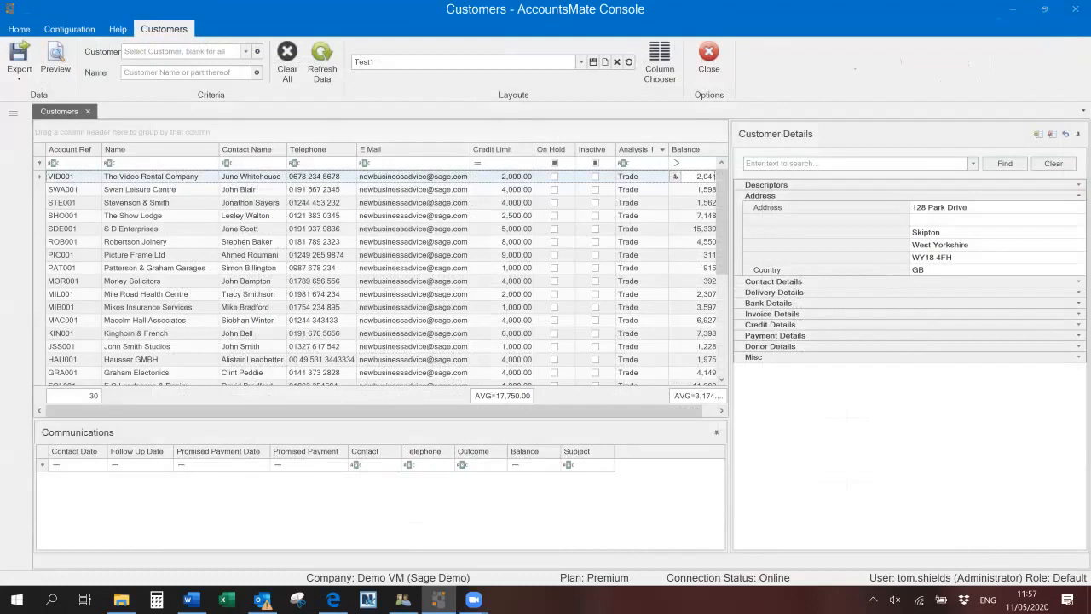
left_click(154, 27)
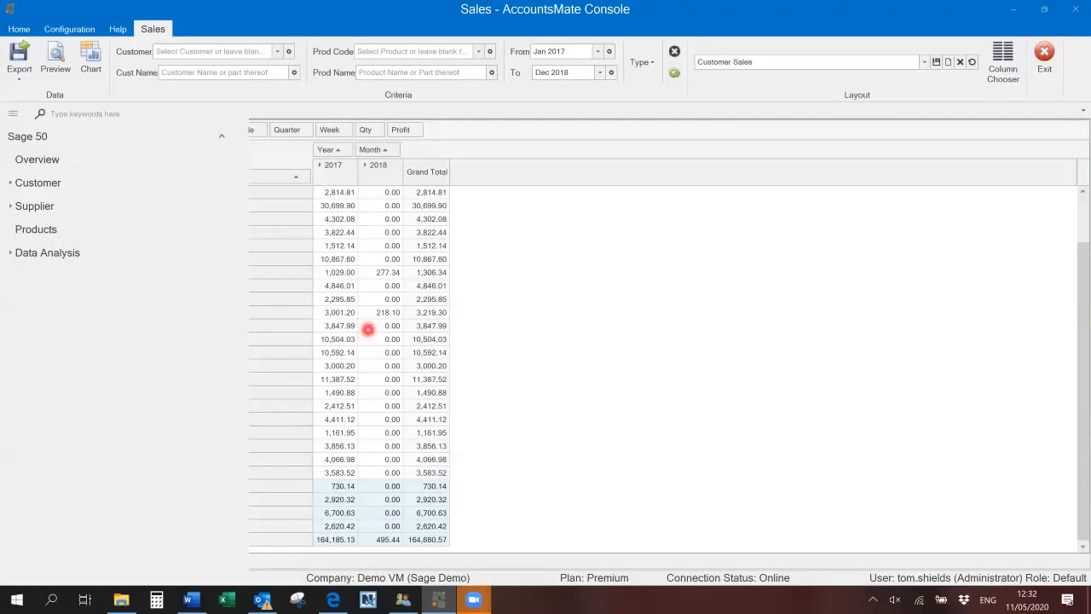
mouse_move(10, 286)
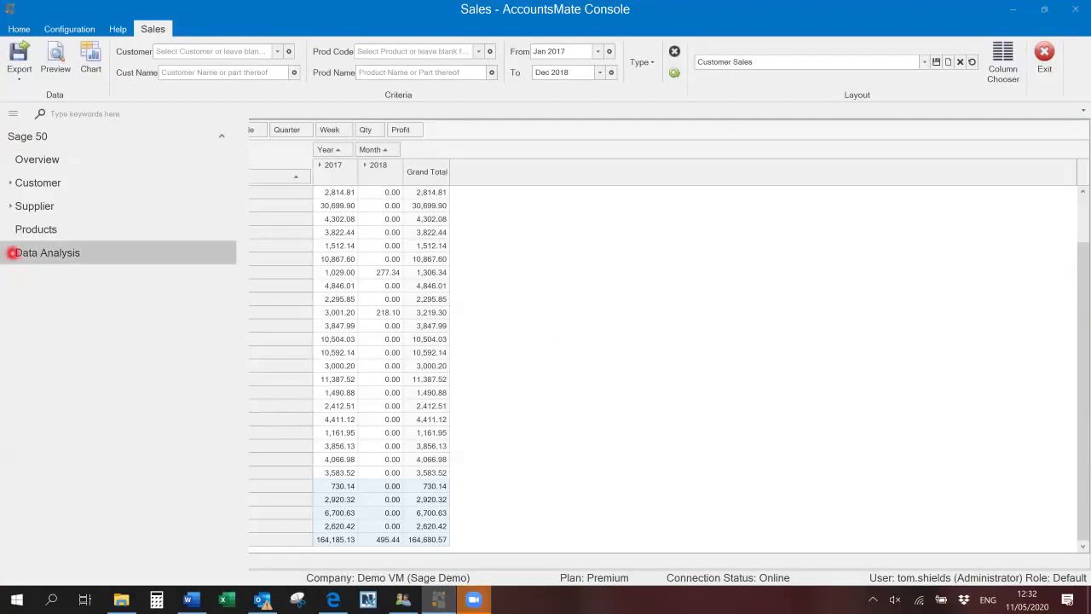
left_click(48, 252)
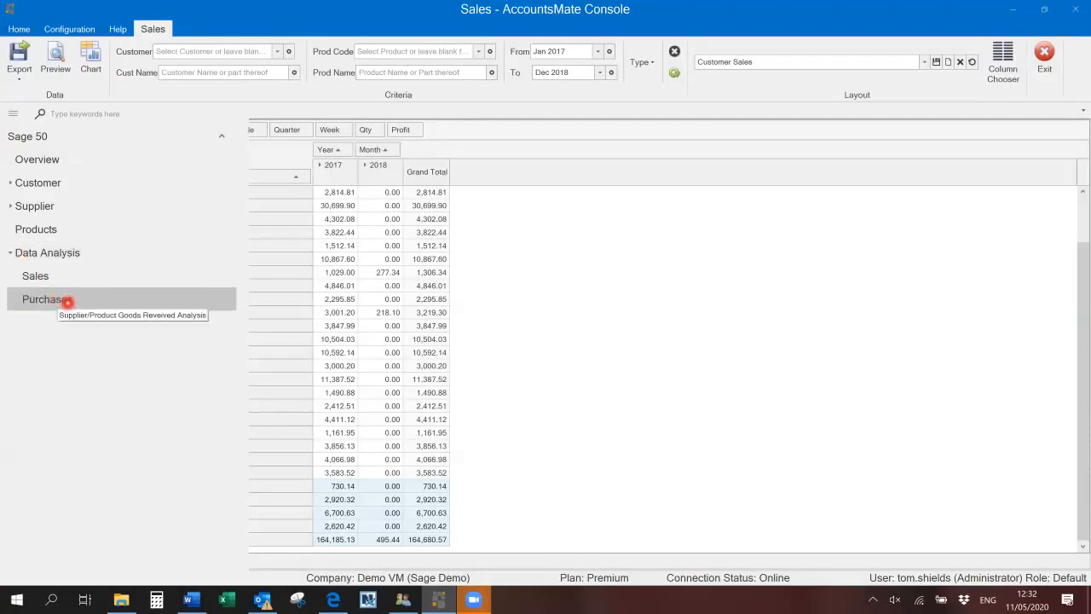
mouse_move(487, 254)
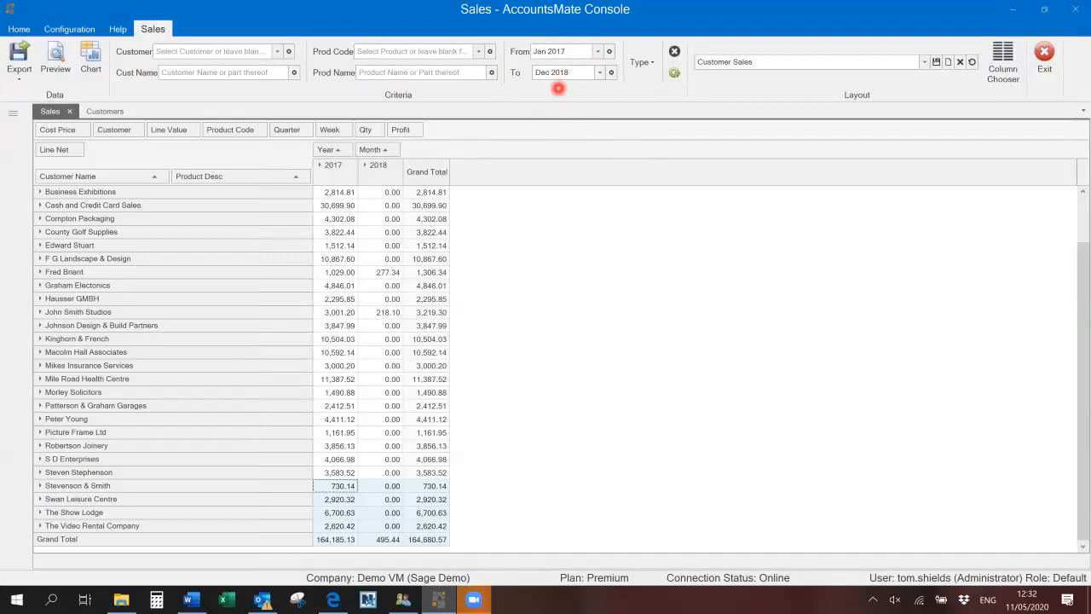
mouse_move(140, 204)
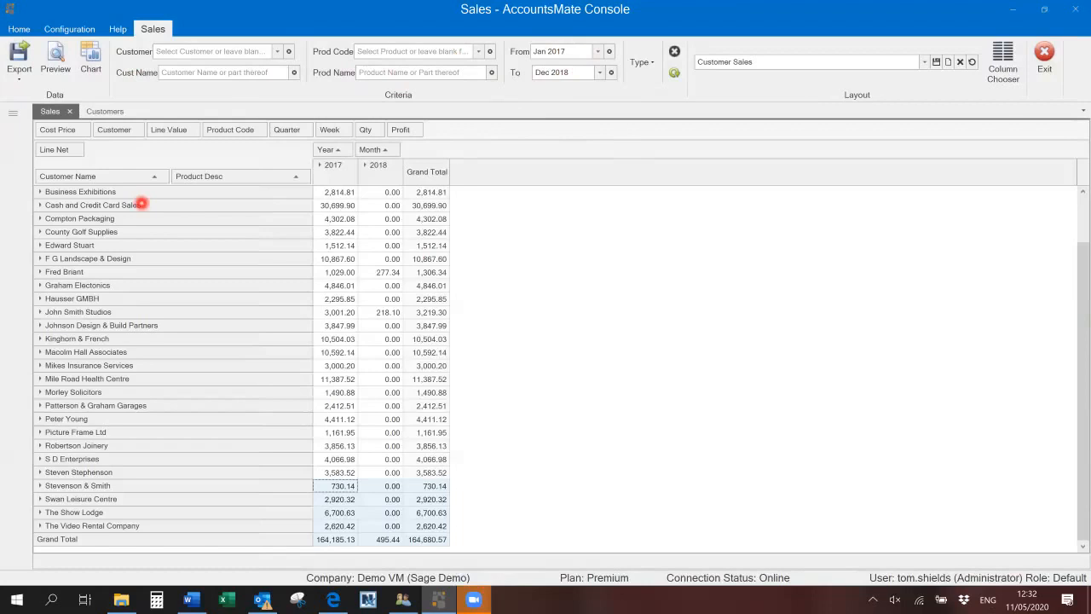
mouse_move(754, 73)
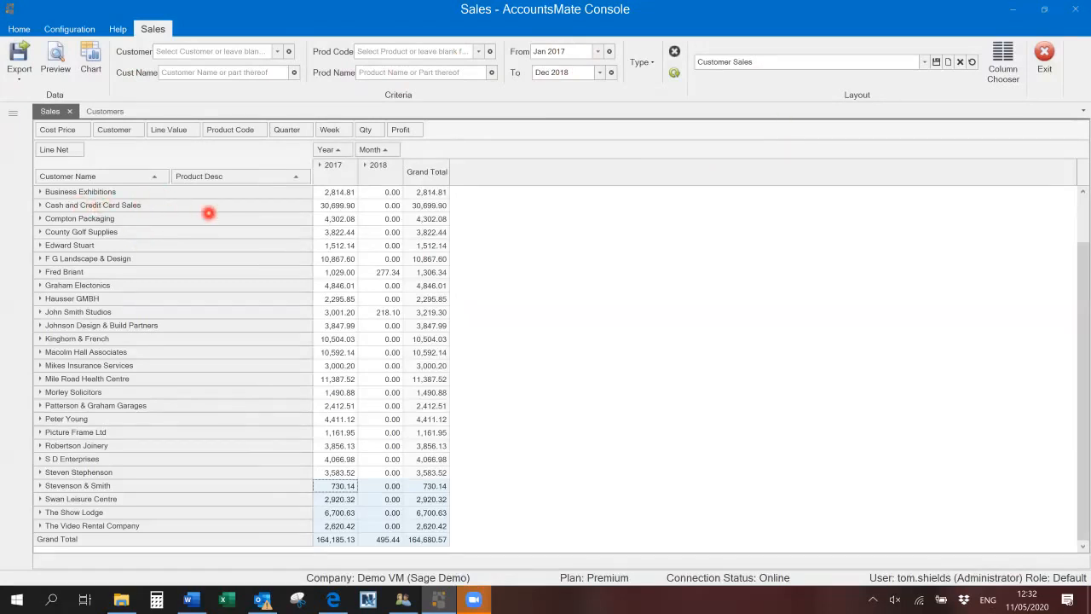
mouse_move(330, 198)
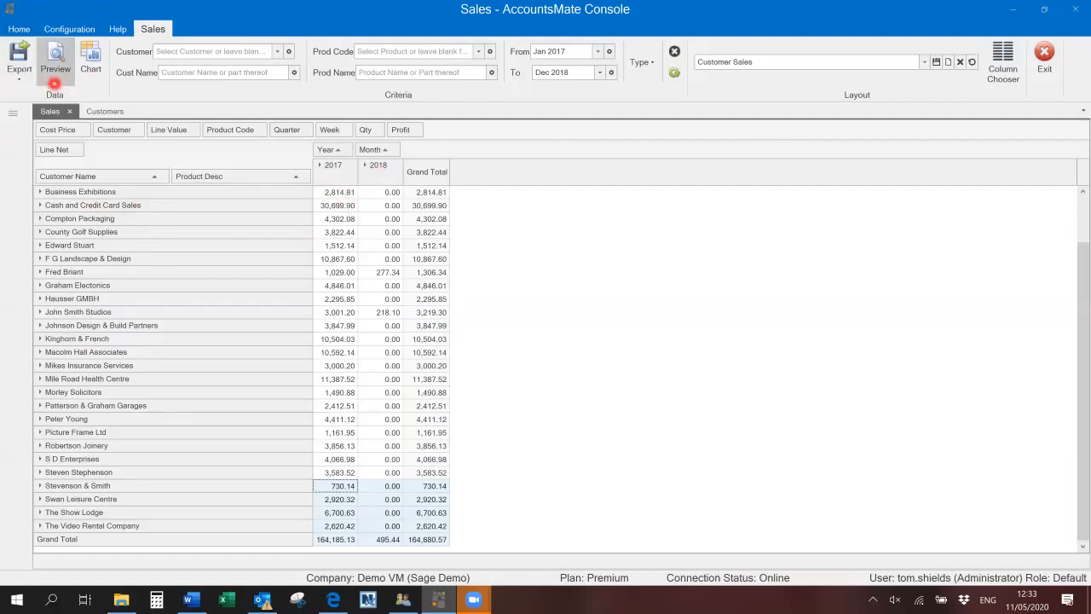
left_click(19, 60)
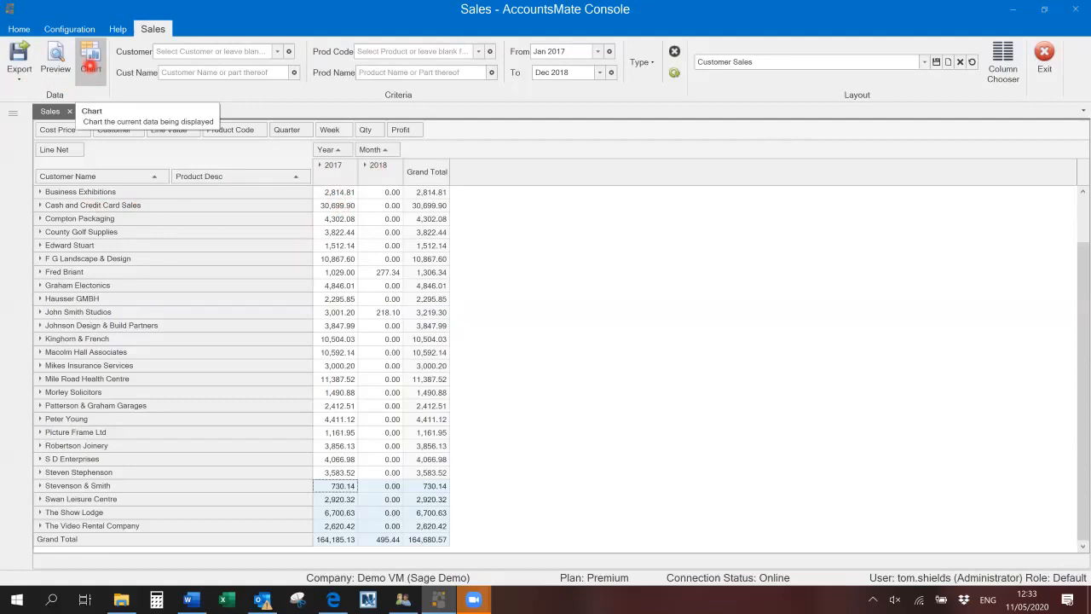
left_click(90, 60)
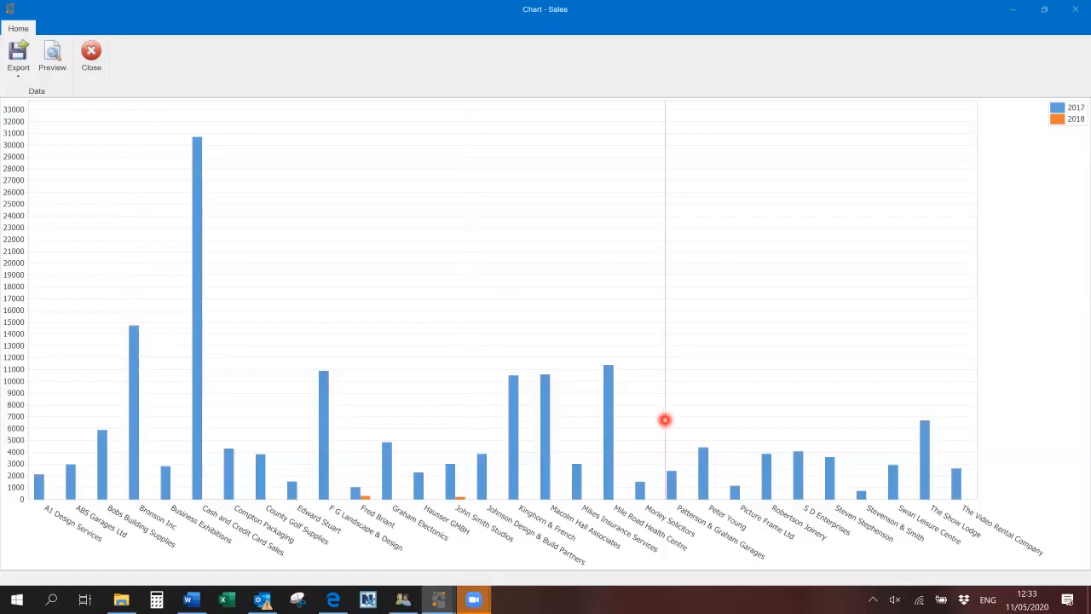
mouse_move(324, 245)
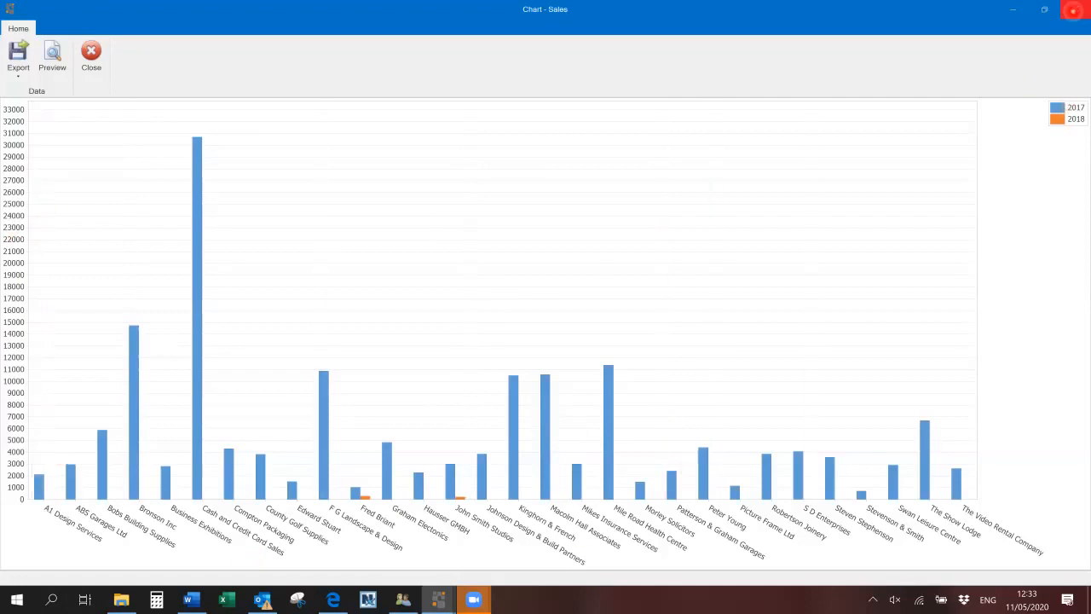
left_click(92, 54)
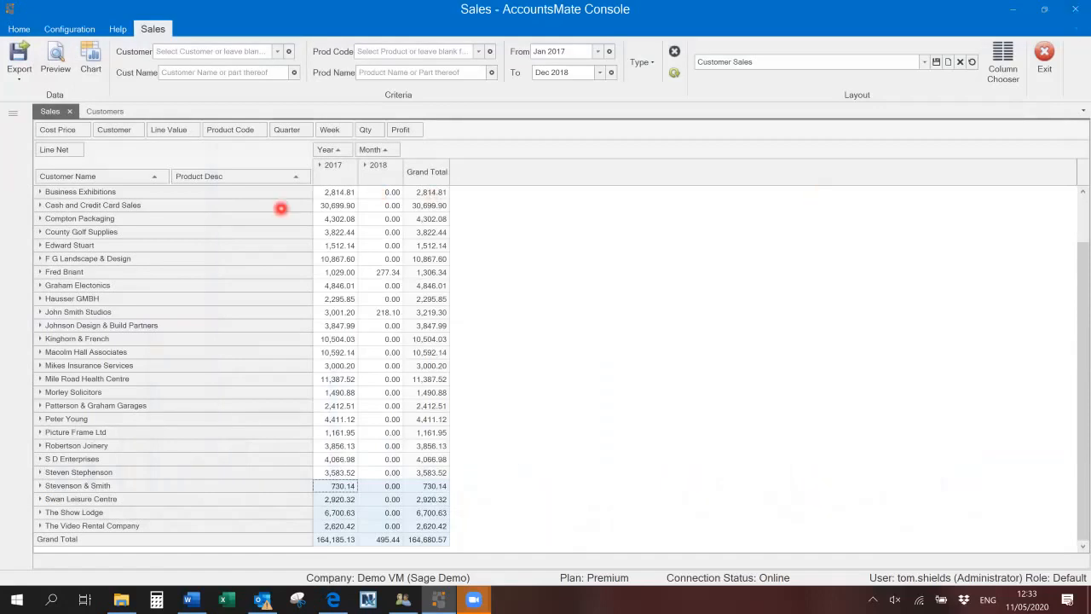
mouse_move(1026, 302)
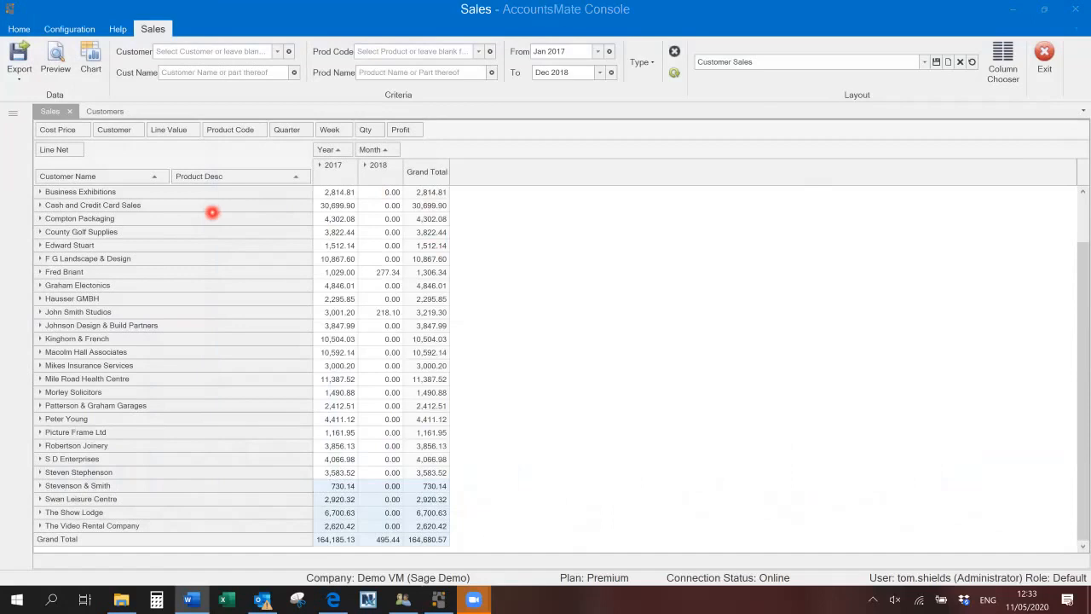
mouse_move(186, 220)
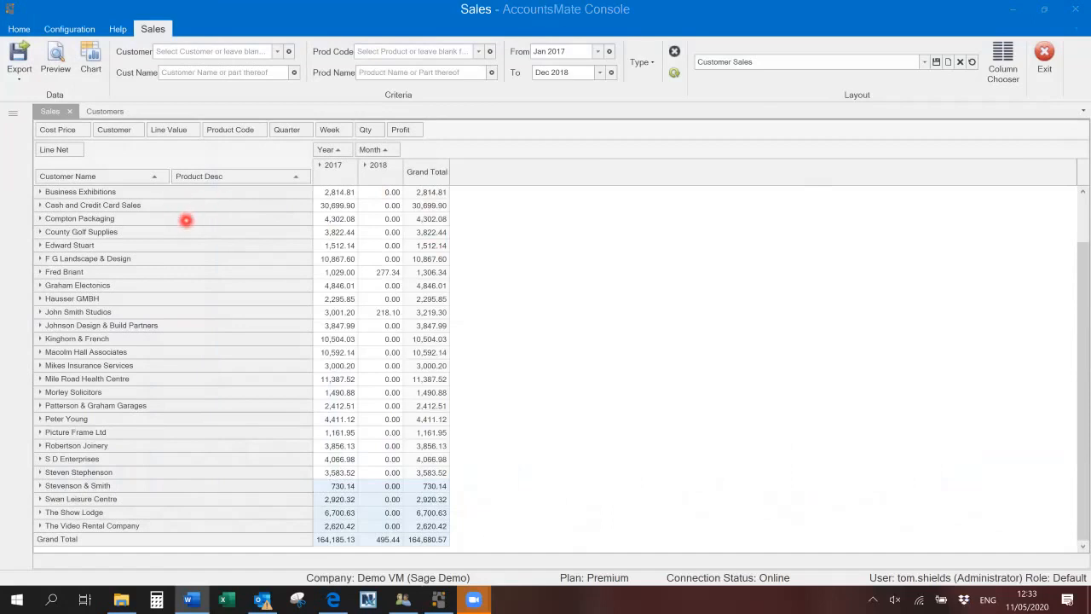
mouse_move(102, 198)
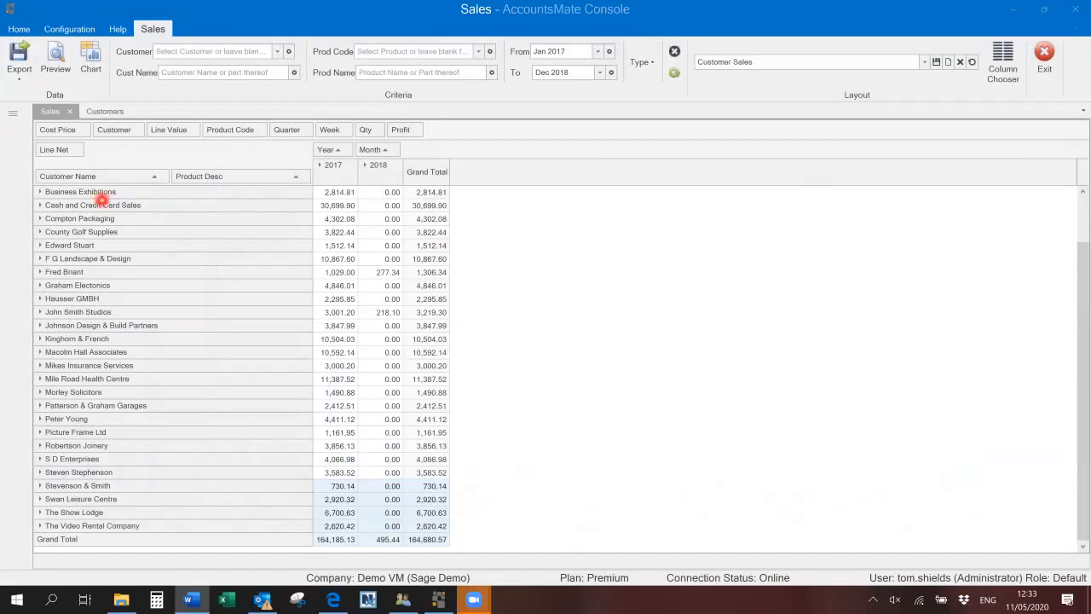
mouse_move(116, 204)
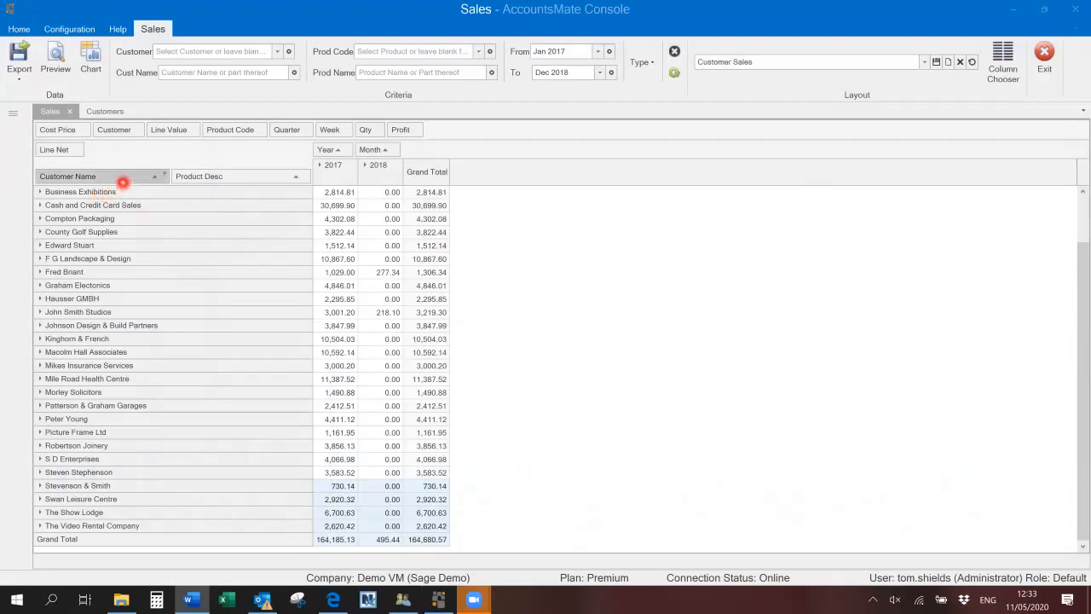
- Expand all customers into their products and all years (2017) into individual months in the sales pivot
right_click(102, 176)
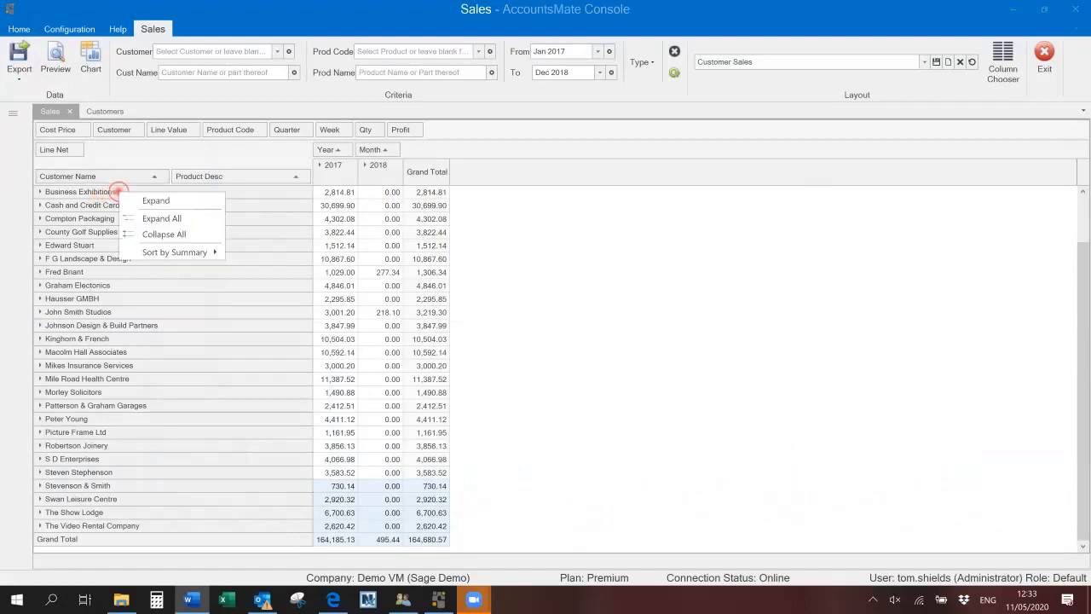
left_click(160, 218)
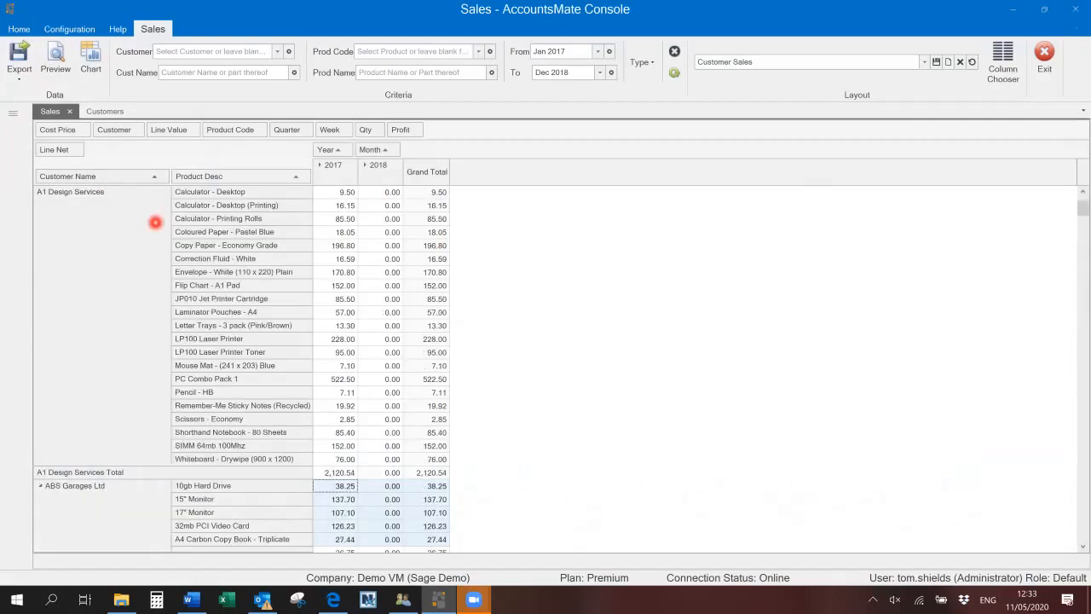
mouse_move(218, 189)
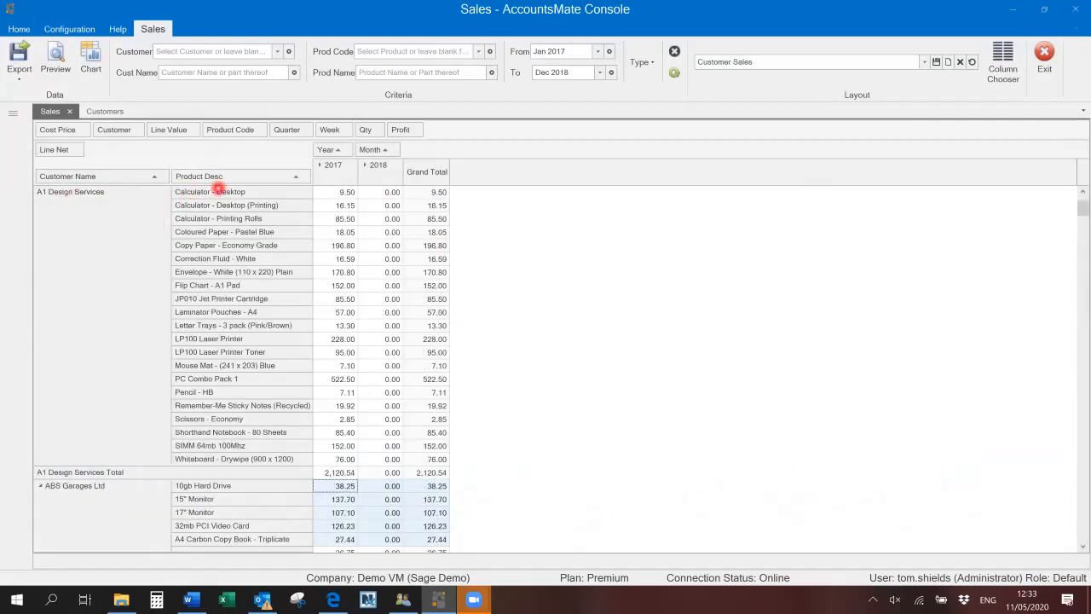
mouse_move(342, 187)
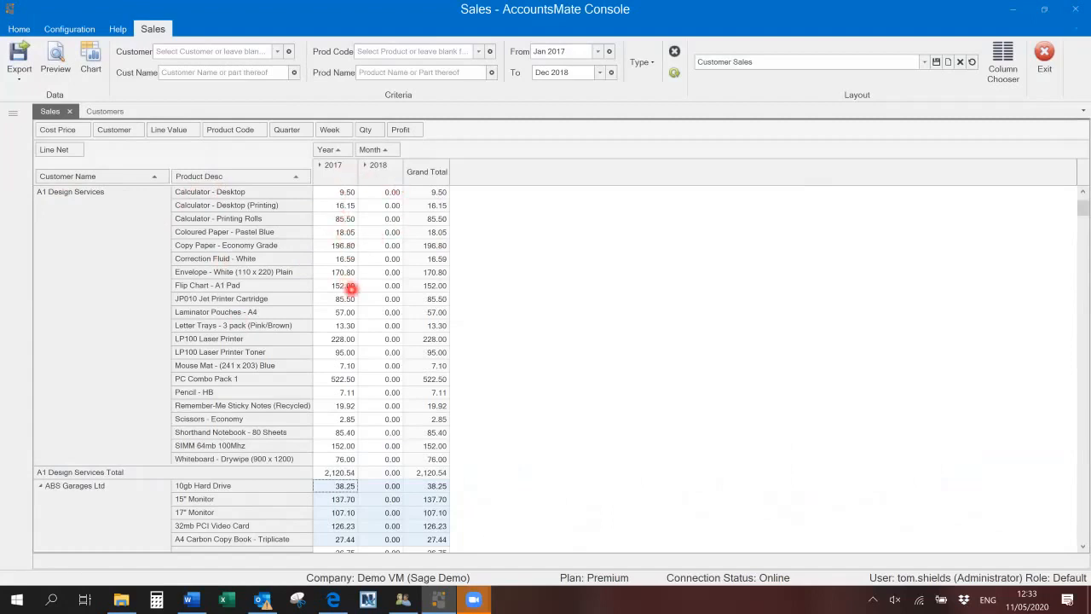
mouse_move(348, 178)
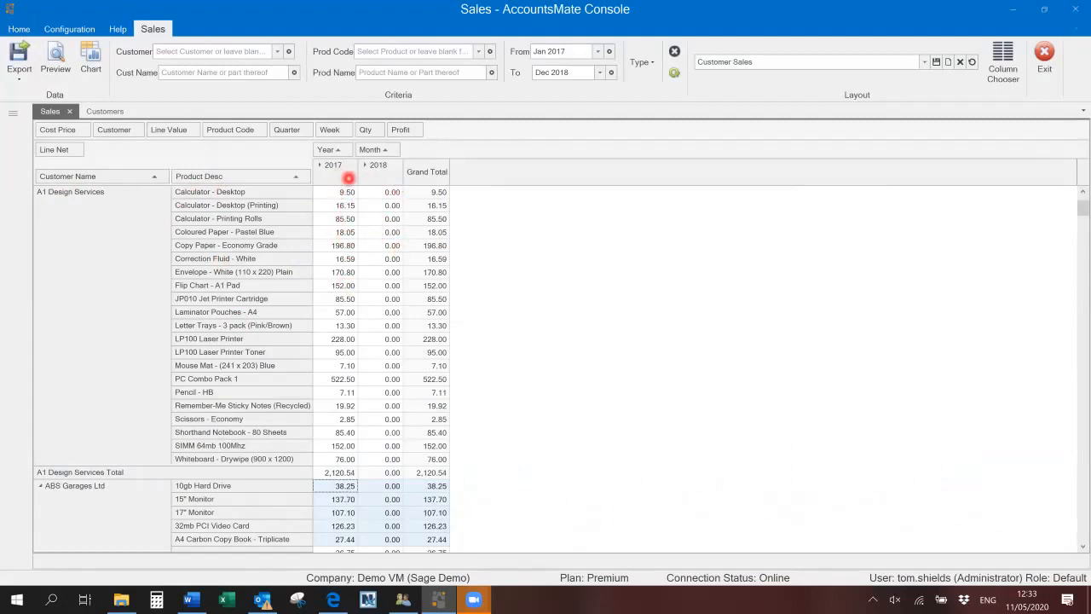
right_click(348, 178)
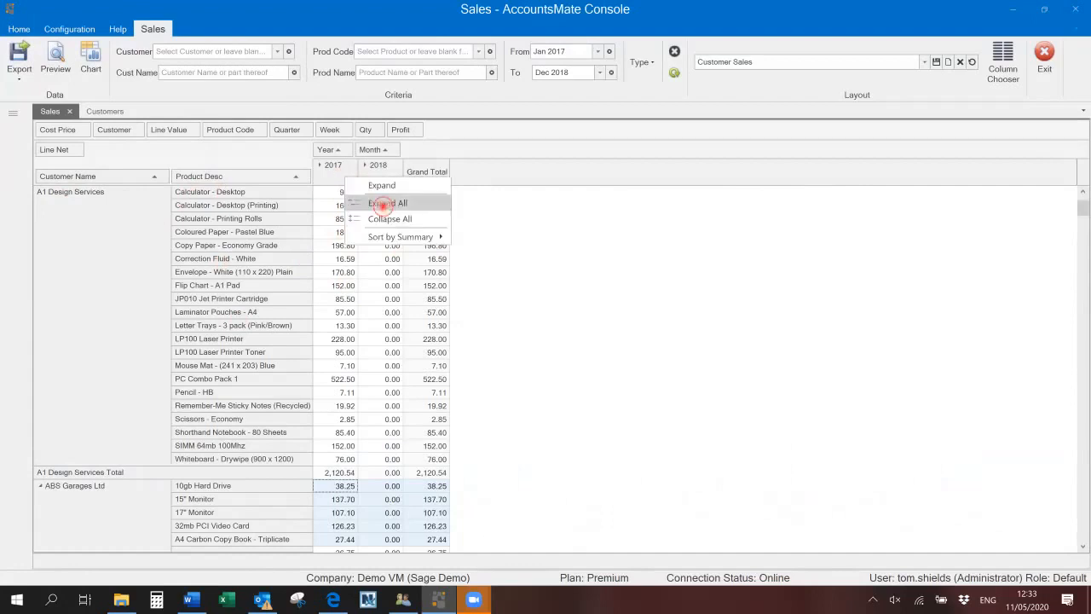
left_click(389, 203)
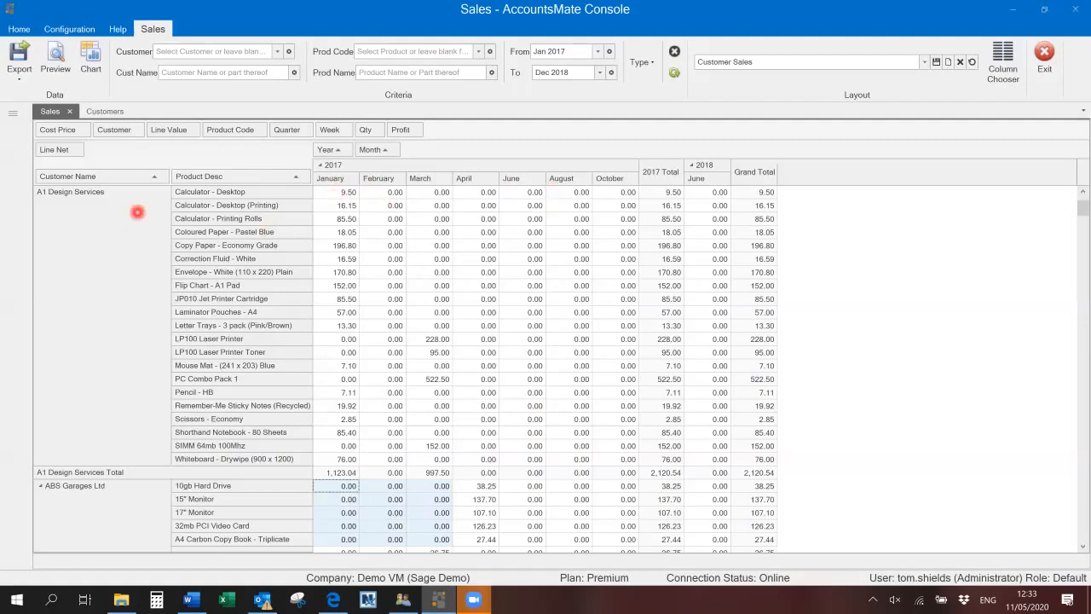
mouse_move(408, 202)
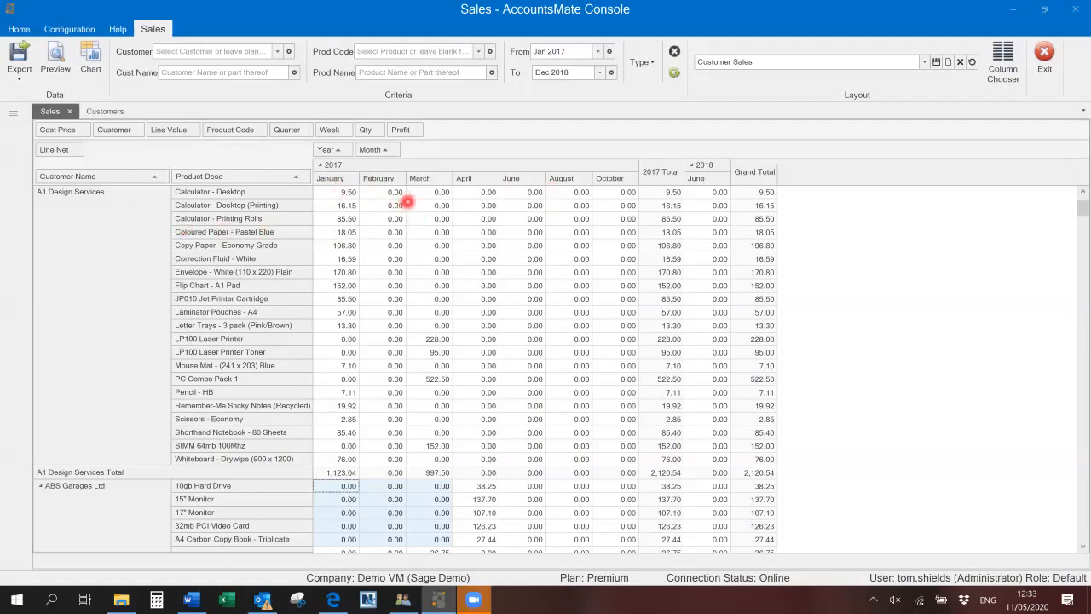
mouse_move(559, 229)
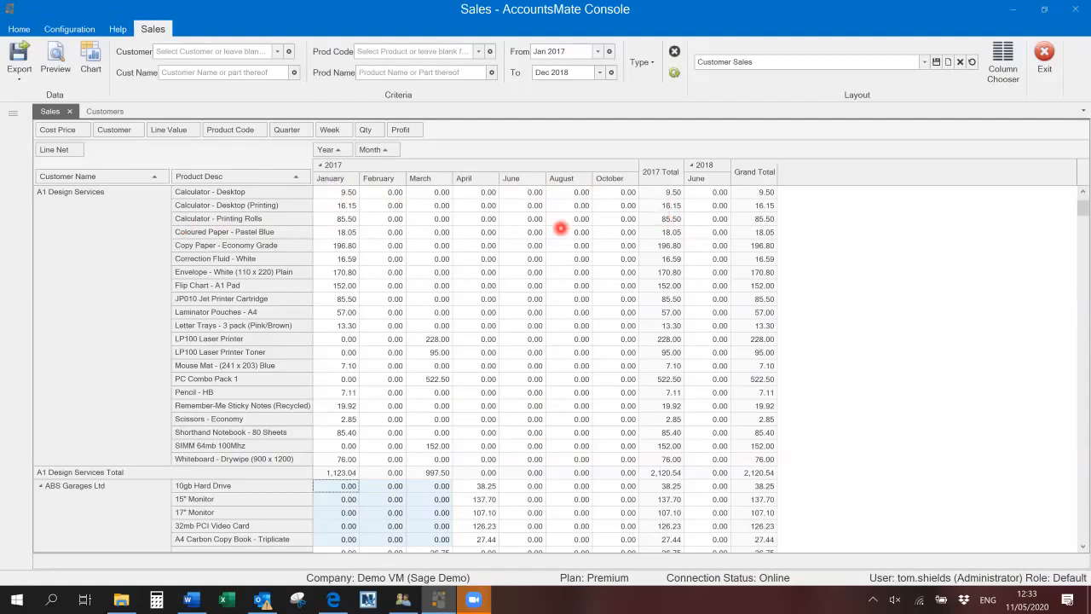
mouse_move(498, 252)
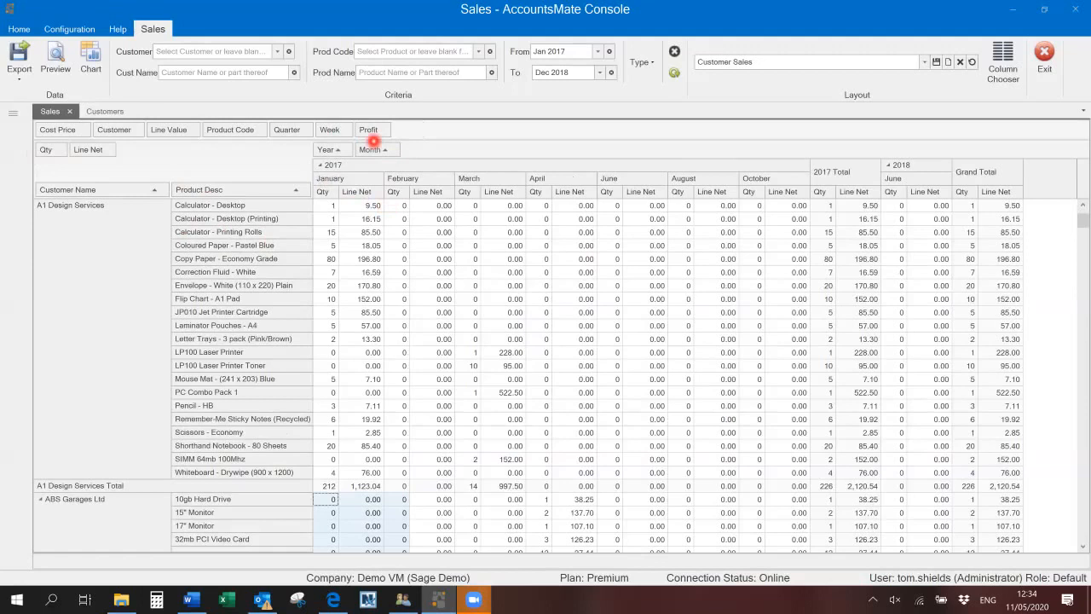
mouse_move(164, 157)
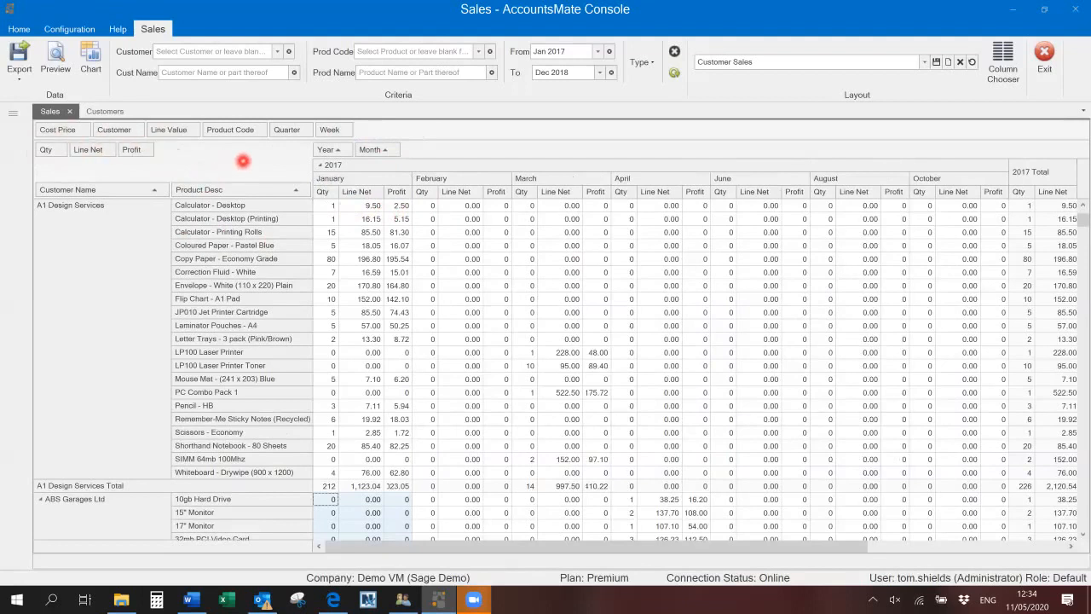
mouse_move(256, 167)
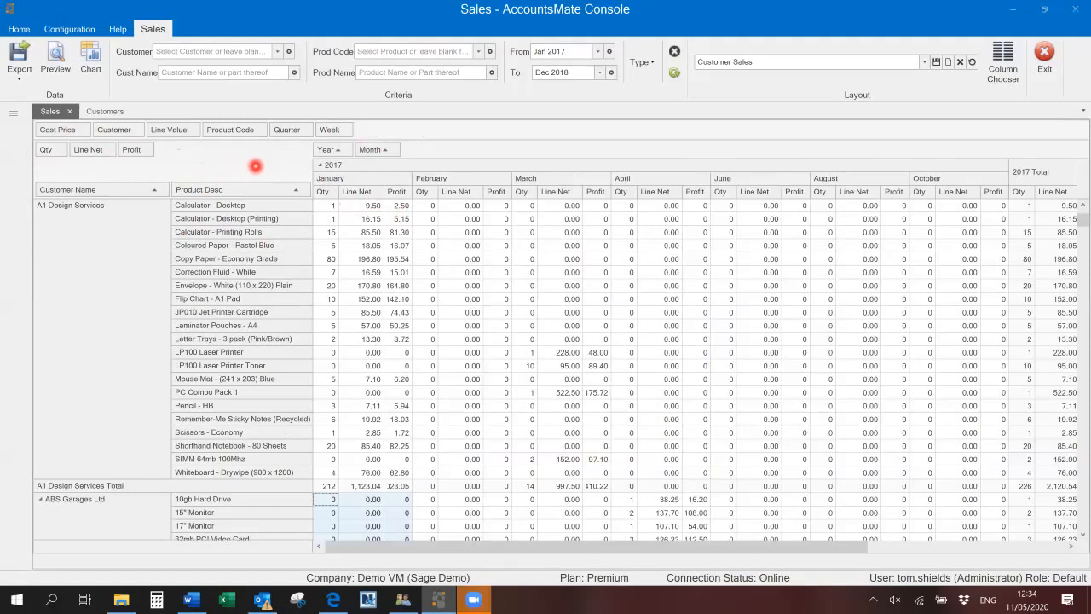
mouse_move(419, 150)
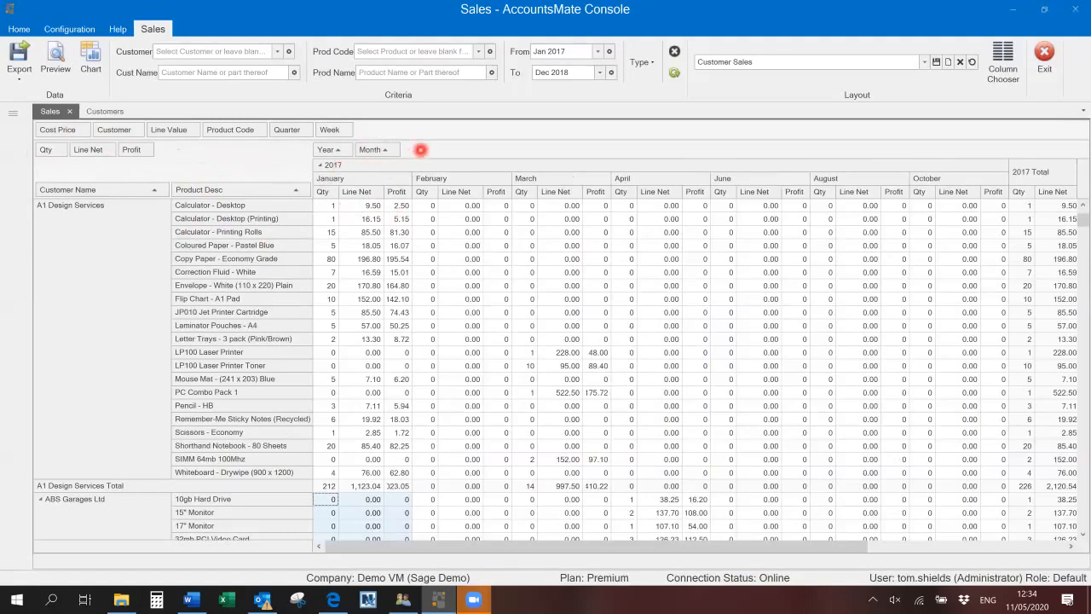
mouse_move(404, 150)
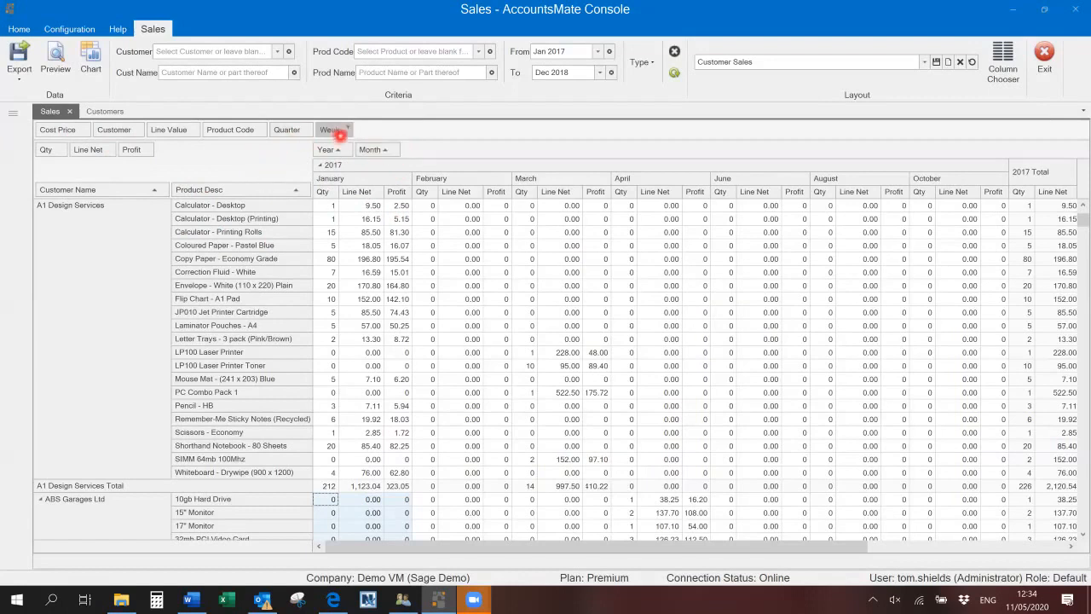
mouse_move(457, 150)
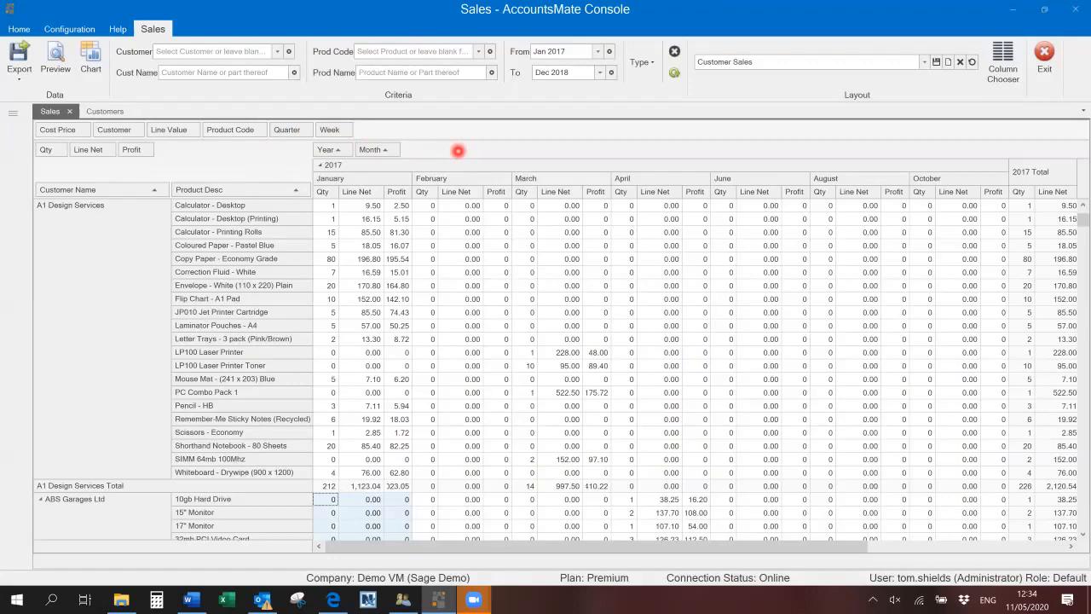
mouse_move(503, 157)
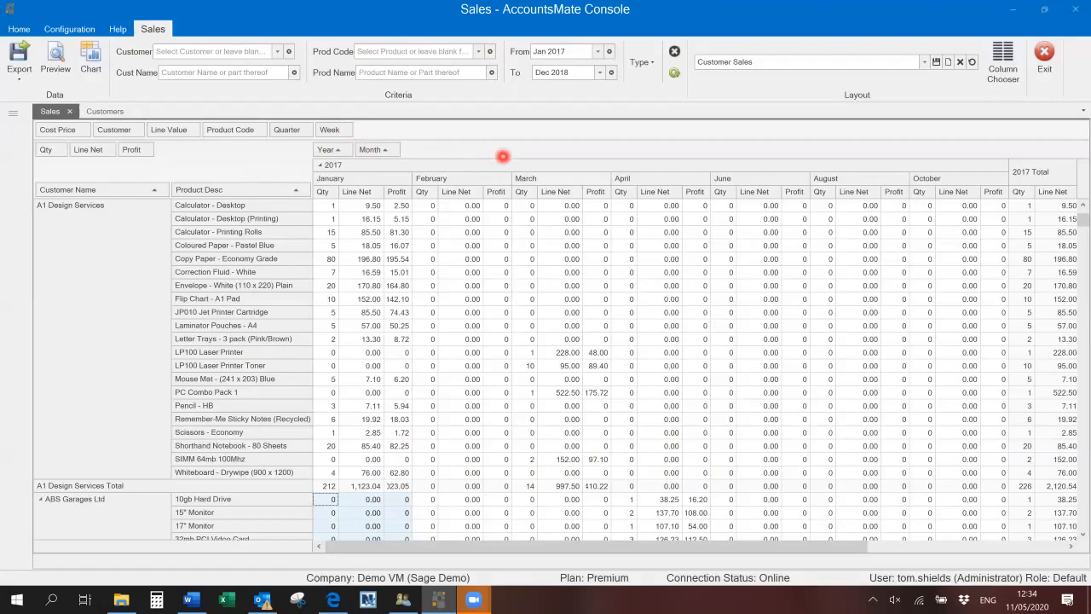
mouse_move(503, 157)
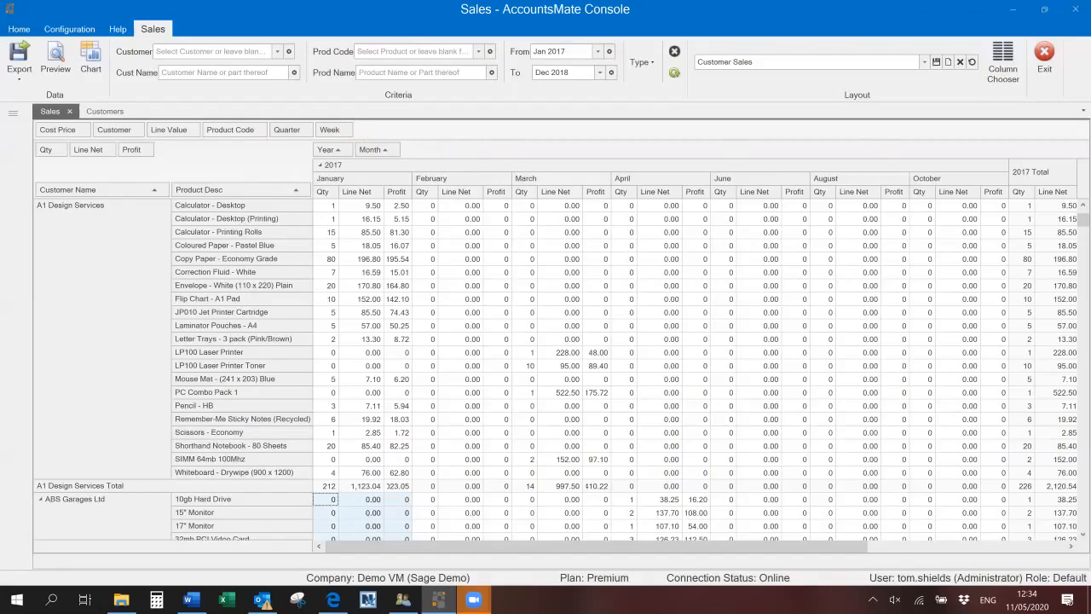